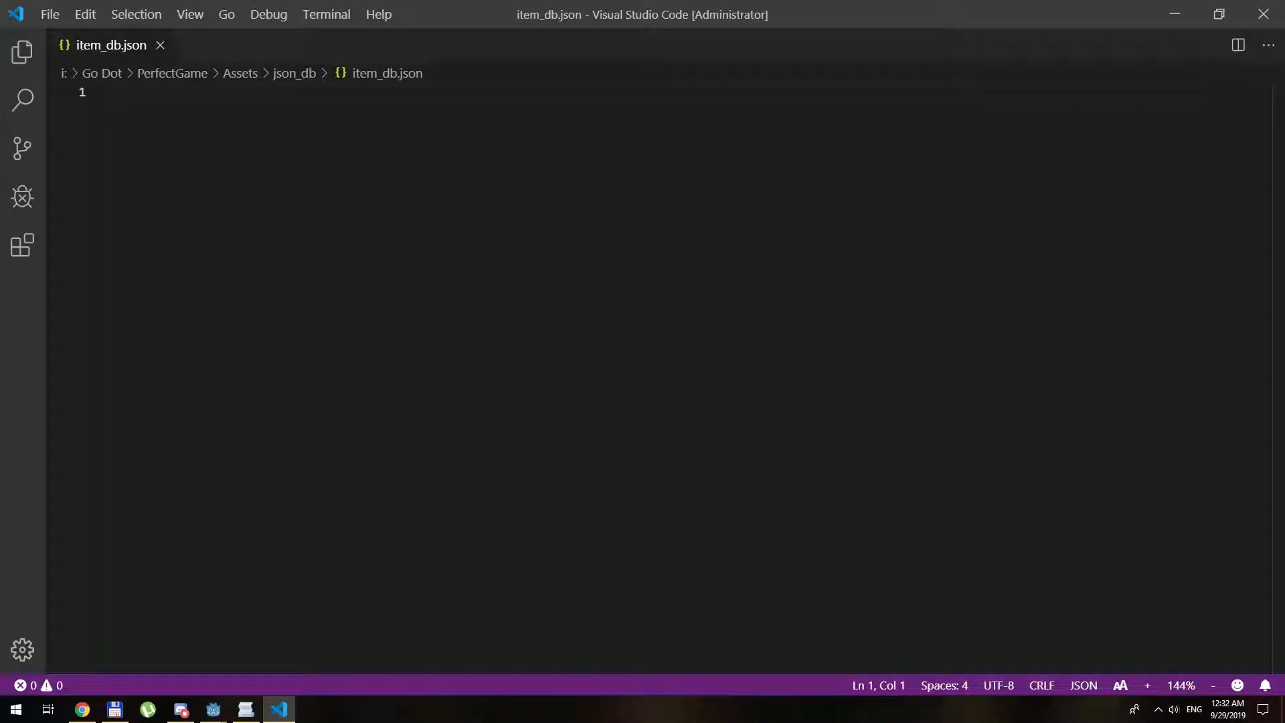
# - Begin a "Green Leaf" JSON object with "texture": "craftable/craft0001.png" and a trailing comma
pyautogui.write('{')
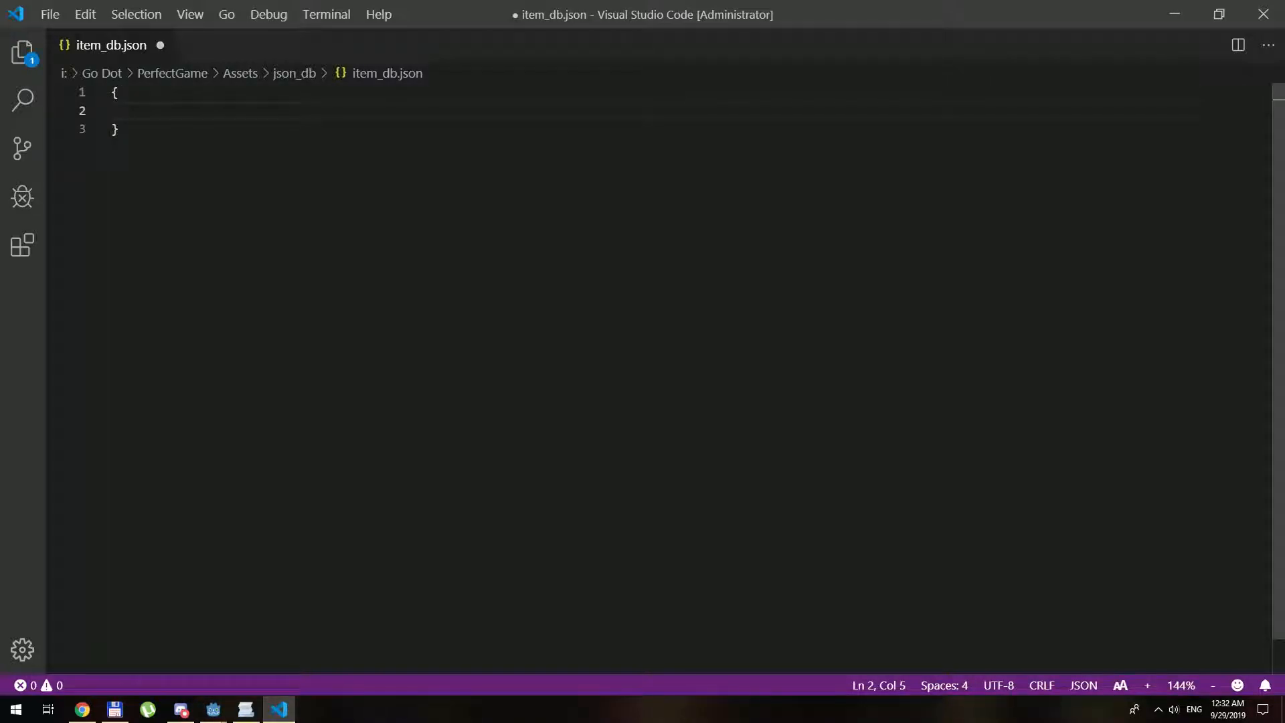
pyautogui.write('"Green L')
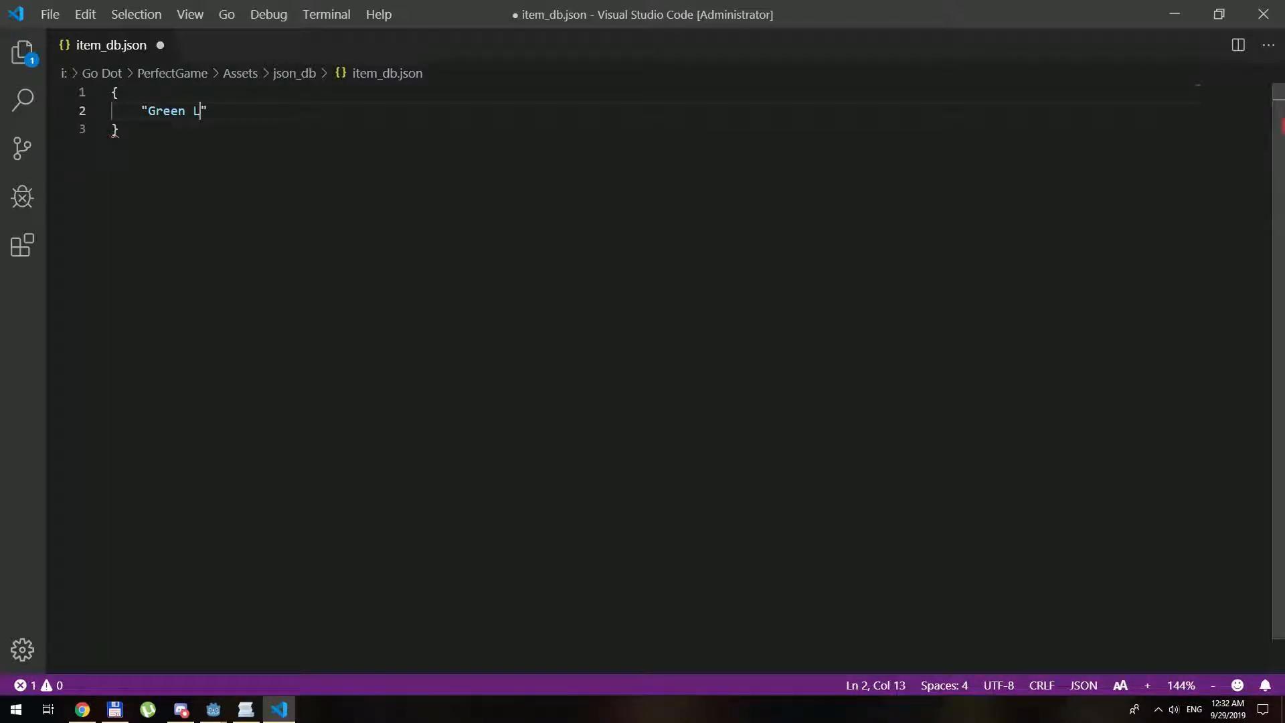
pyautogui.write('eaf')
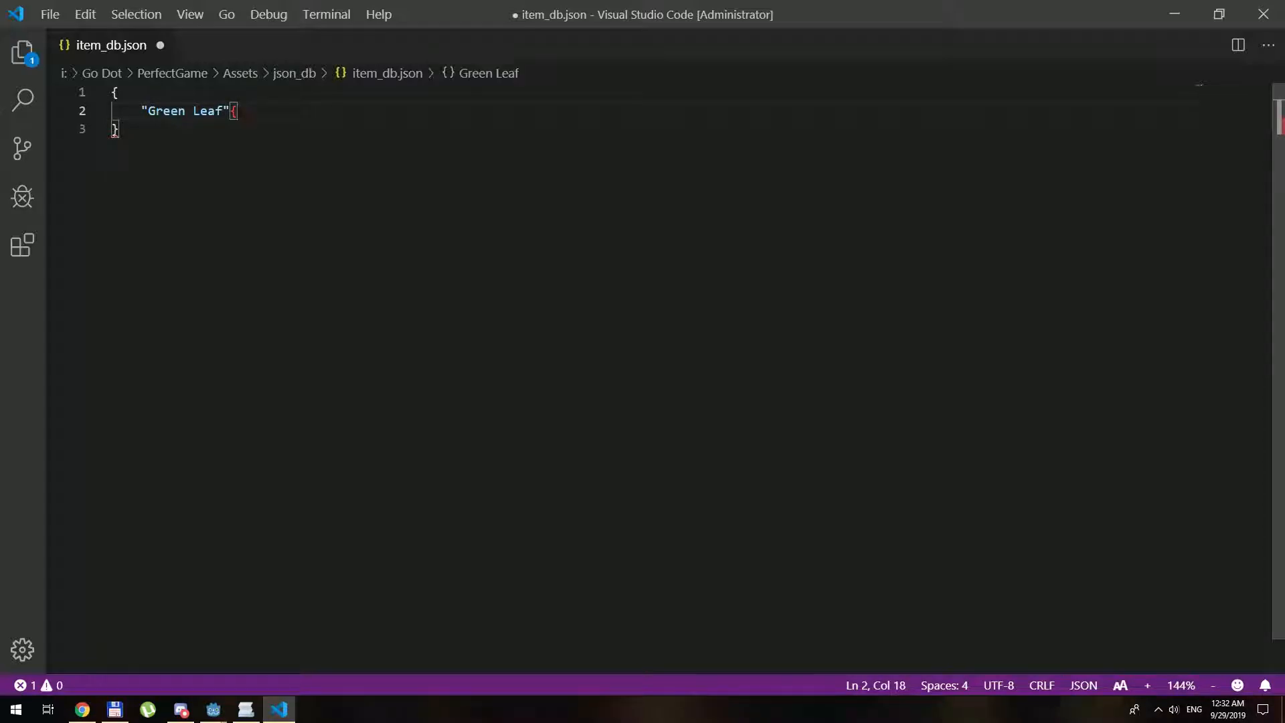
pyautogui.write(':')
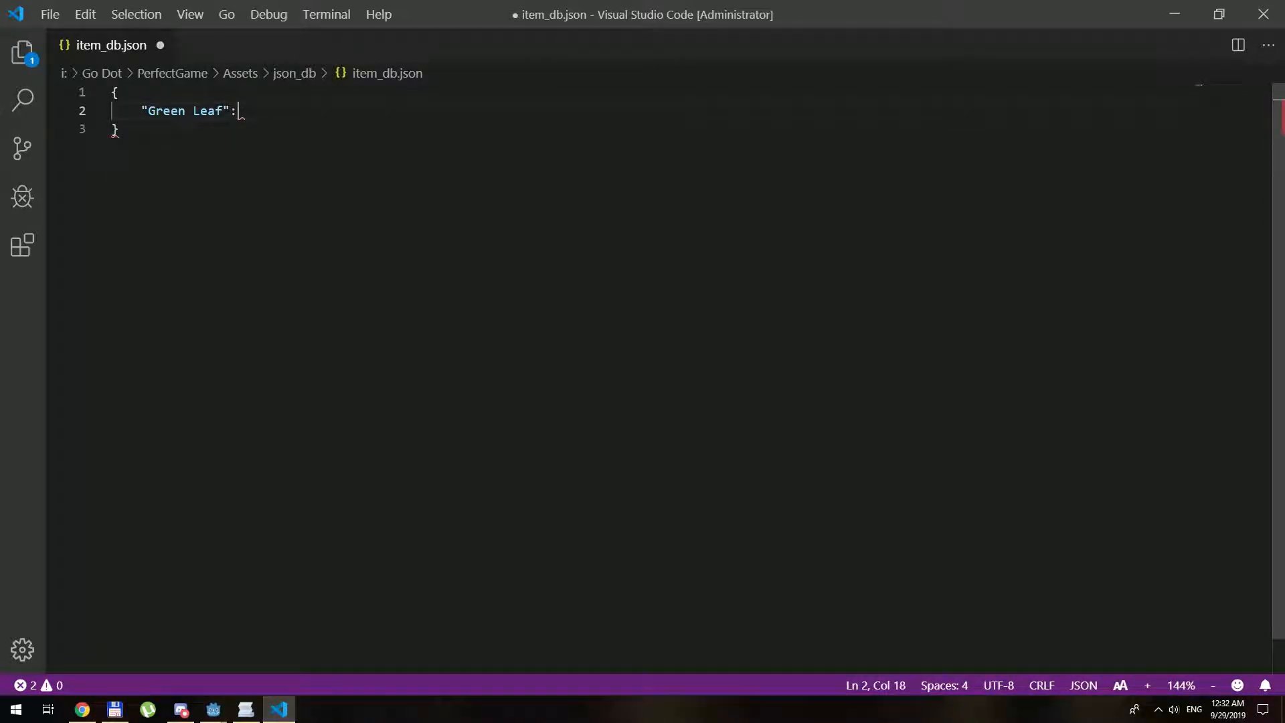
pyautogui.write('{')
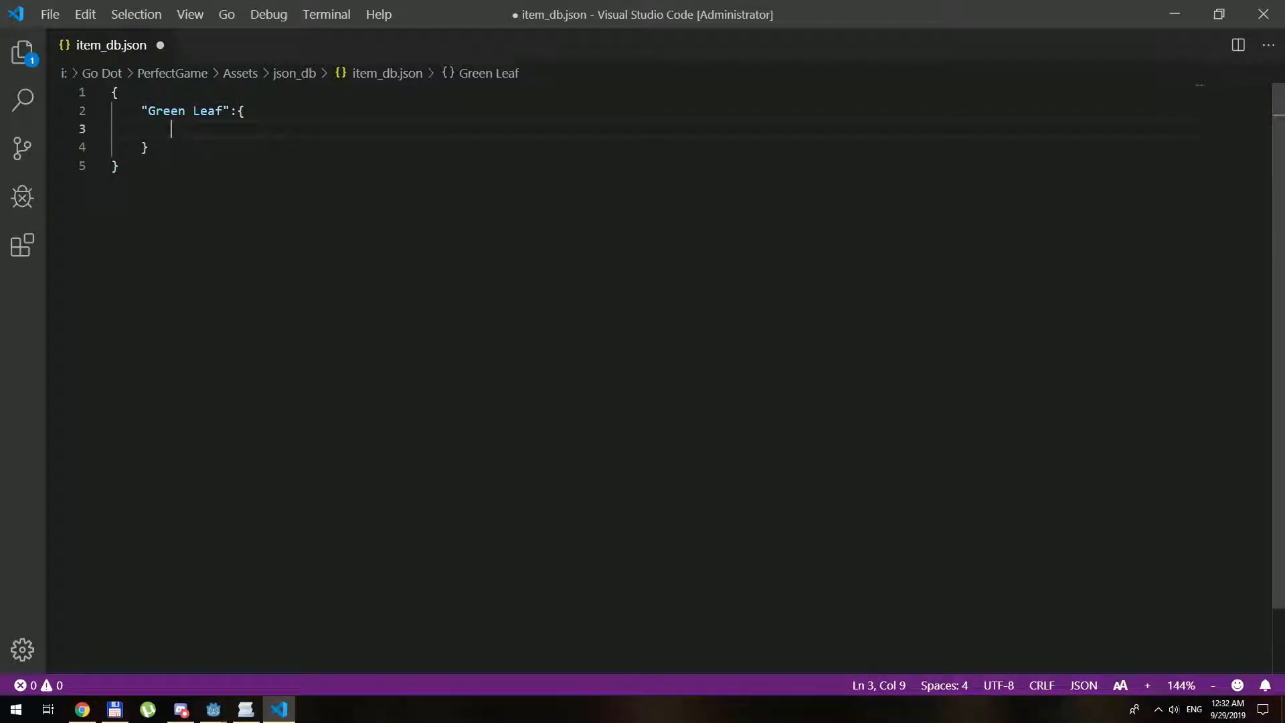
pyautogui.write('"texture"')
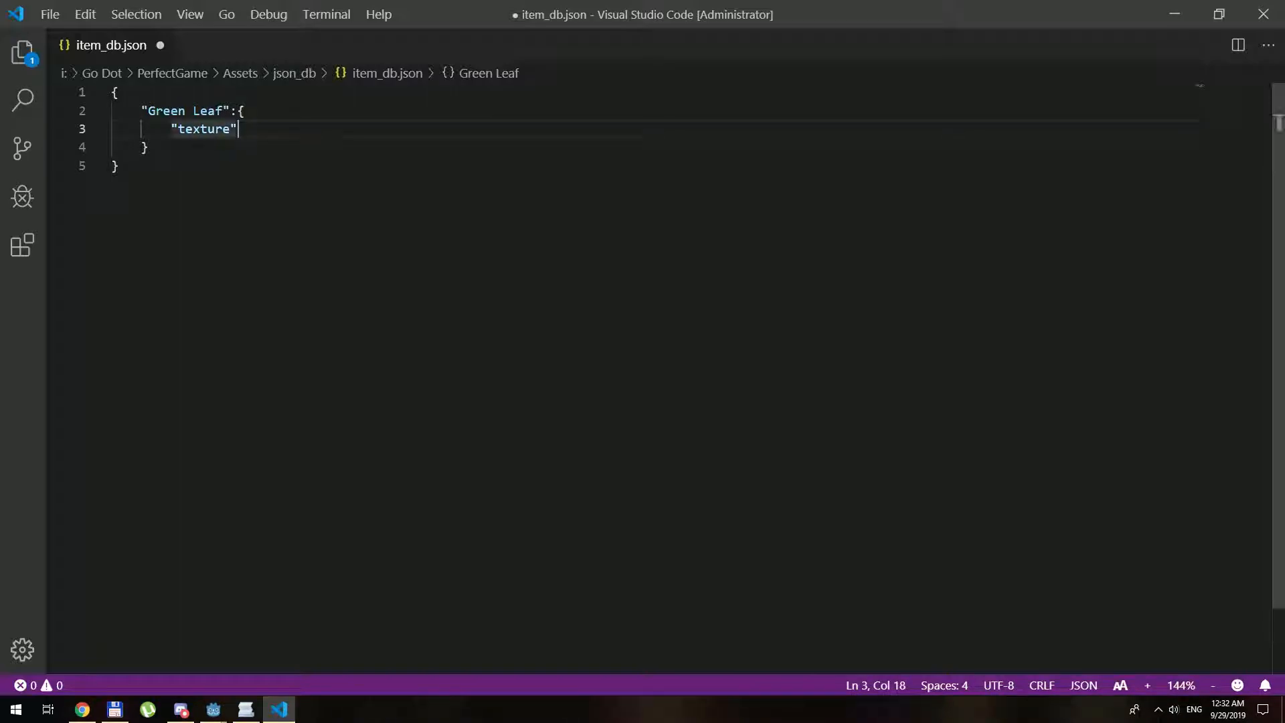
pyautogui.write(':')
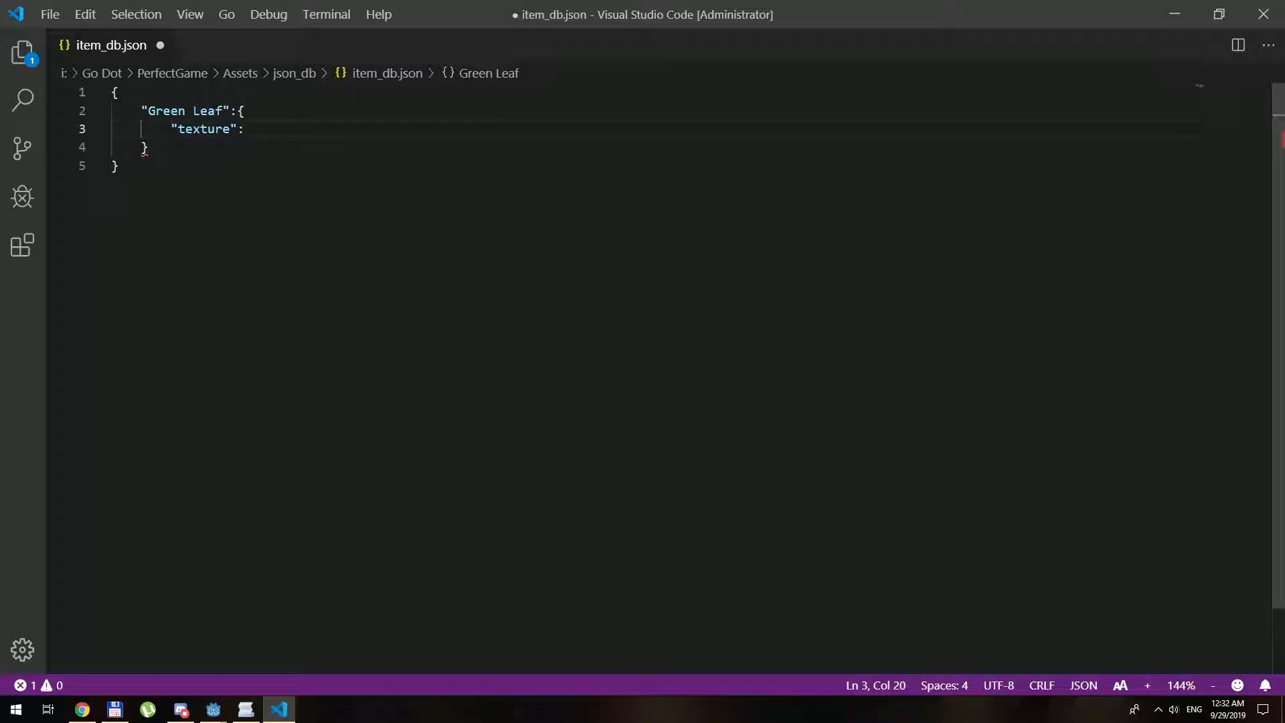
pyautogui.write('"craftable/"')
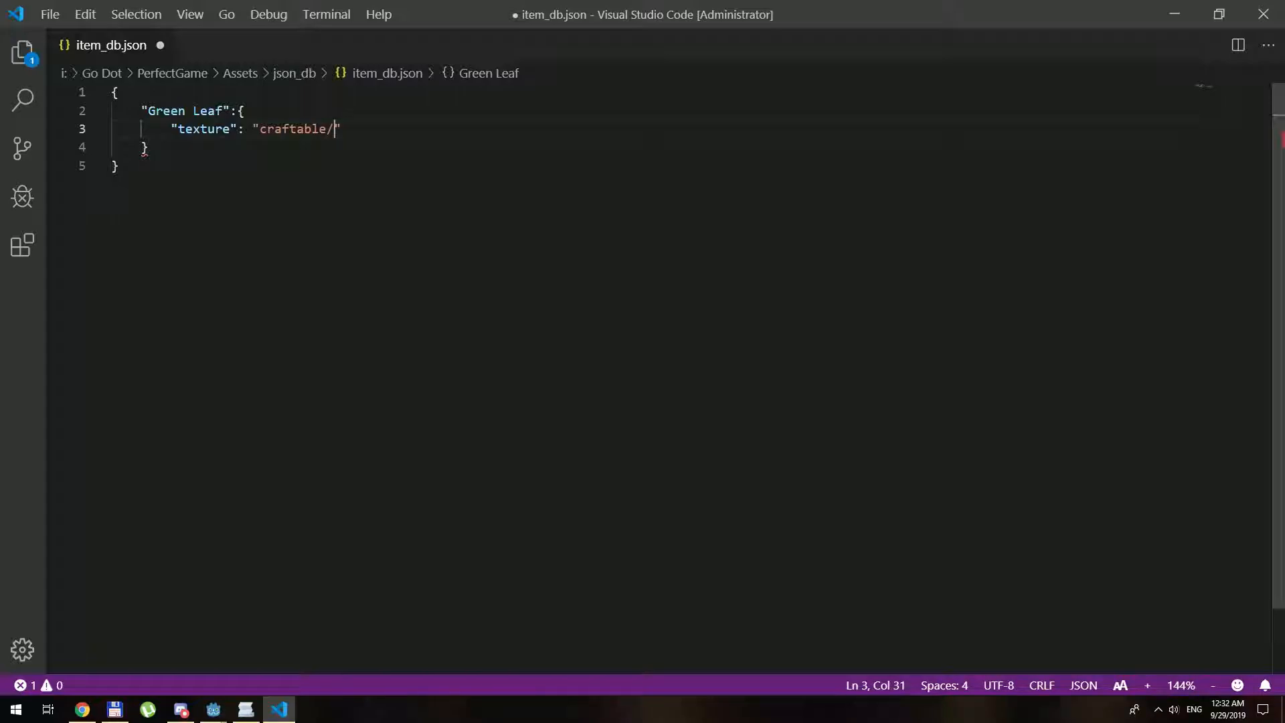
pyautogui.write('craft0')
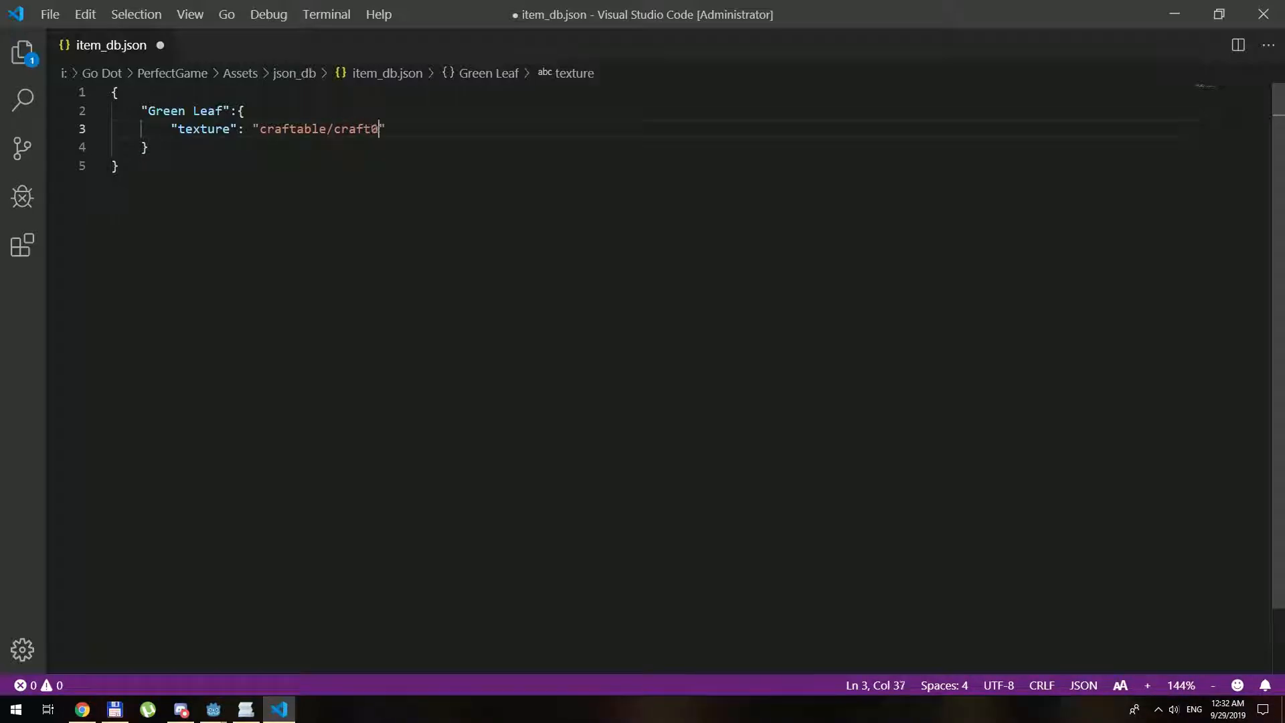
pyautogui.write('001.ong')
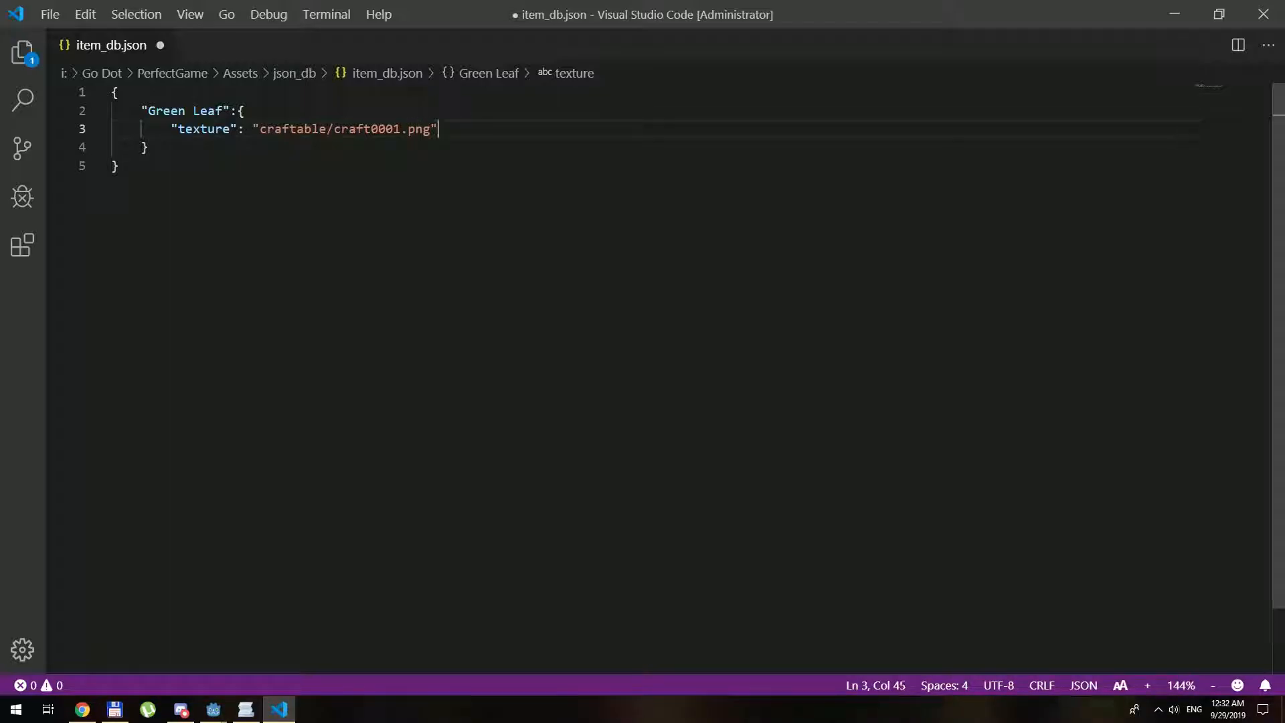
pyautogui.write(',')
pyautogui.press('Enter')
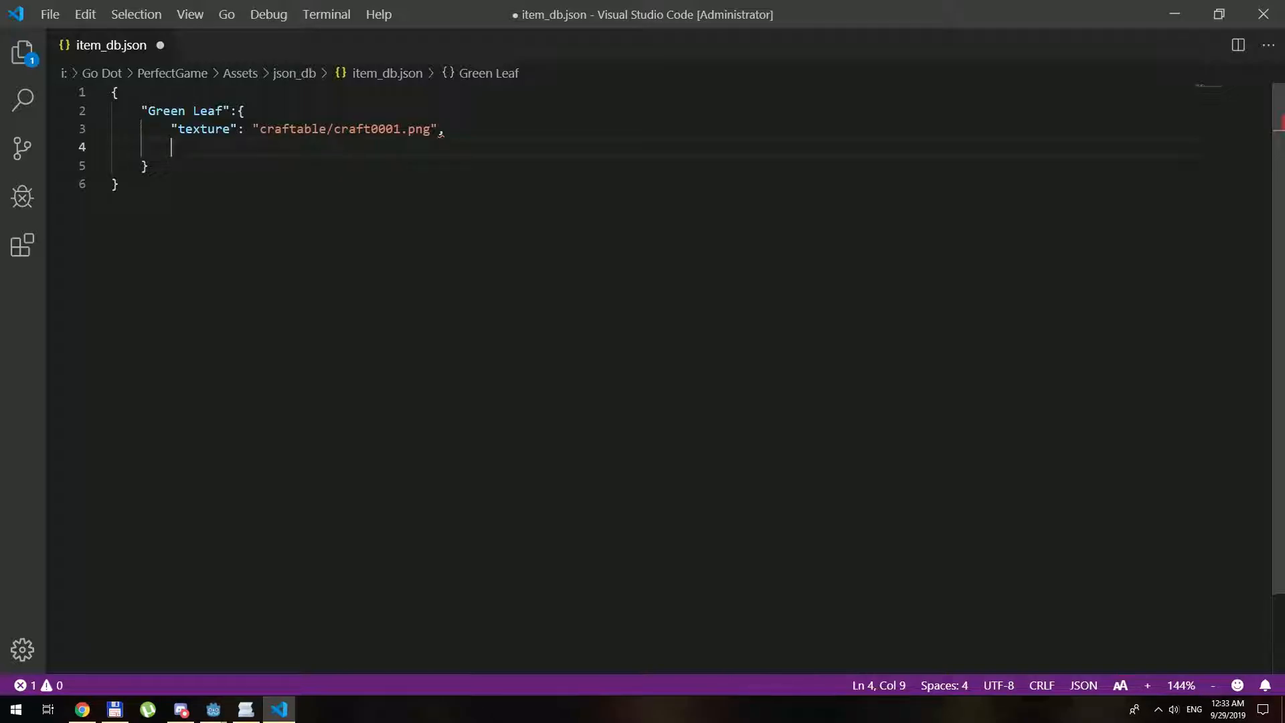
# - Add "stackable": true, "weight": 0.1 and "sell_price": 0.1 to Green Leaf
pyautogui.write('"s"')
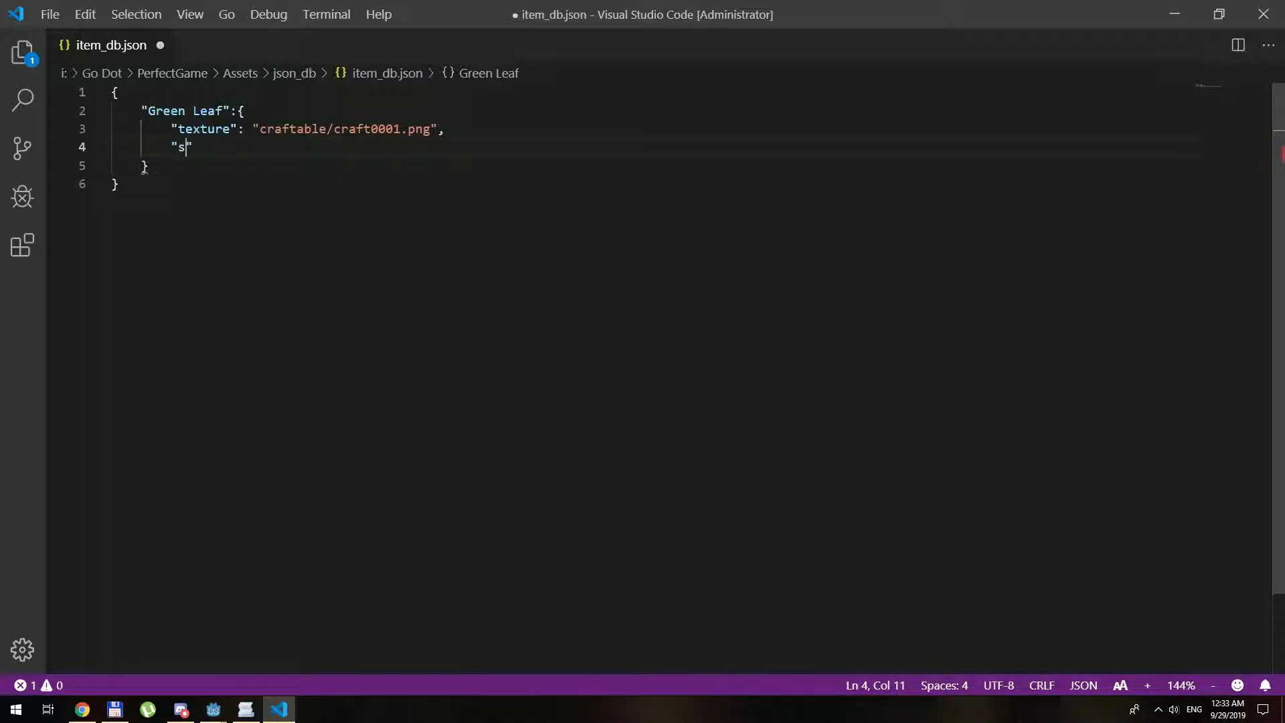
pyautogui.write('tack')
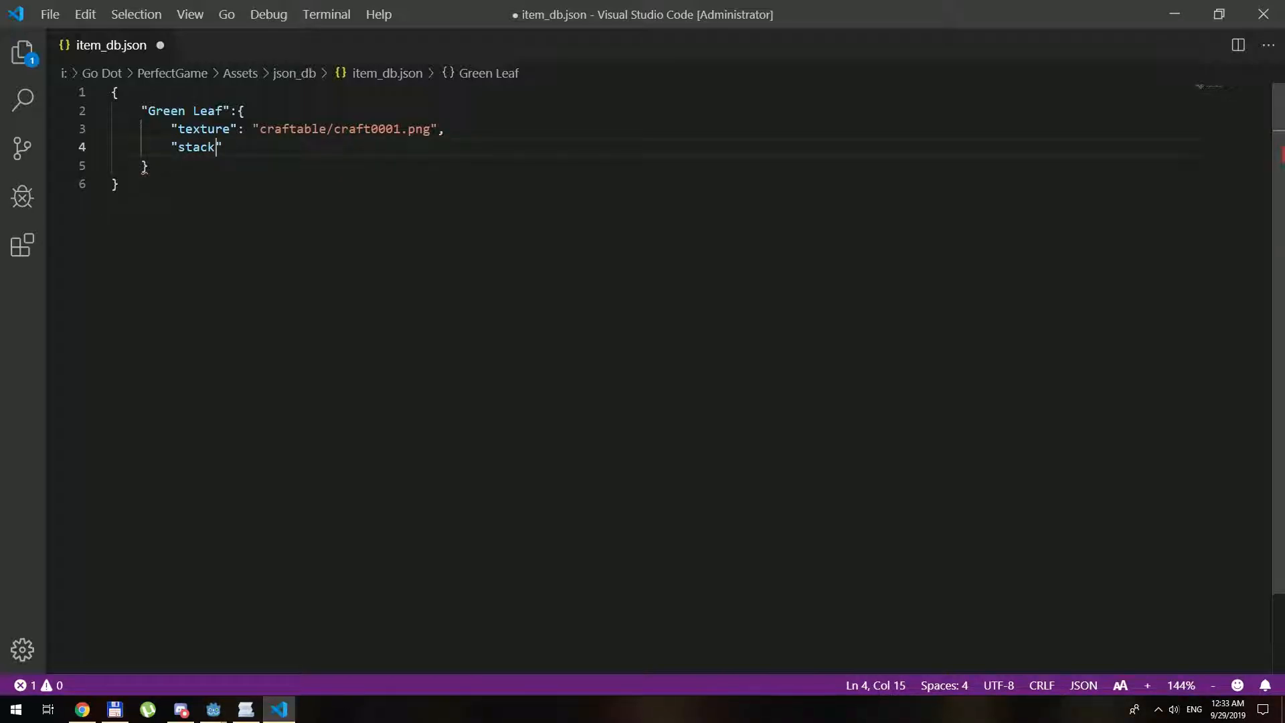
pyautogui.write('able')
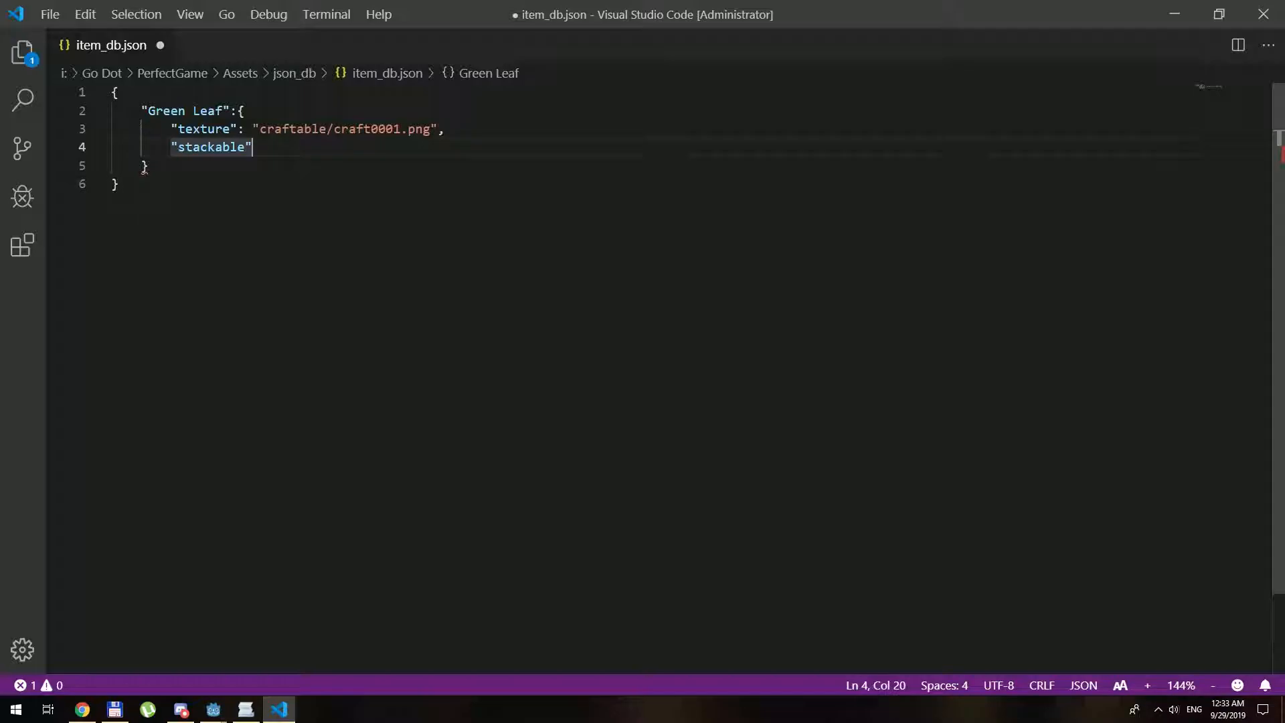
pyautogui.write(': tru')
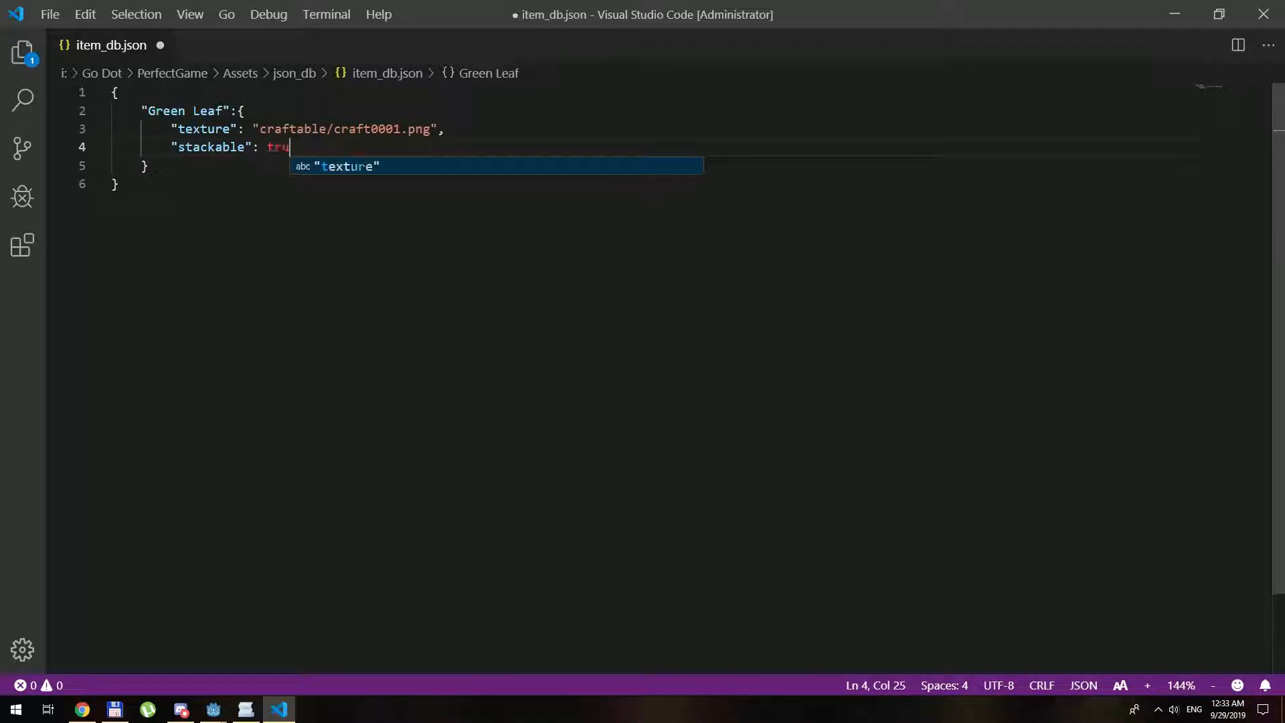
pyautogui.press('Enter')
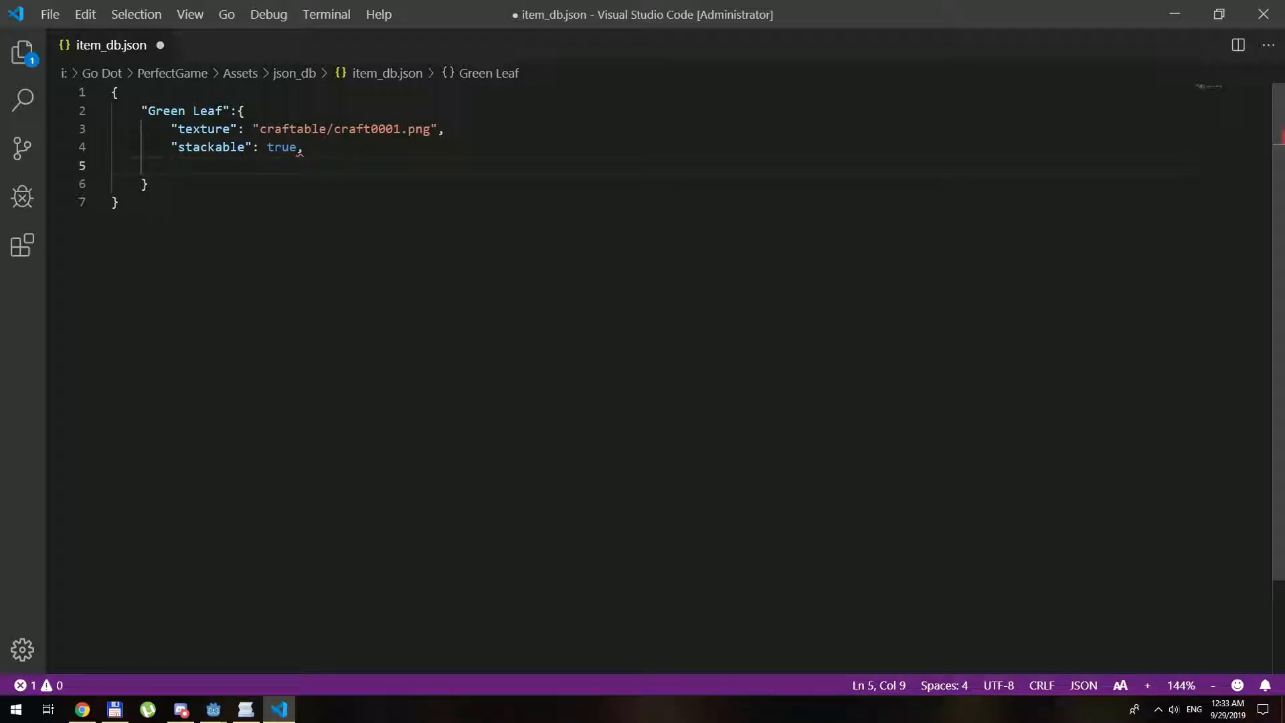
pyautogui.write('"weight"')
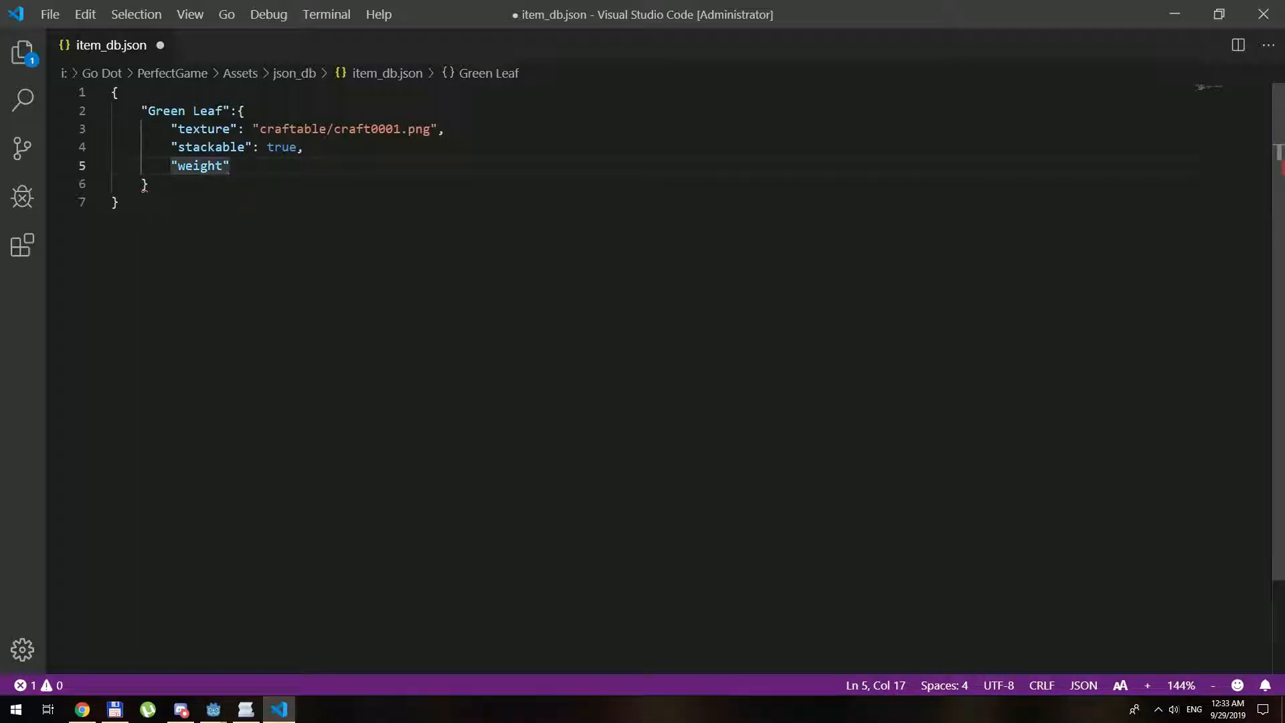
pyautogui.write(': 0')
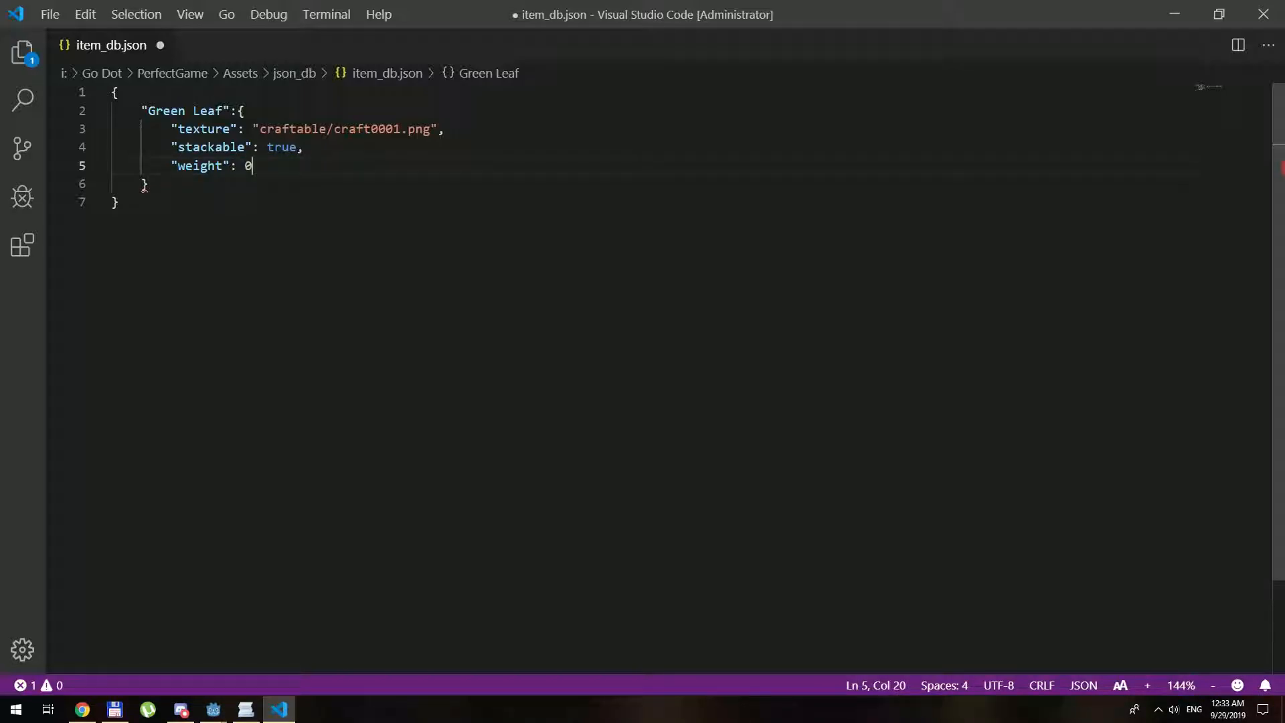
pyautogui.write('.1,')
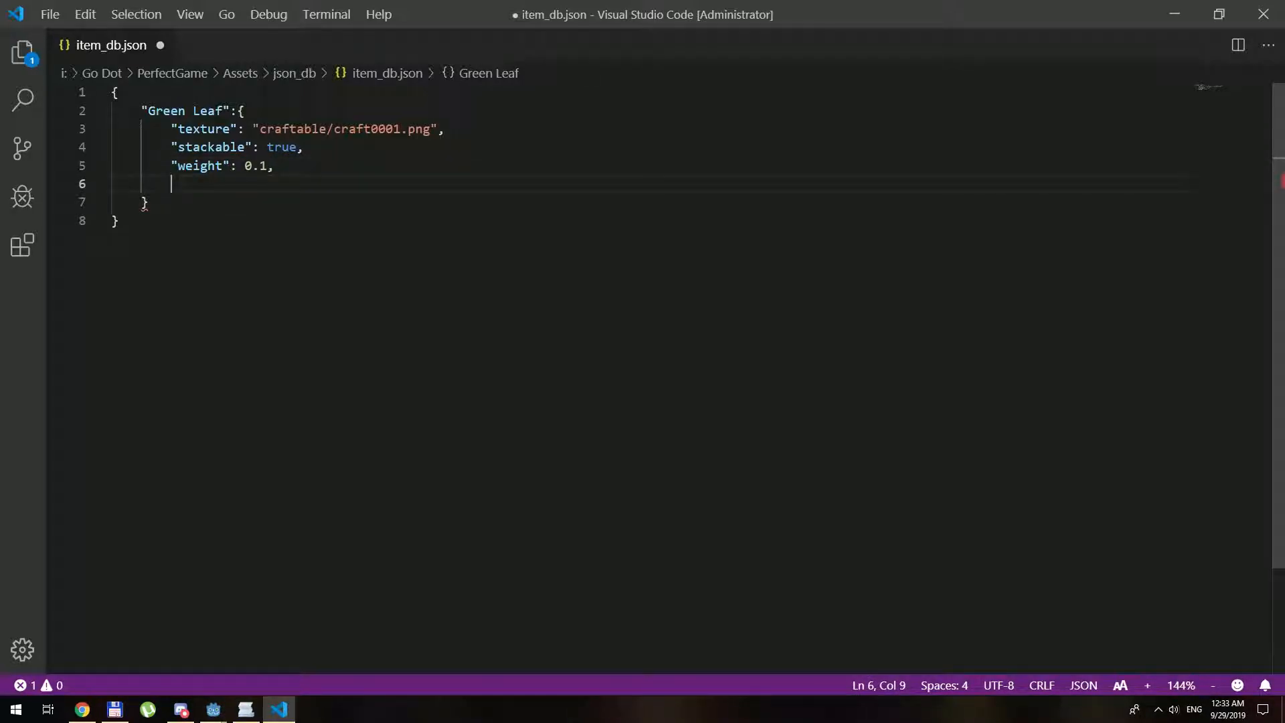
pyautogui.write('"sell_pr')
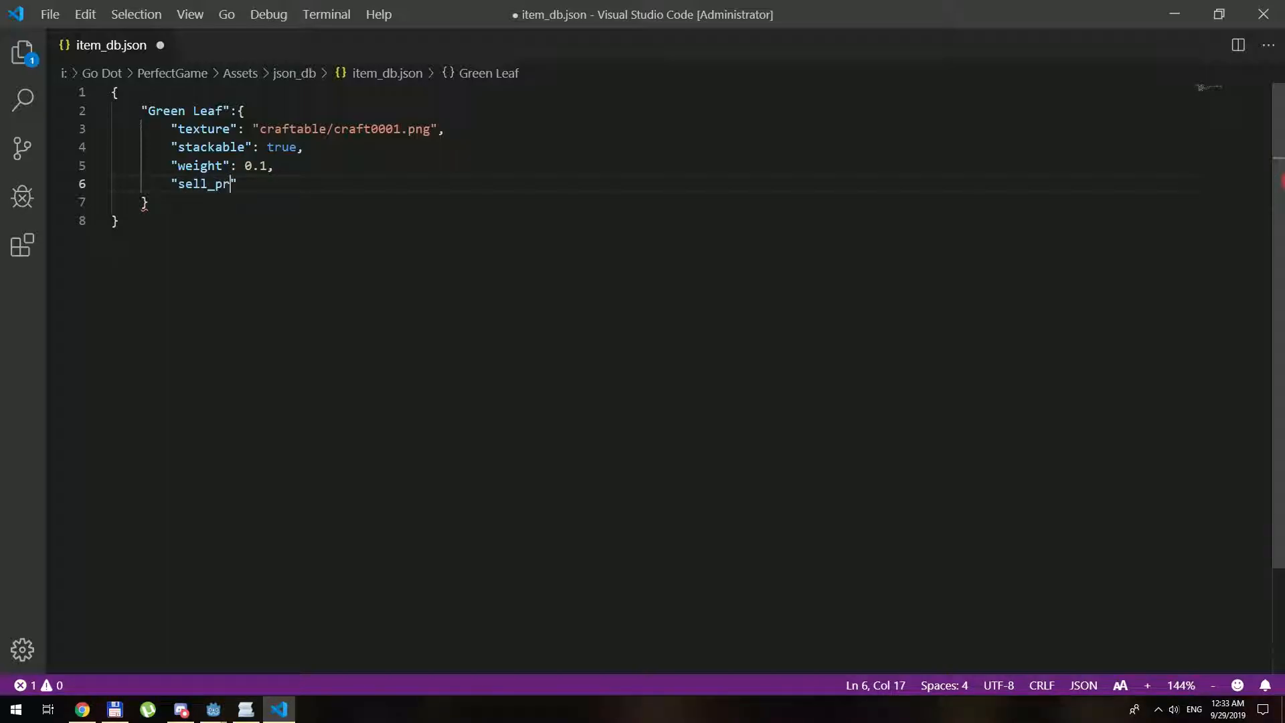
pyautogui.write('ice": 0.1,')
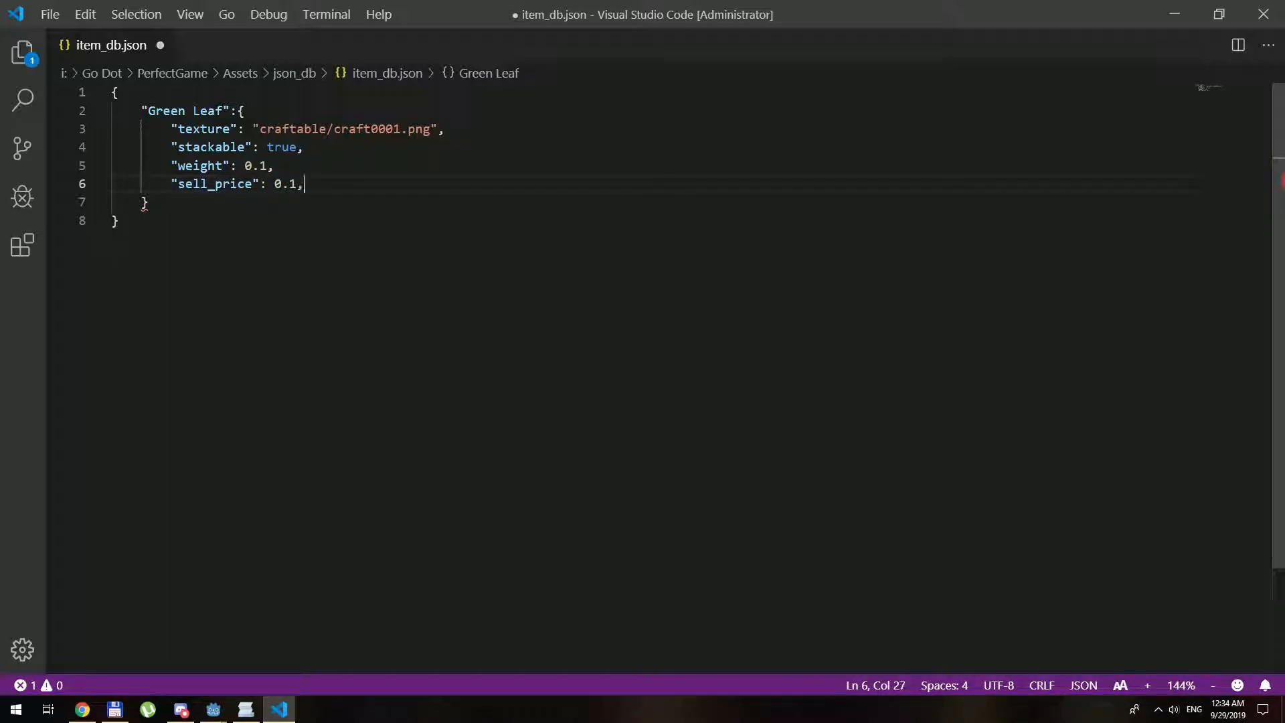
pyautogui.press('Enter')
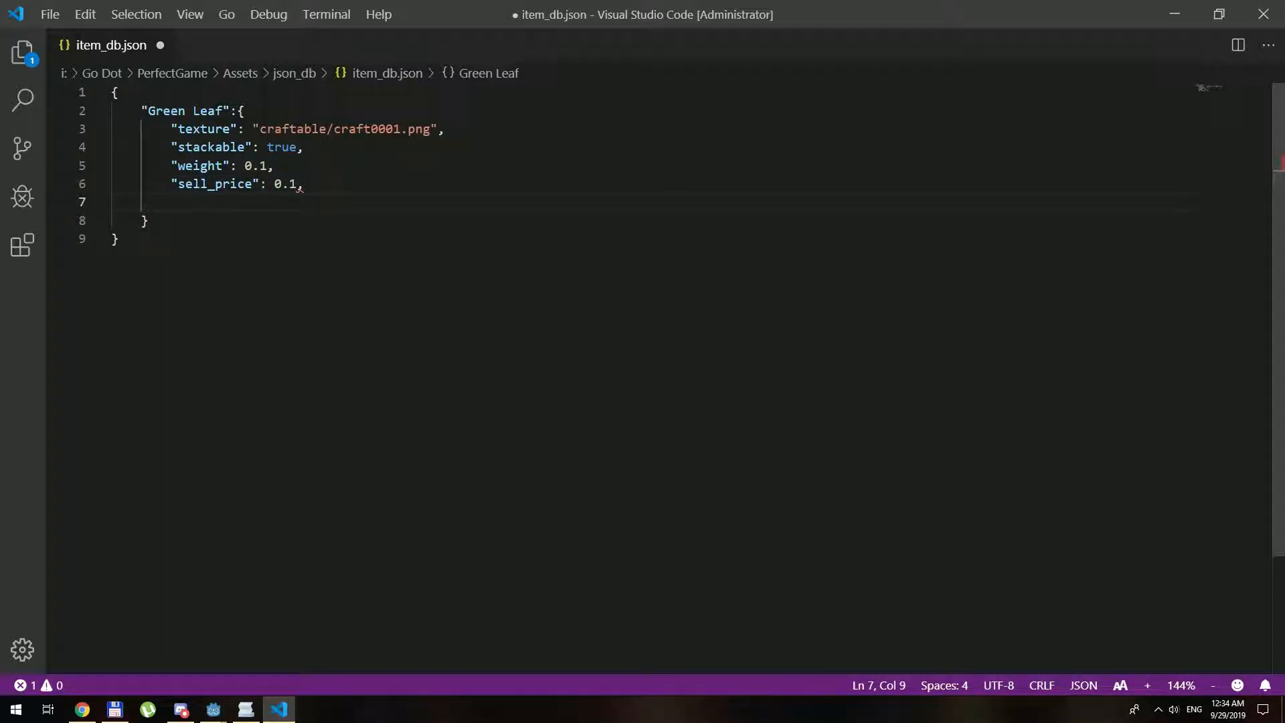
# - Add "description": "This is crafting material." and save item_db.json
pyautogui.write('"description": "This i')
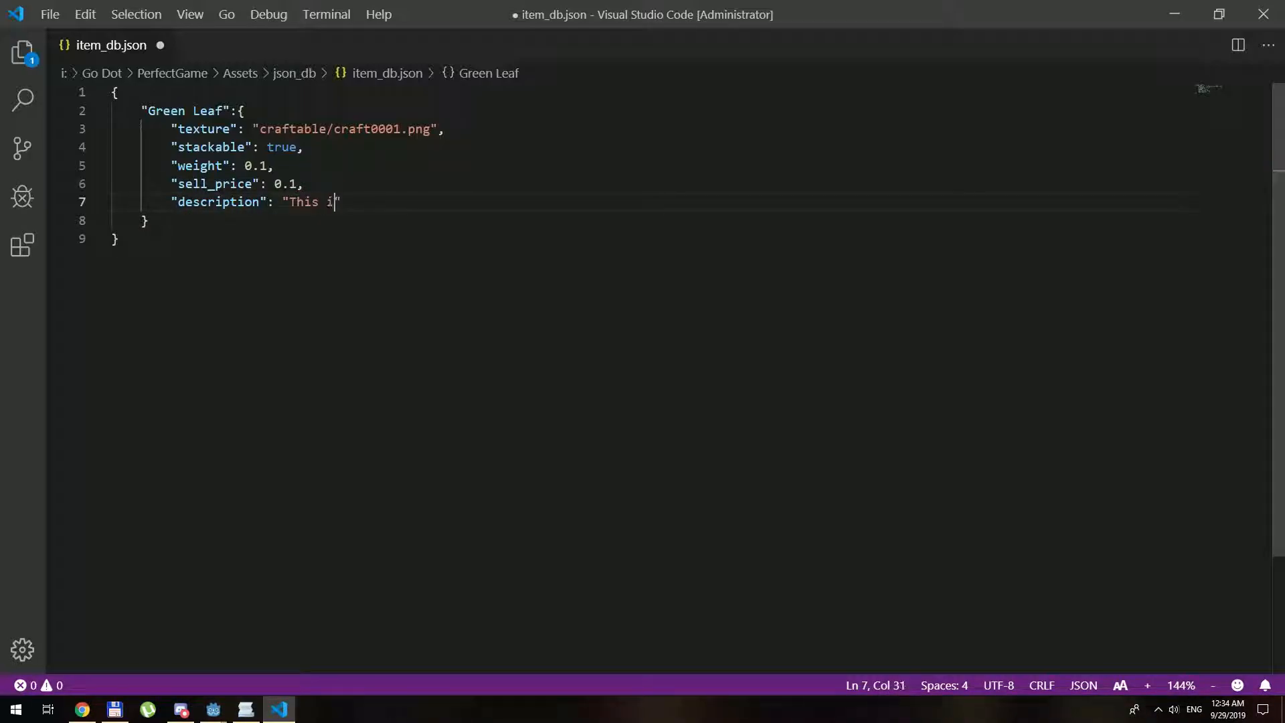
pyautogui.write('s crafting materi')
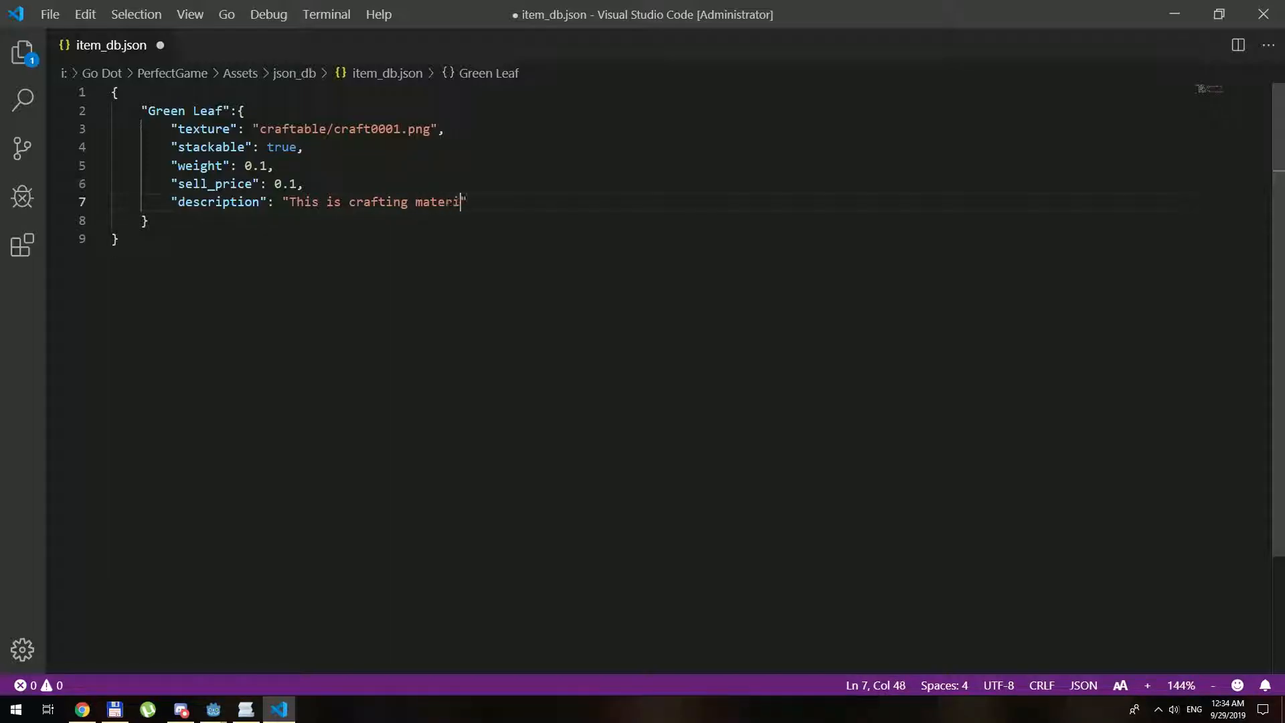
pyautogui.write('al.')
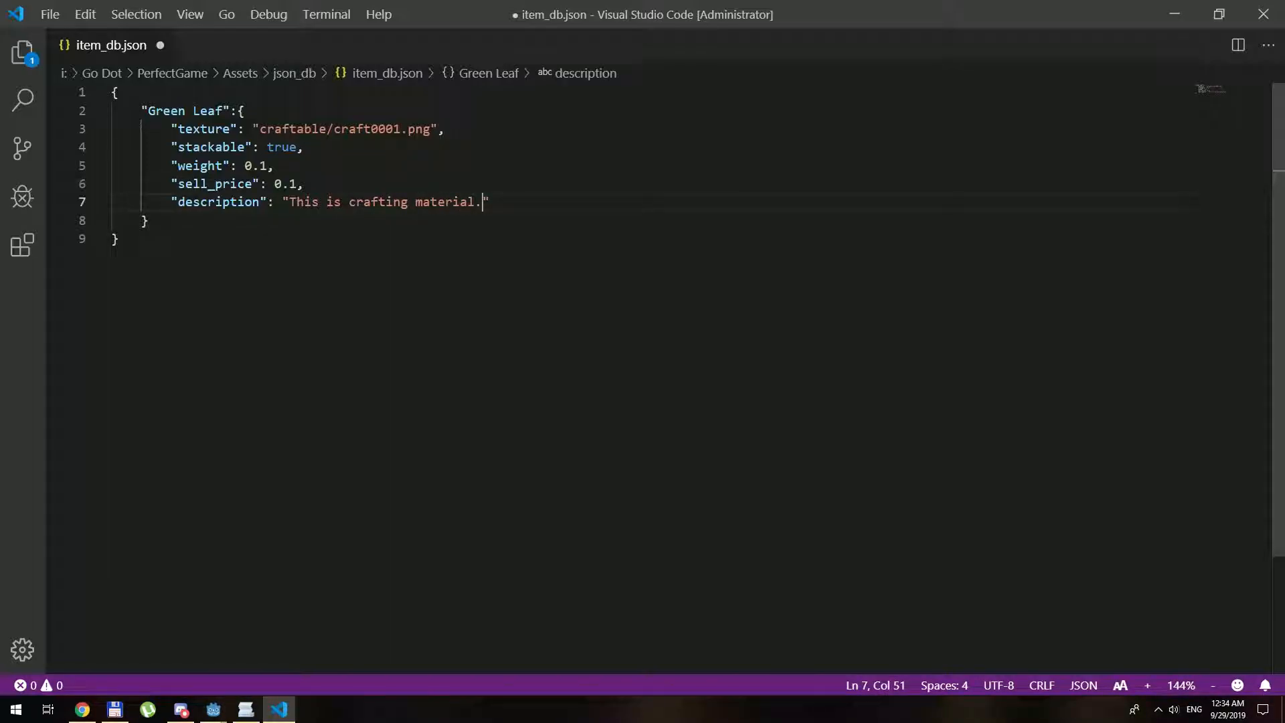
pyautogui.press('ctrl+s')
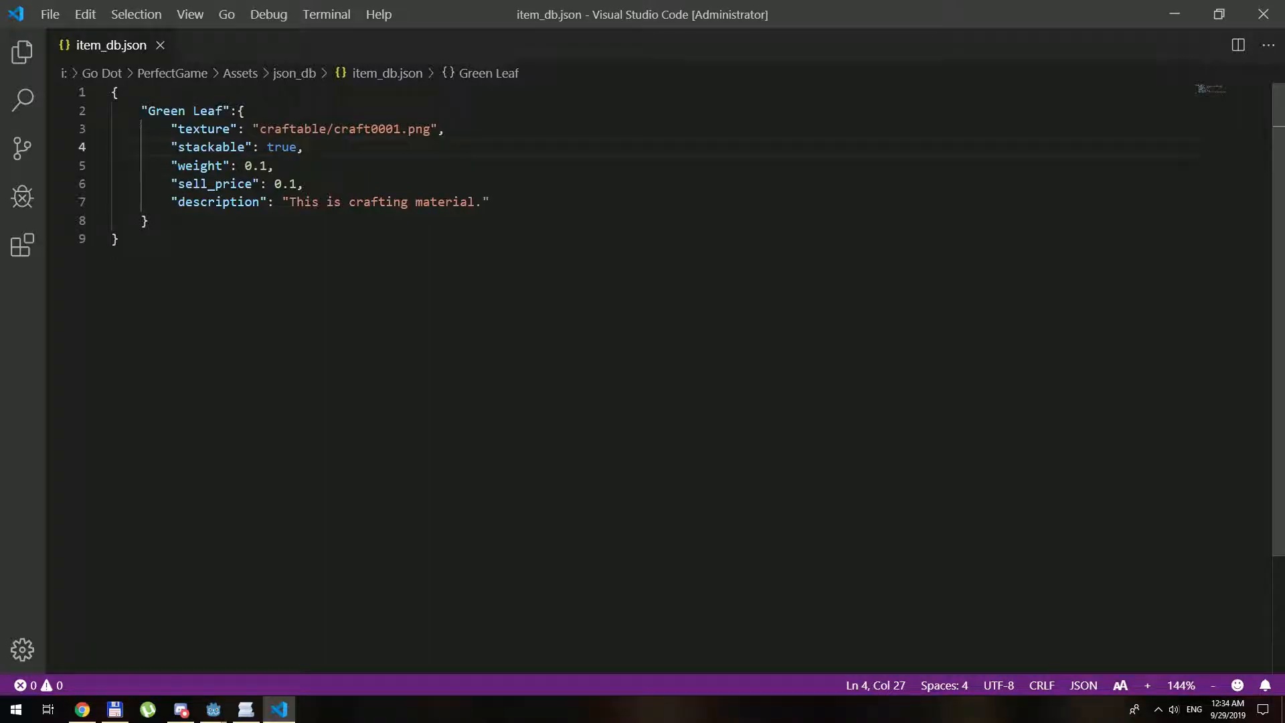
# - Add "type": "Crafting Material" to Green Leaf and duplicate the entry block
pyautogui.write('"type": "')
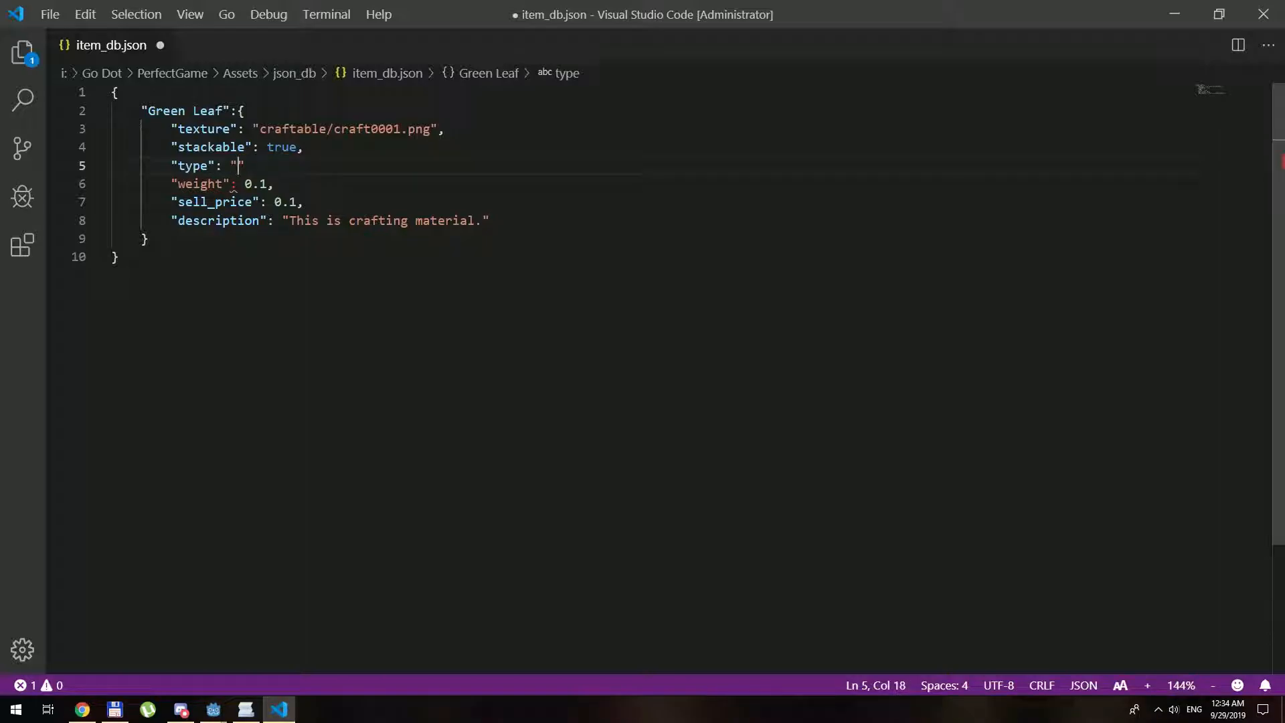
pyautogui.write('Crafting Ma')
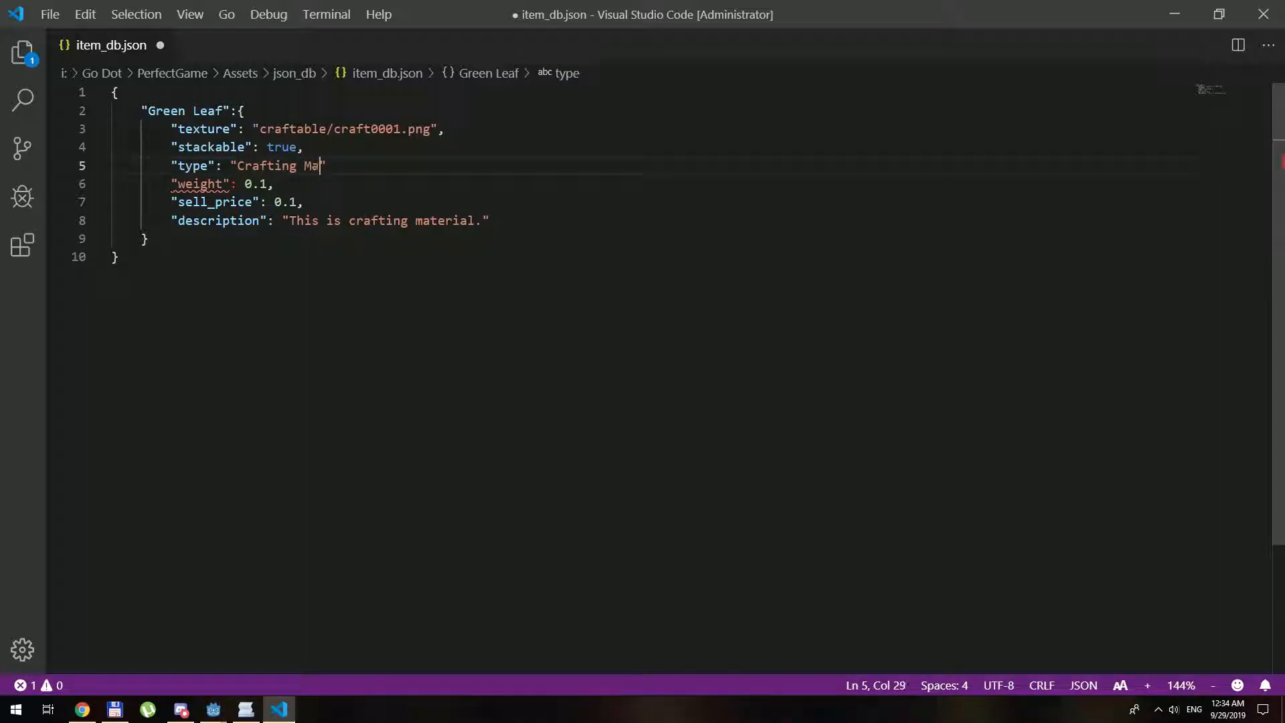
pyautogui.write('terial",')
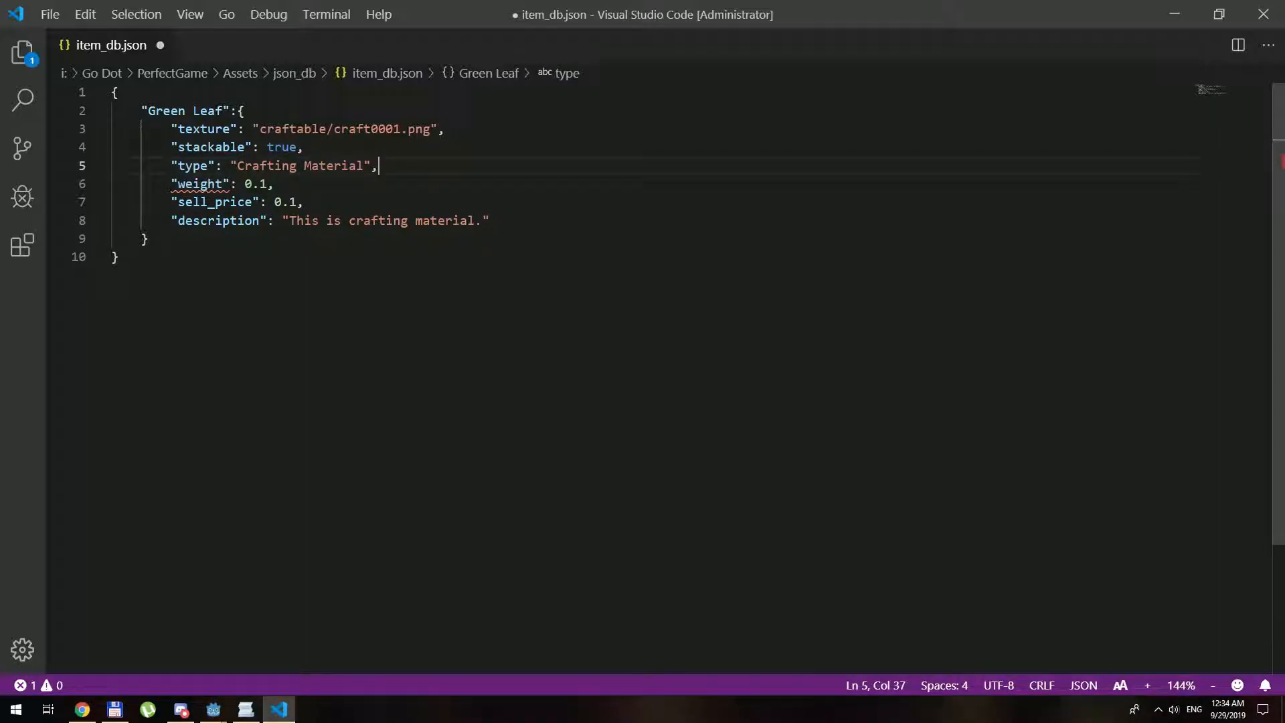
pyautogui.press('ctrl+s')
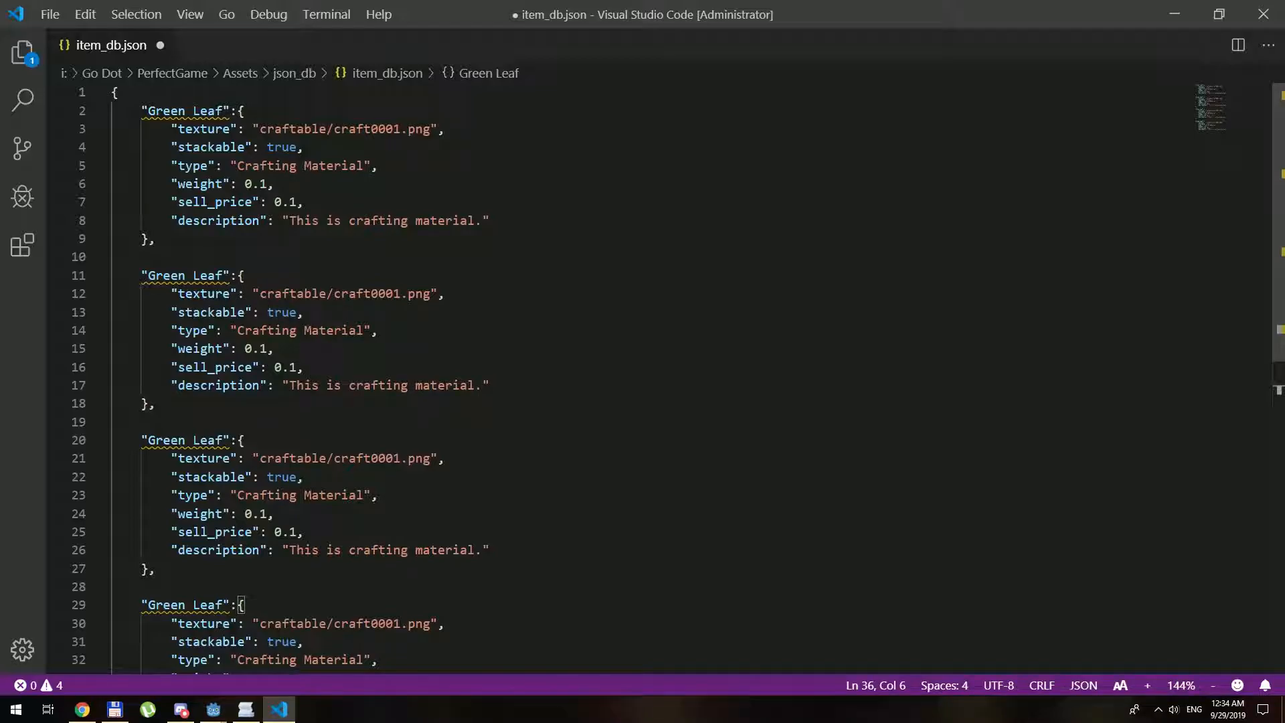
# - Rename the duplicate keys to Branch, Rock and Crystal with textures craft0002–craft0004
pyautogui.doubleClick(187, 274)
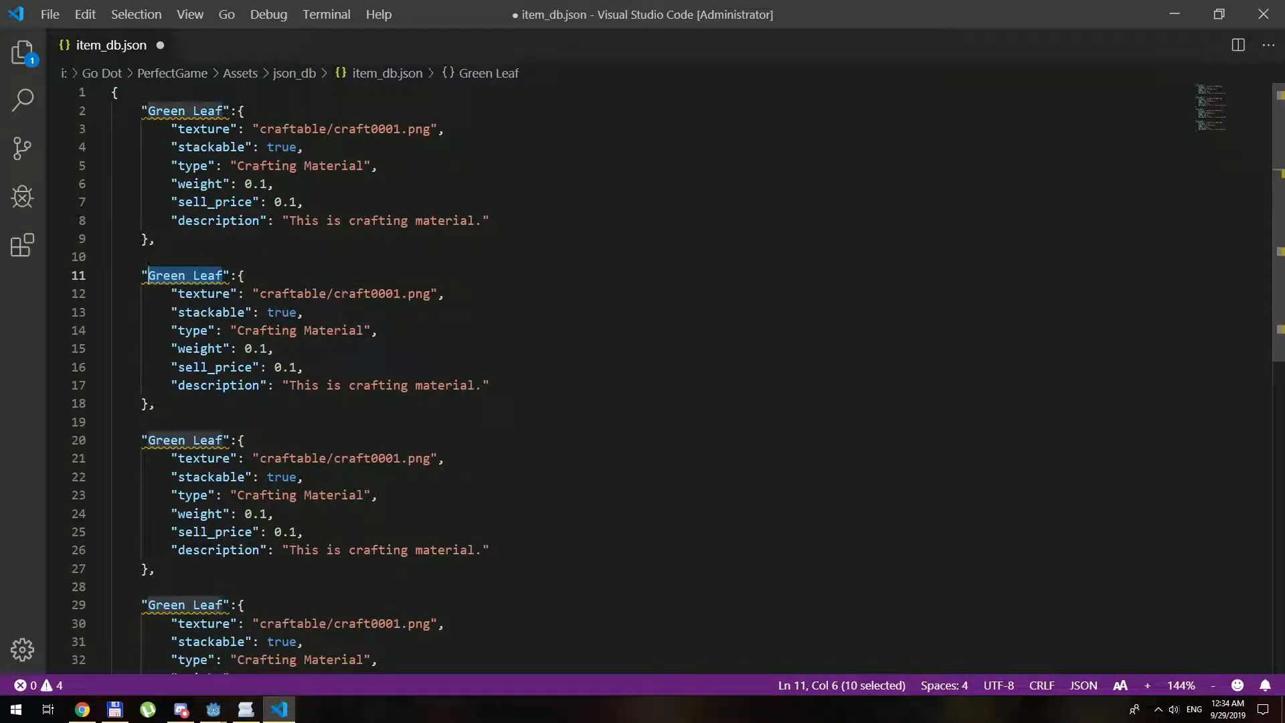
pyautogui.write('Br":{')
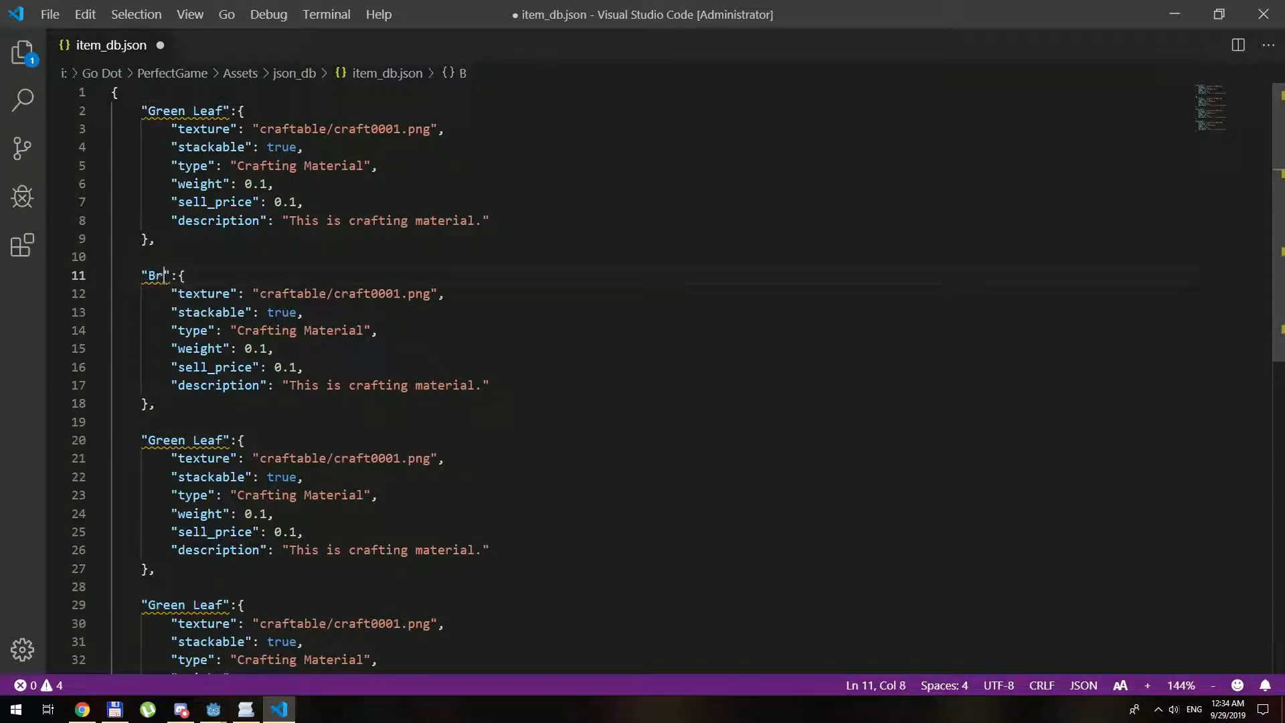
pyautogui.write('anch')
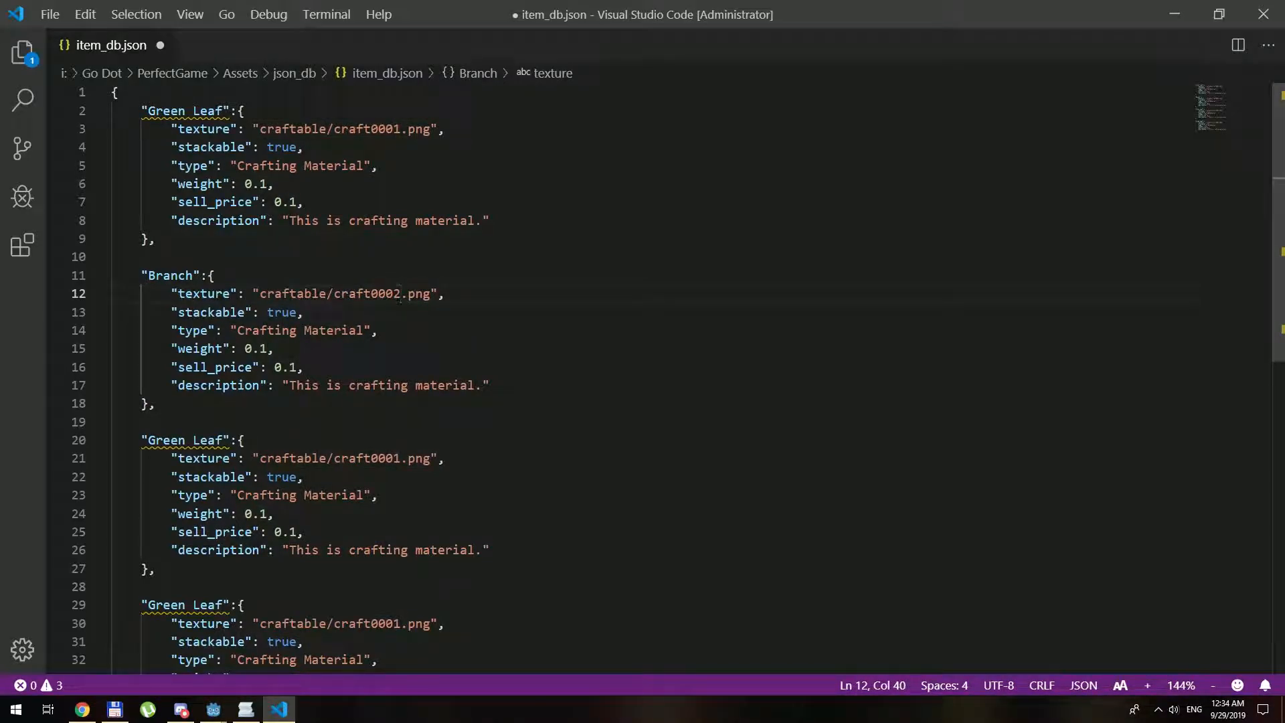
pyautogui.doubleClick(184, 440)
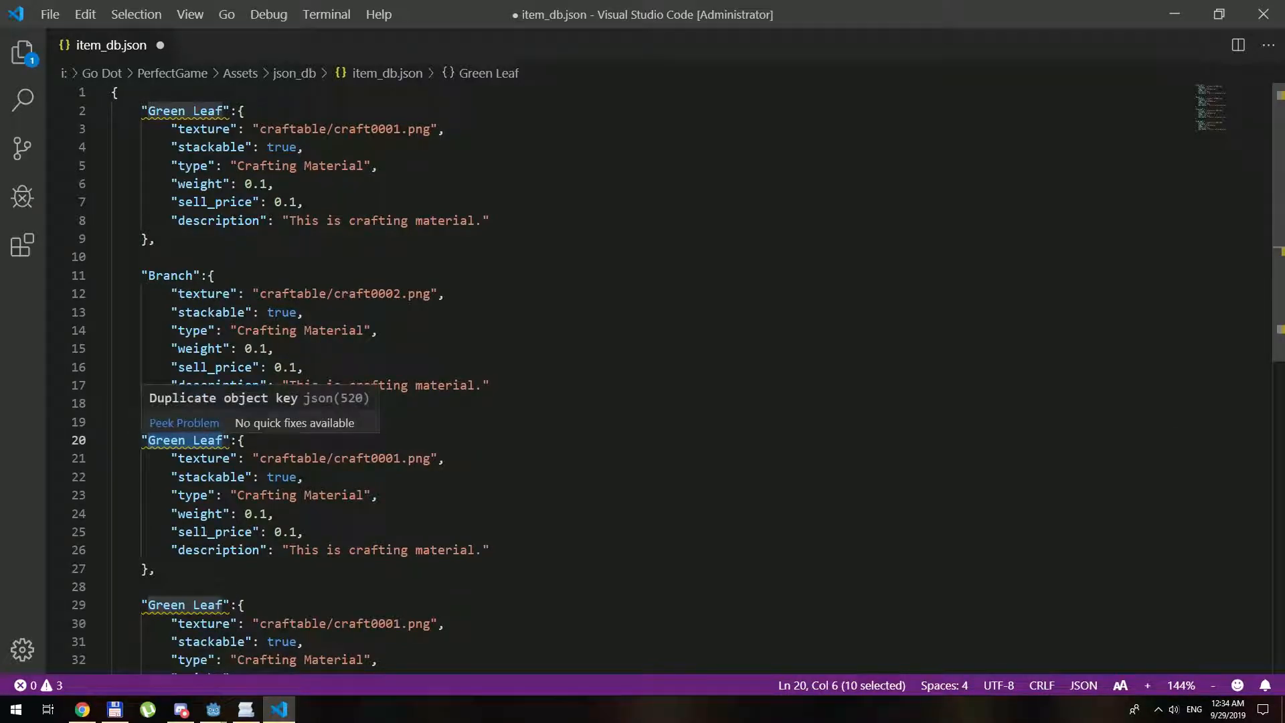
pyautogui.write('Rock":{')
pyautogui.click(309, 458)
pyautogui.write('3')
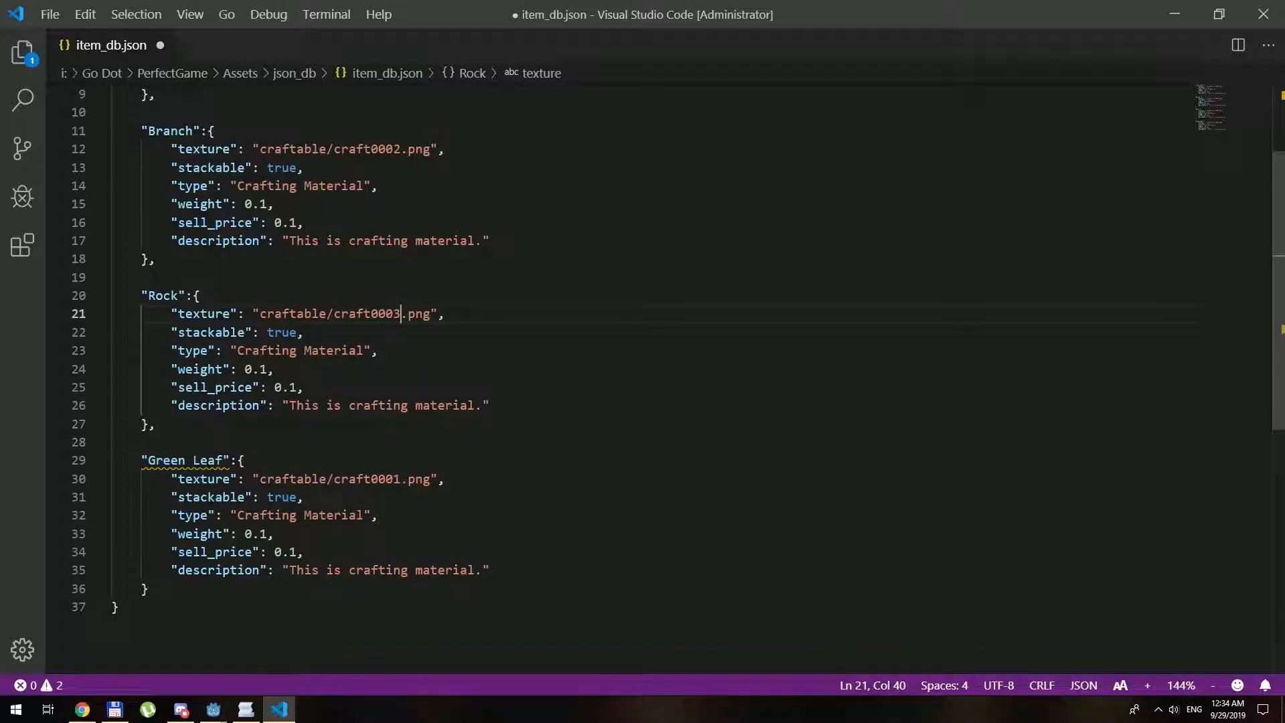
pyautogui.doubleClick(184, 460)
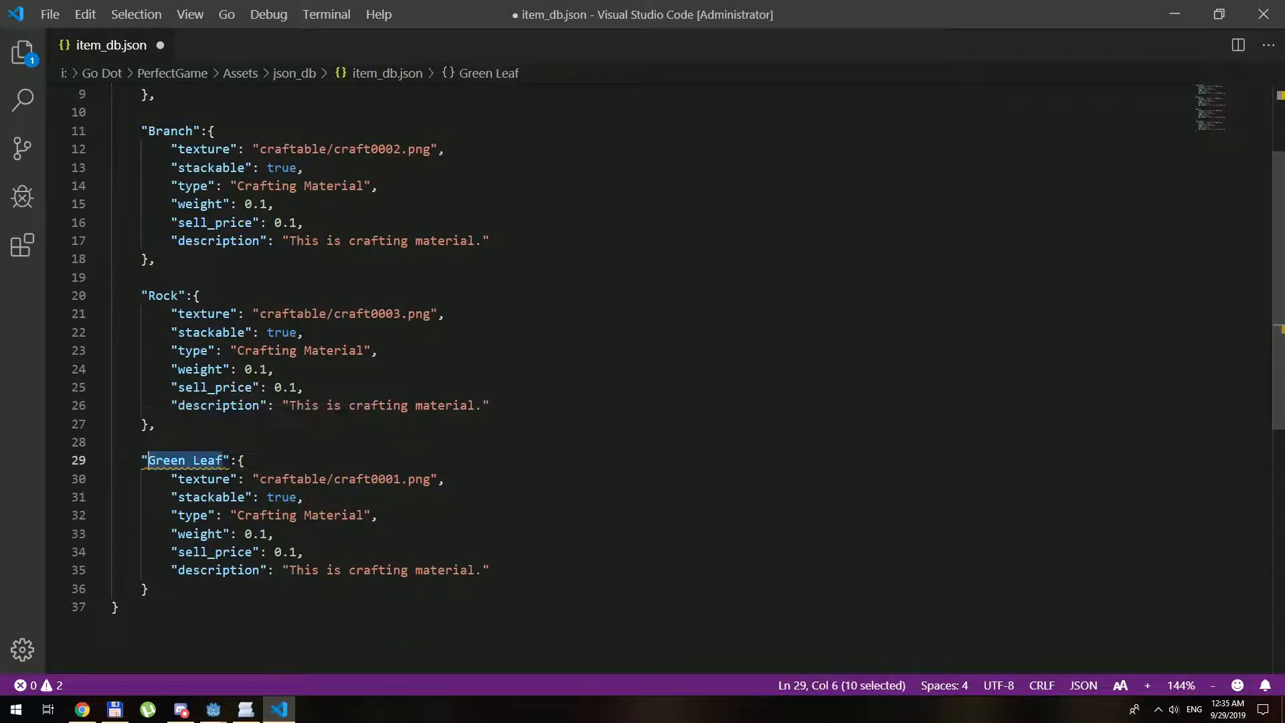
pyautogui.write('Crystal":{')
pyautogui.click(309, 478)
pyautogui.write('4')
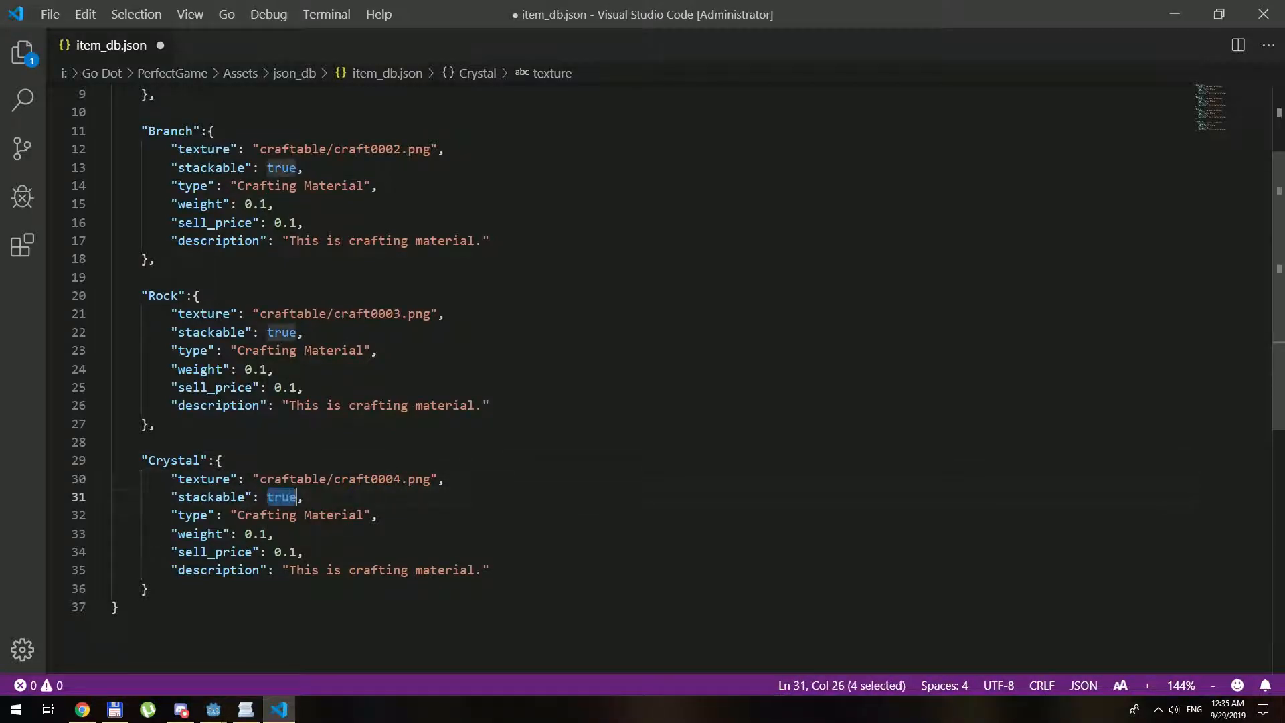
# - Make Crystal non-stackable and give it a crafting-key description, then save
pyautogui.write('fals')
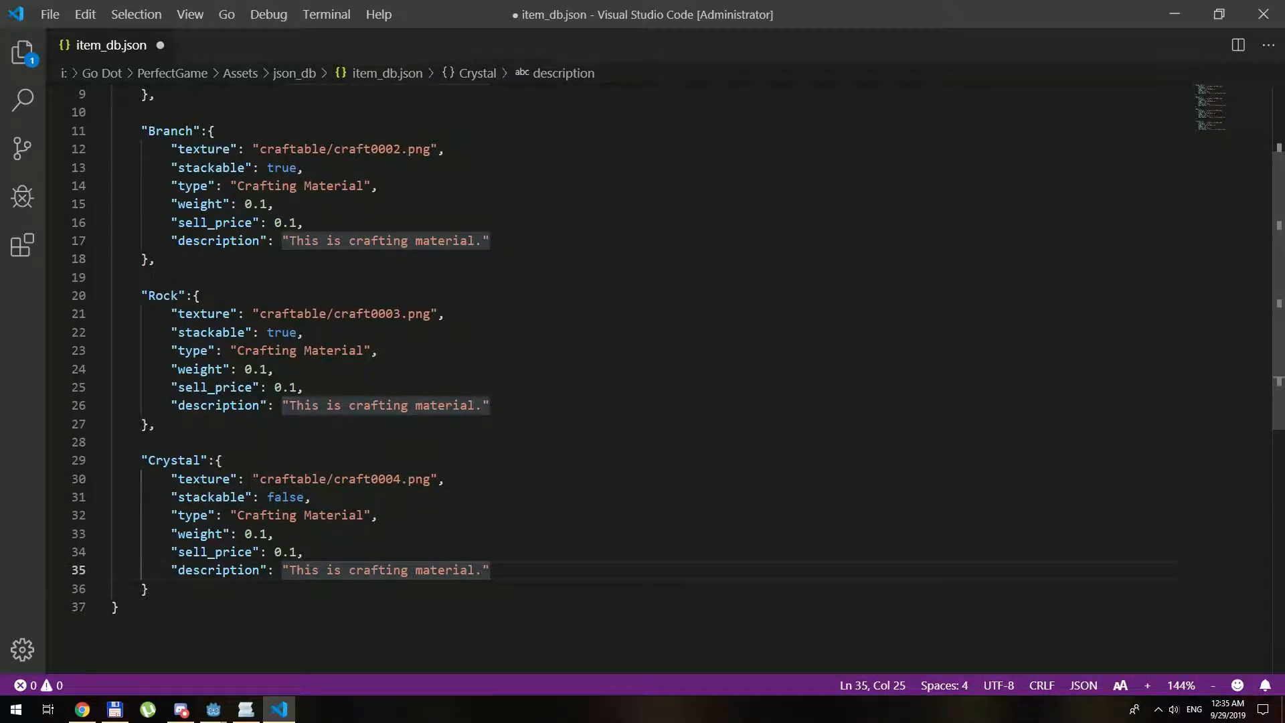
pyautogui.write('C"')
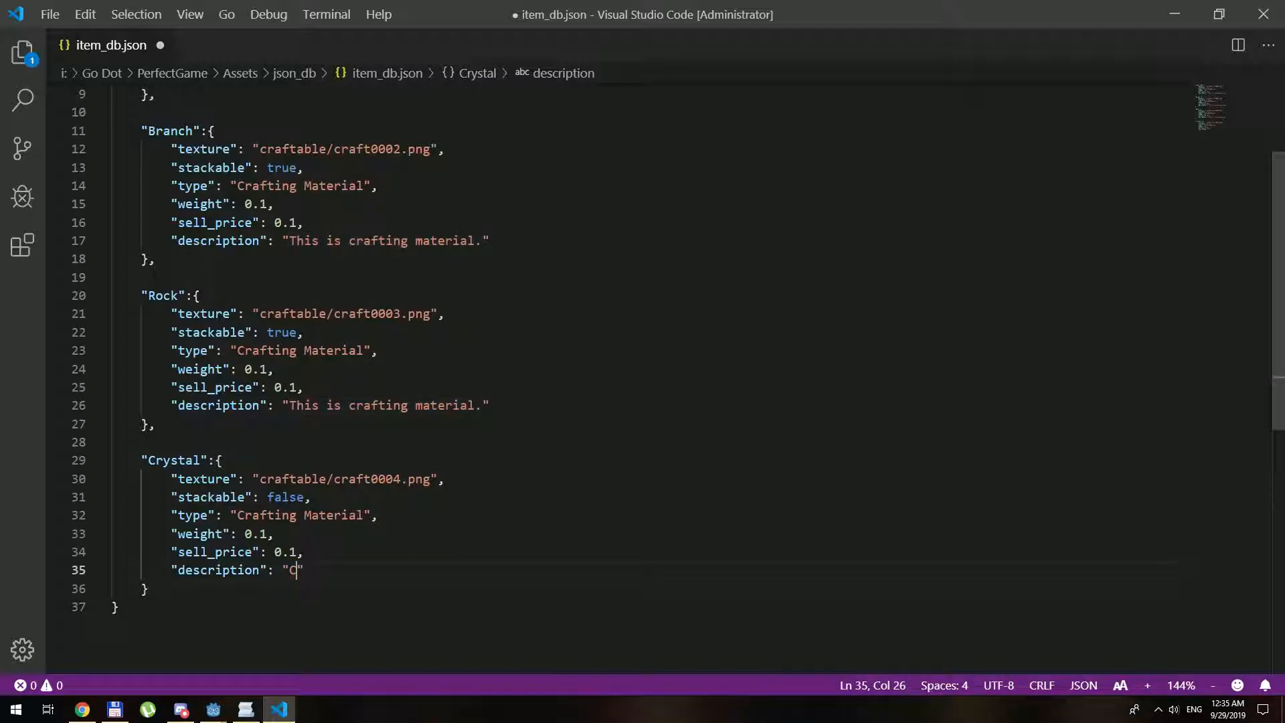
pyautogui.write('rafting Key')
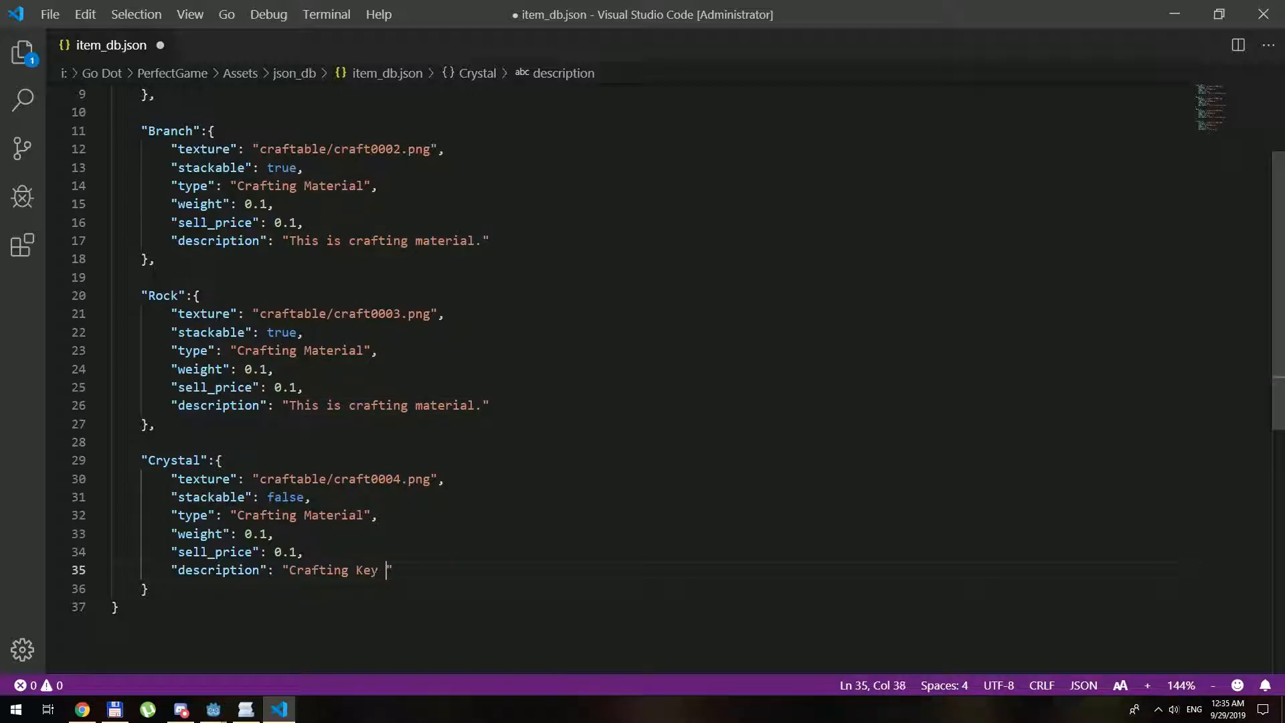
pyautogui.write('to make it')
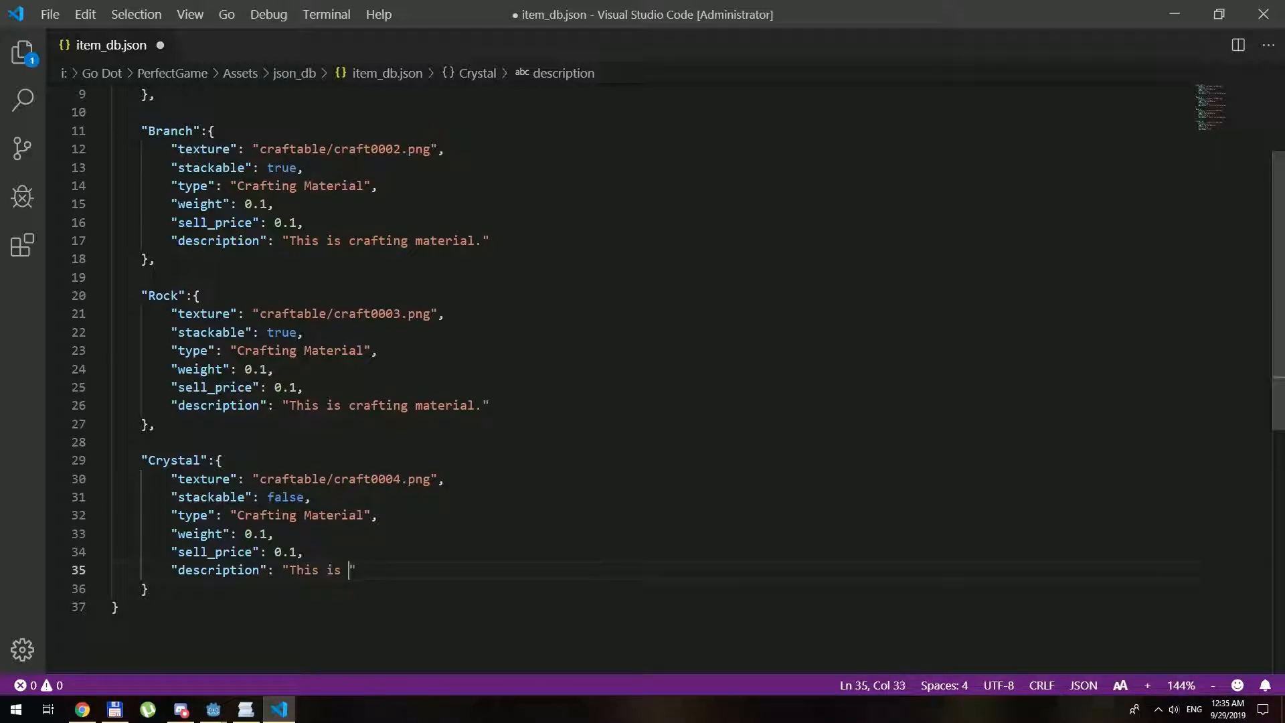
pyautogui.write('a crafting KE')
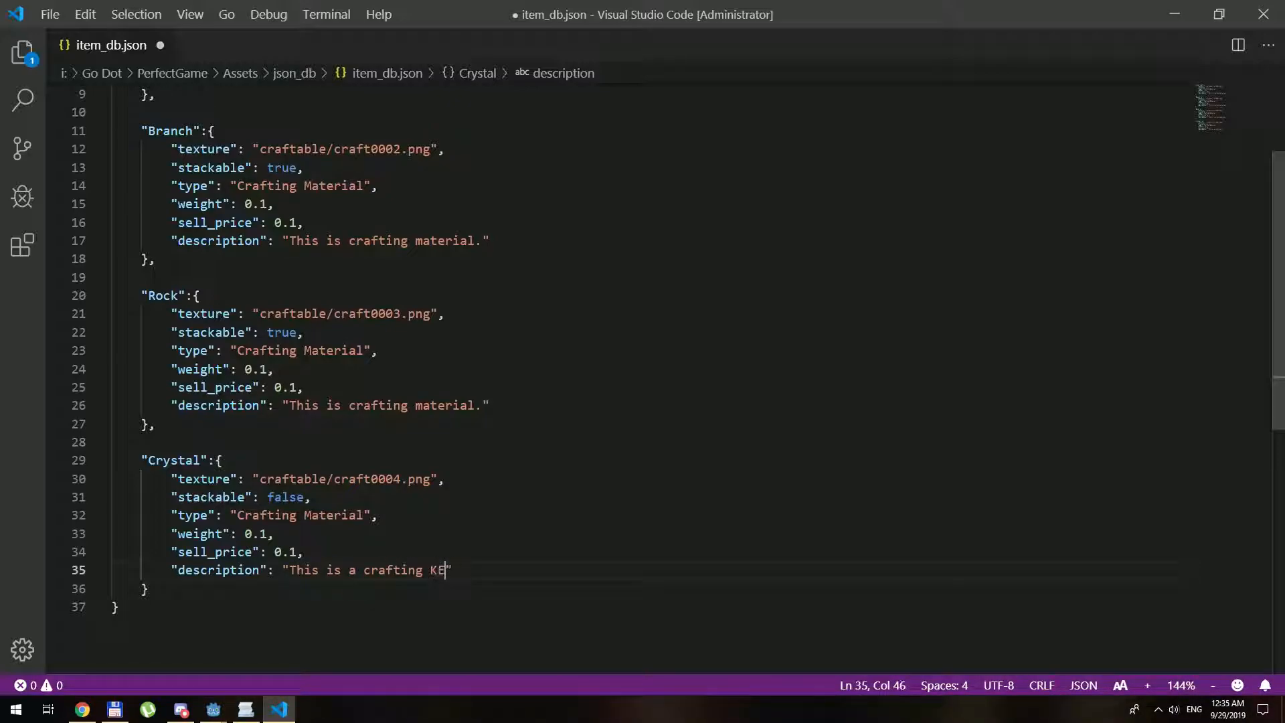
pyautogui.write('Y')
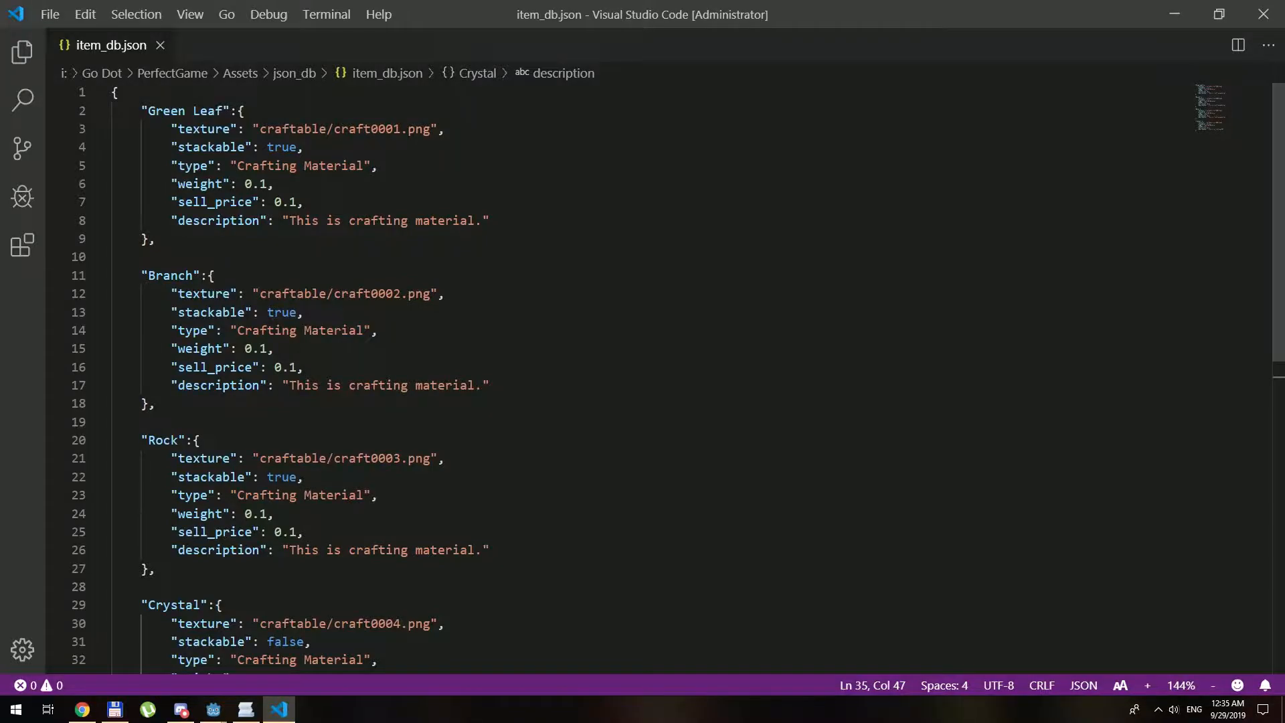
pyautogui.click(119, 256)
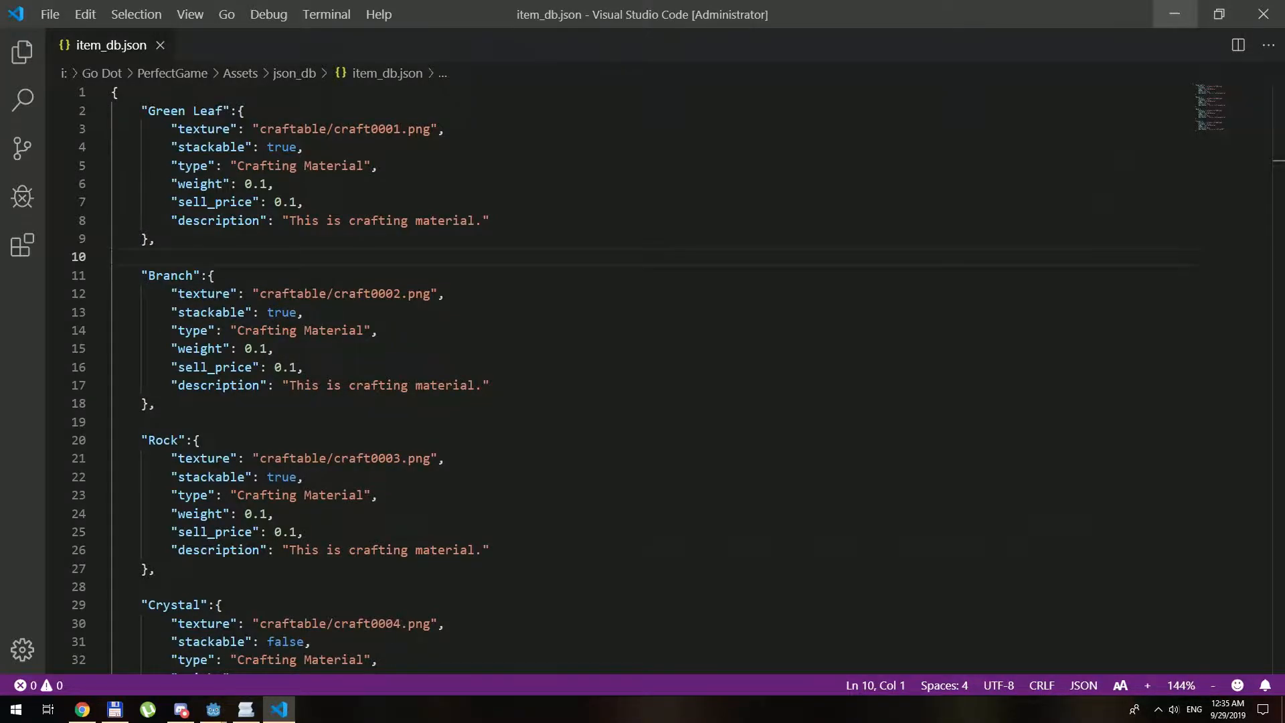
pyautogui.click(213, 708)
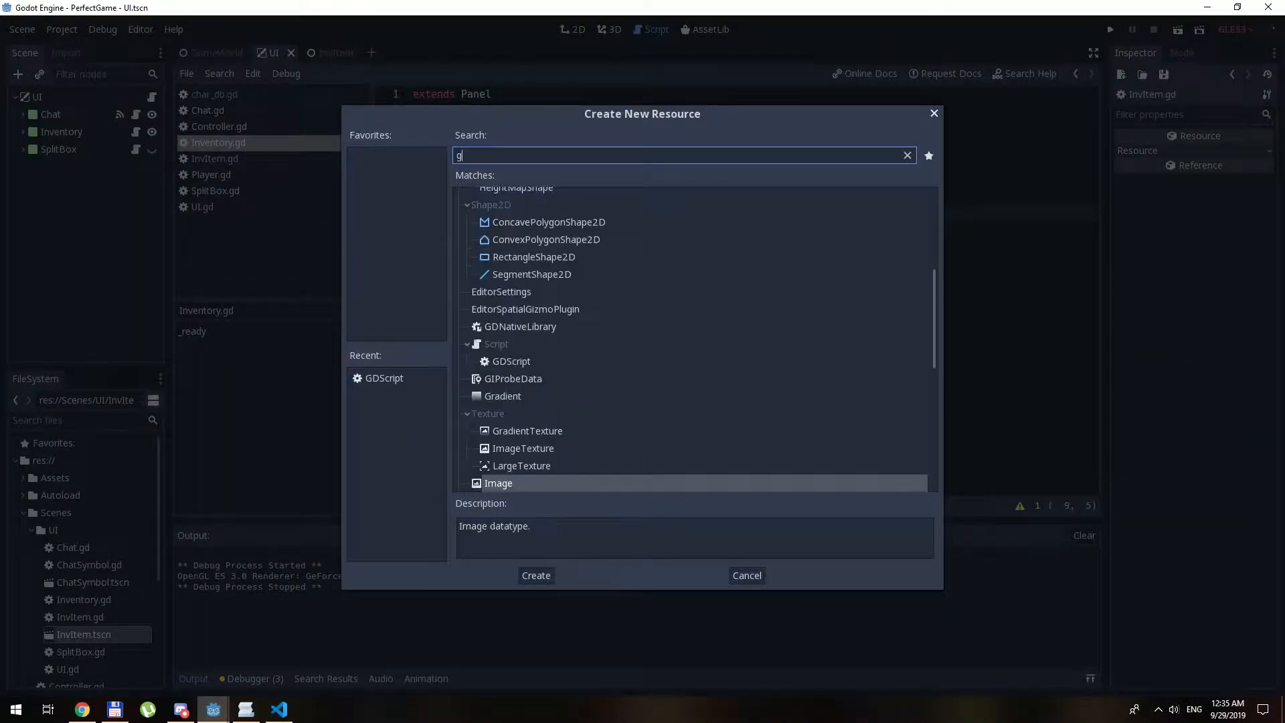
# - Save the new GDScript as JSON_Item_DB.gd in the Autoload folder
pyautogui.write('ds')
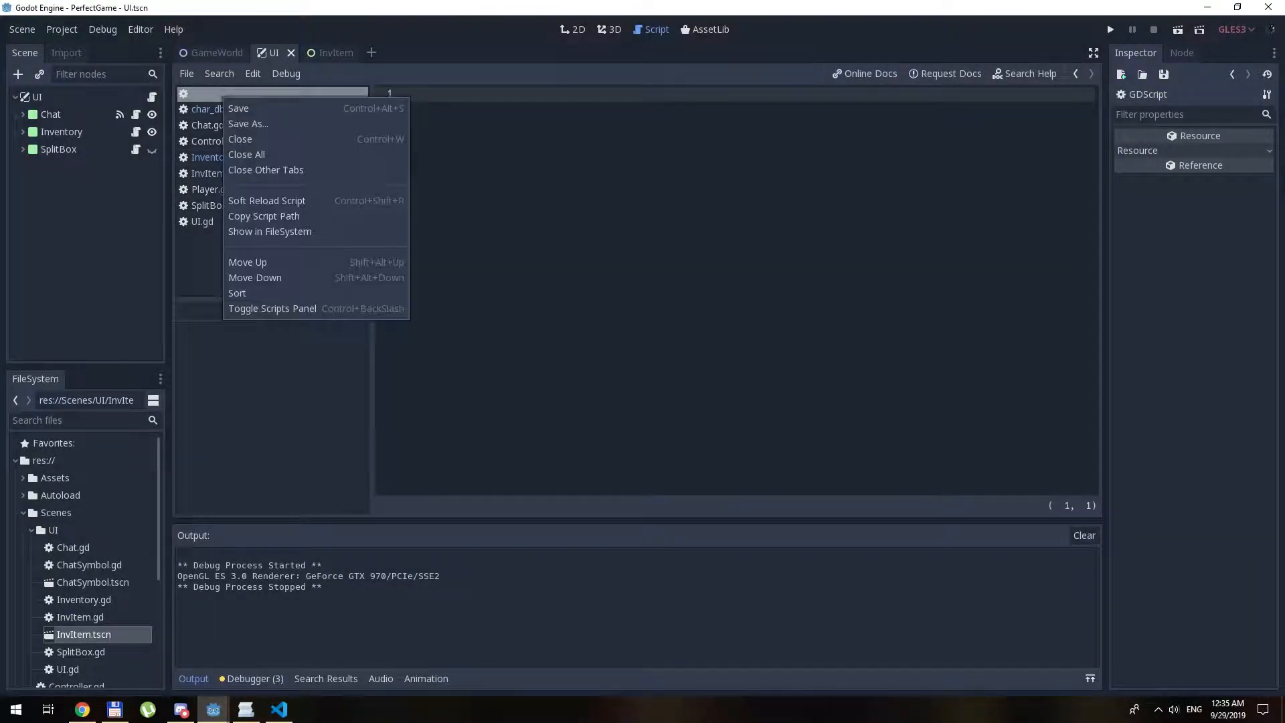
pyautogui.click(248, 124)
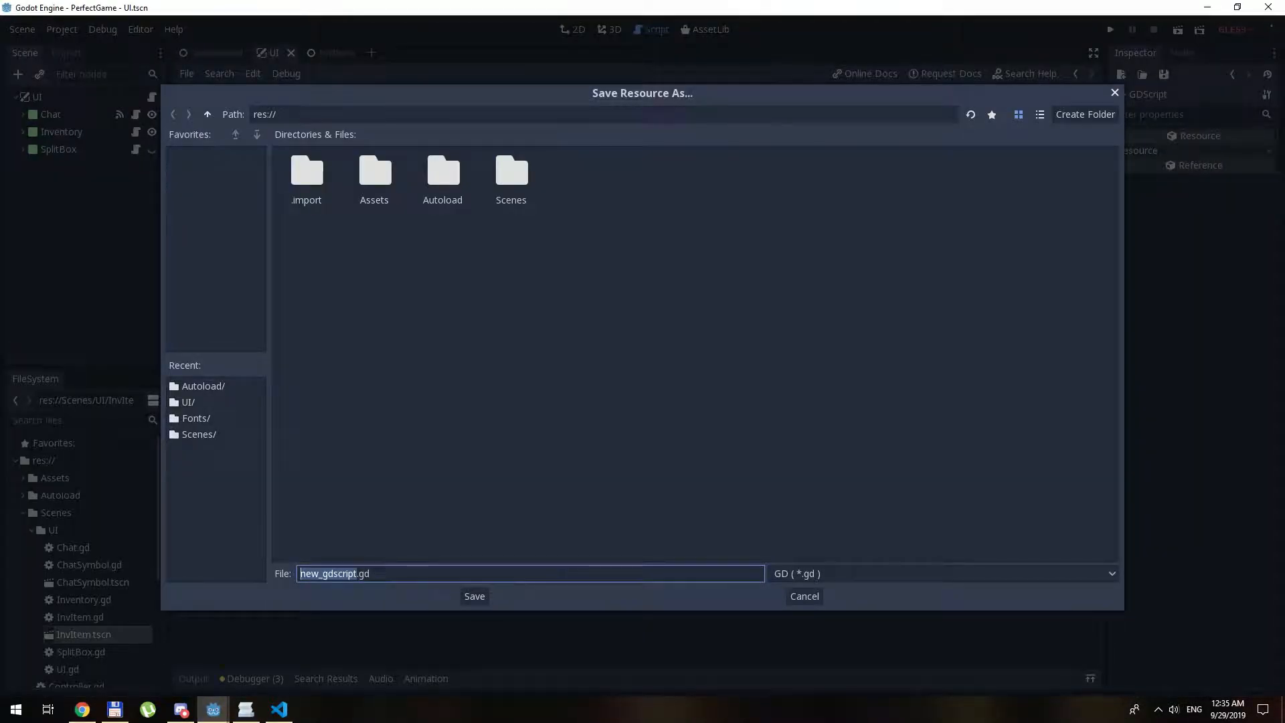
pyautogui.doubleClick(441, 172)
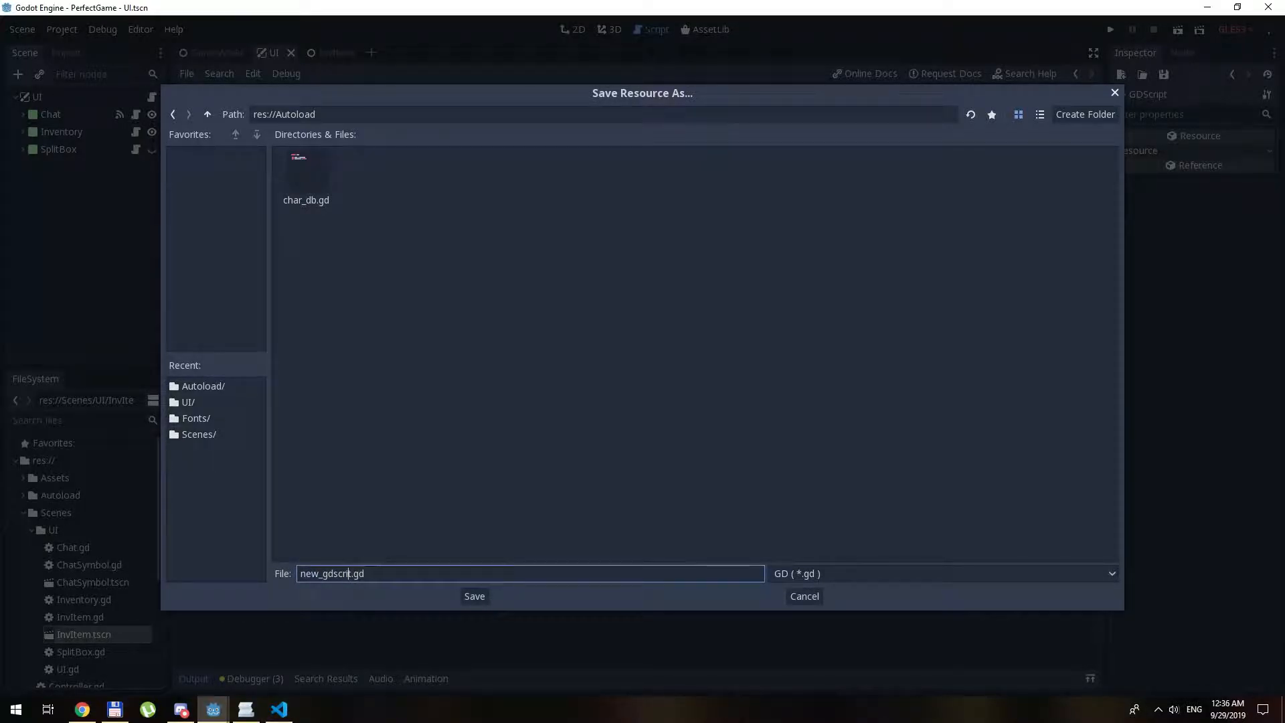
pyautogui.write('JSON_Item_D.gd')
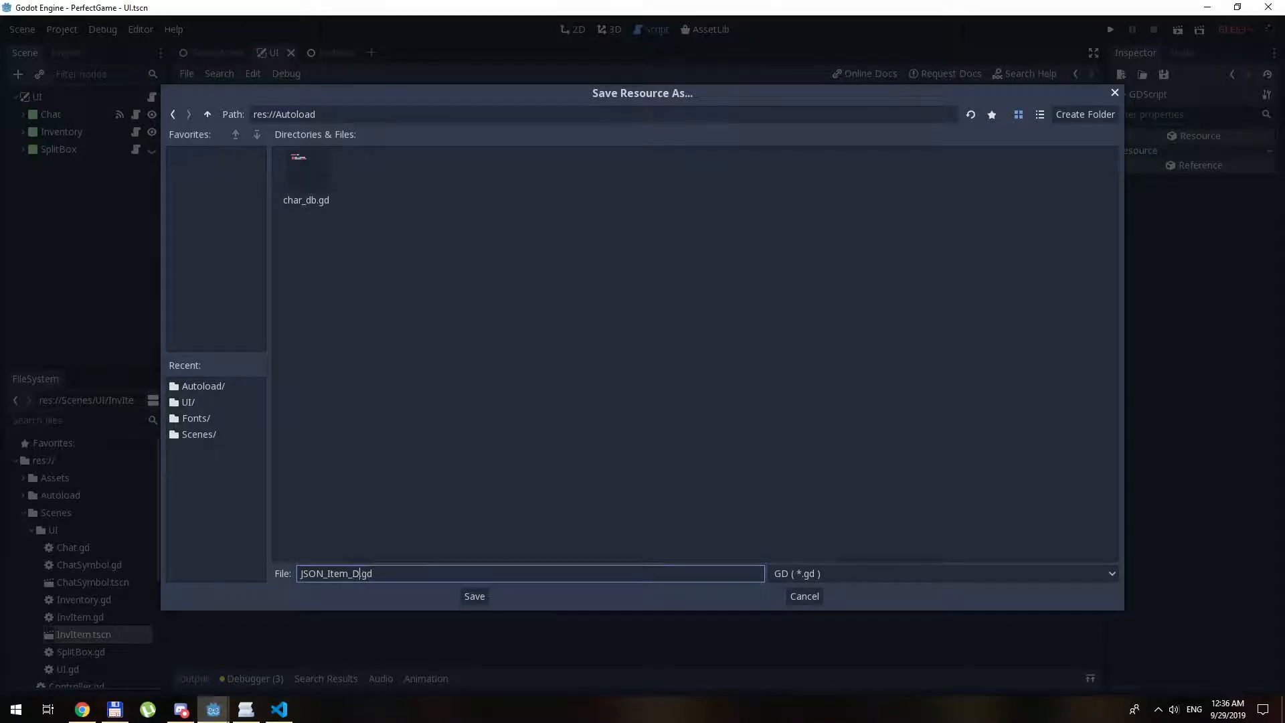
pyautogui.click(474, 595)
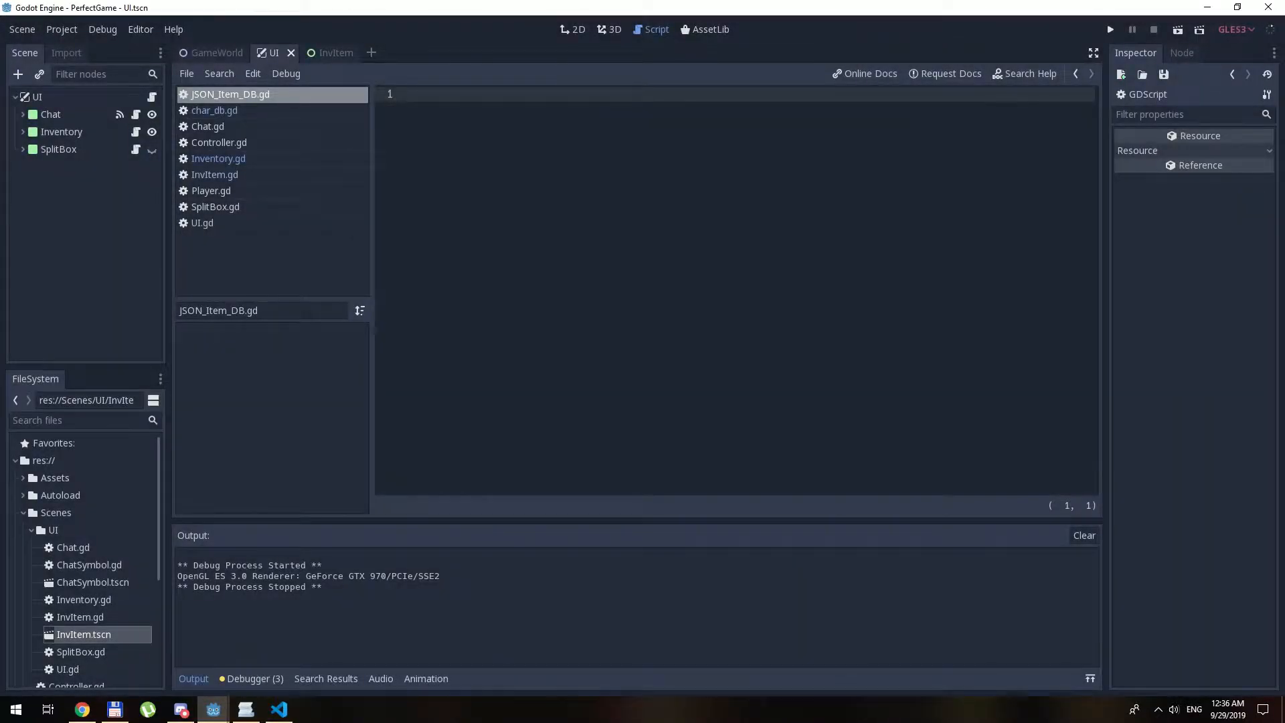
# - Write extends Node with script_url = "res://Assets/json_db/item_db.json" and WorkPath = "res://Assets/Items/"
pyautogui.write('extends N')
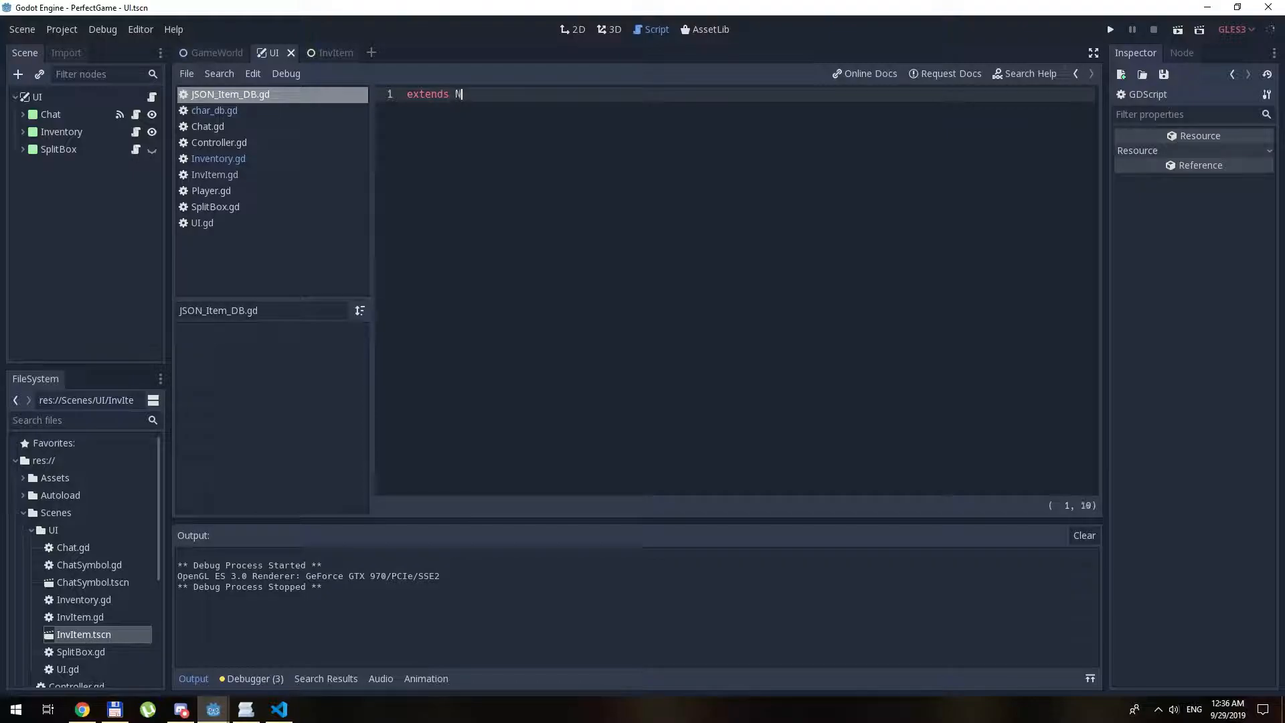
pyautogui.write('ode')
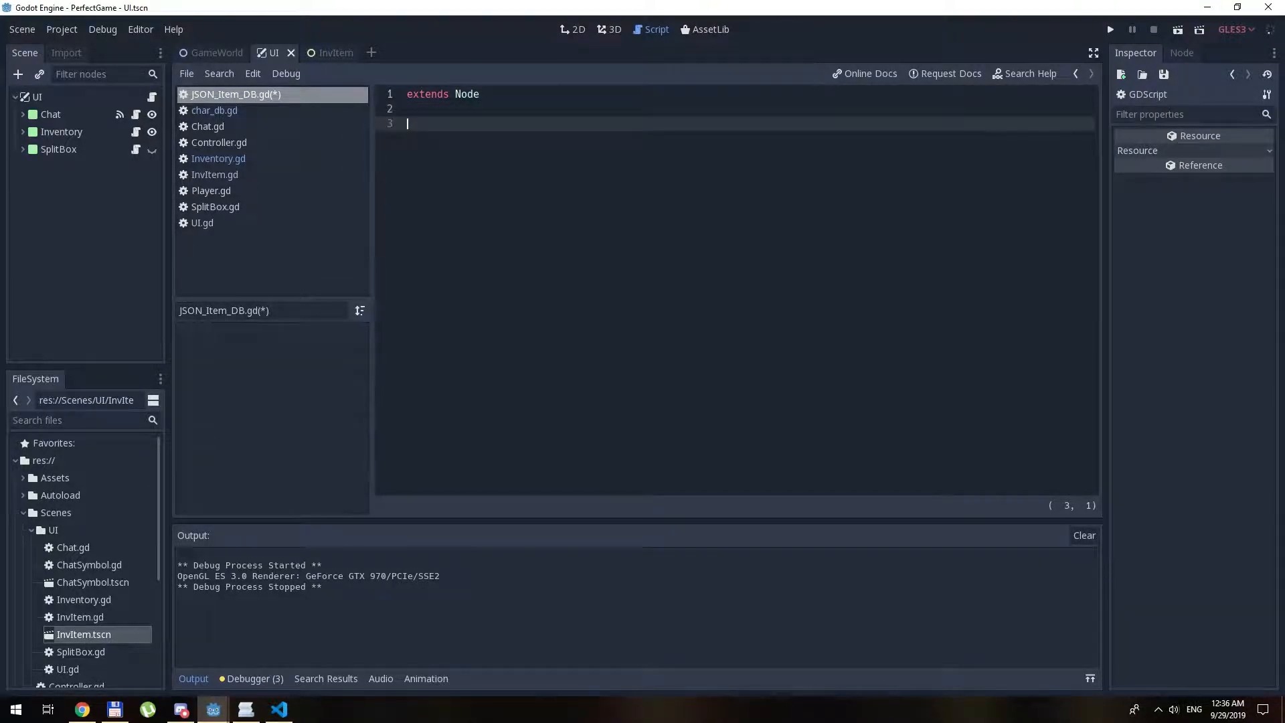
pyautogui.write('var script_url = "res://Assets/json_db/item_db.json"')
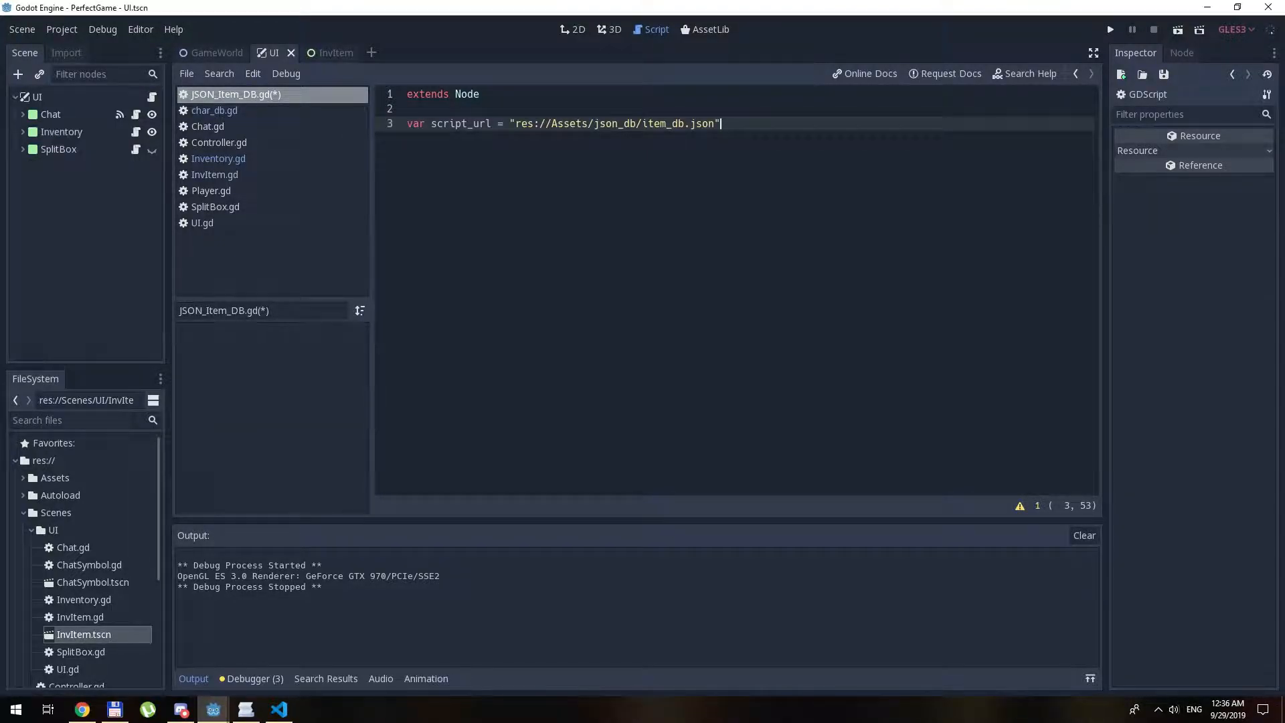
pyautogui.write('var WorkPath = "res://Assets/Items/"')
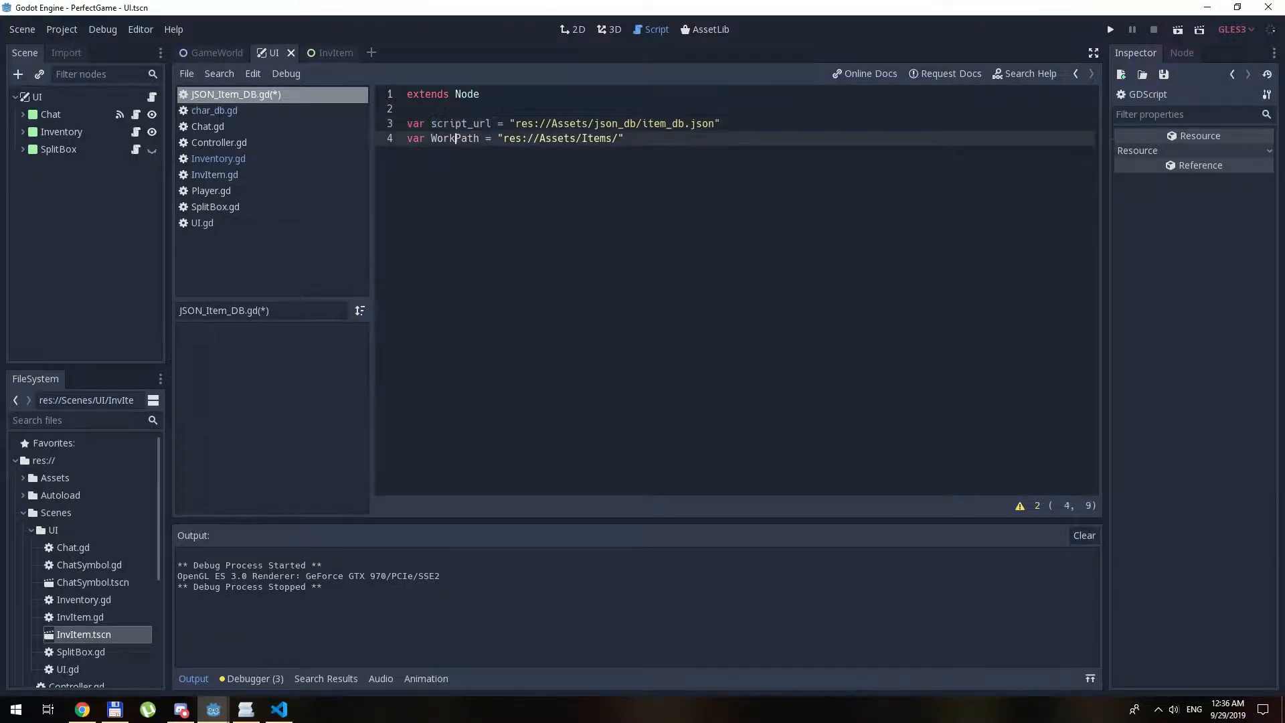
pyautogui.click(623, 138)
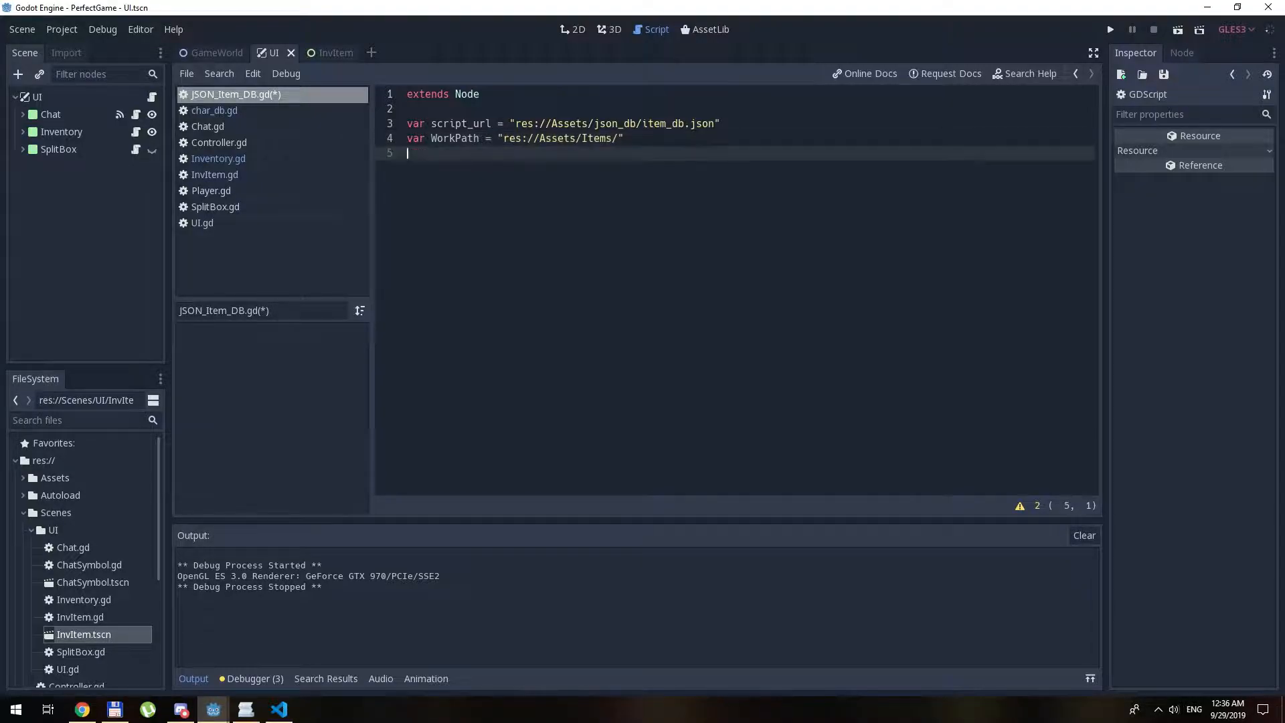
# - Declare func LoadData(url): with var file = File.new()
pyautogui.write('func')
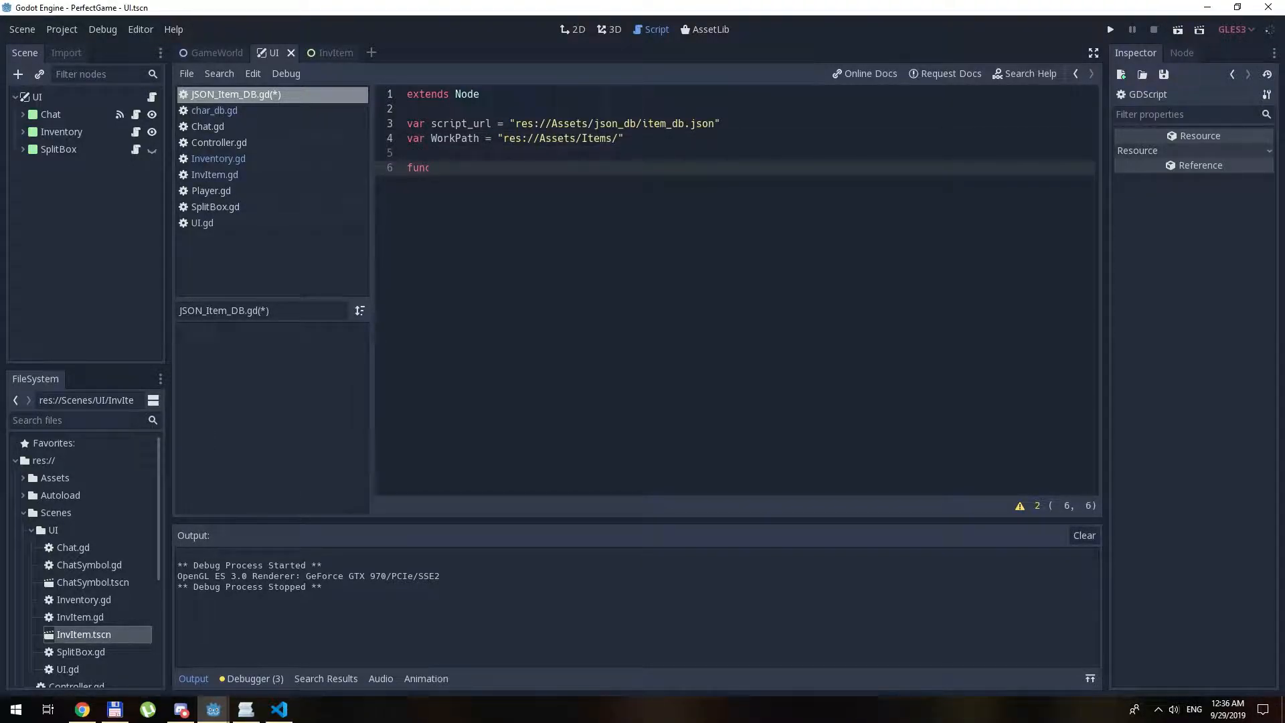
pyautogui.write('LoadData')
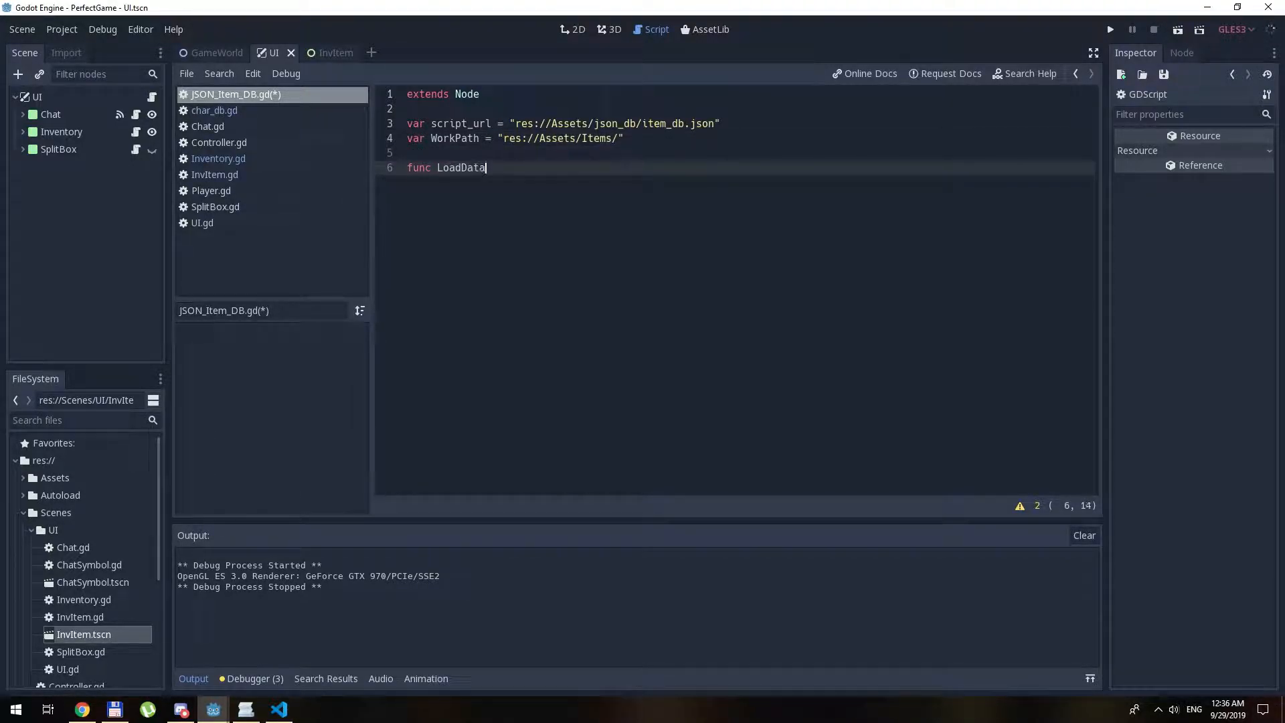
pyautogui.write('(')
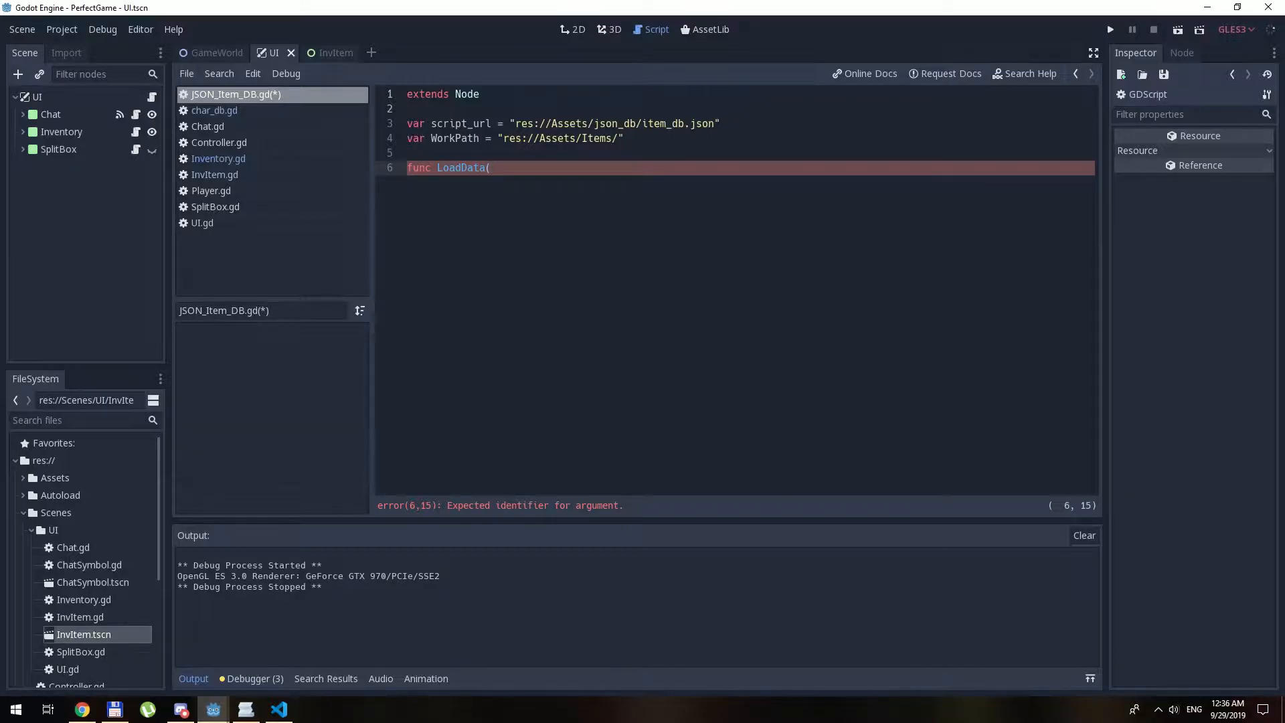
pyautogui.write('Item')
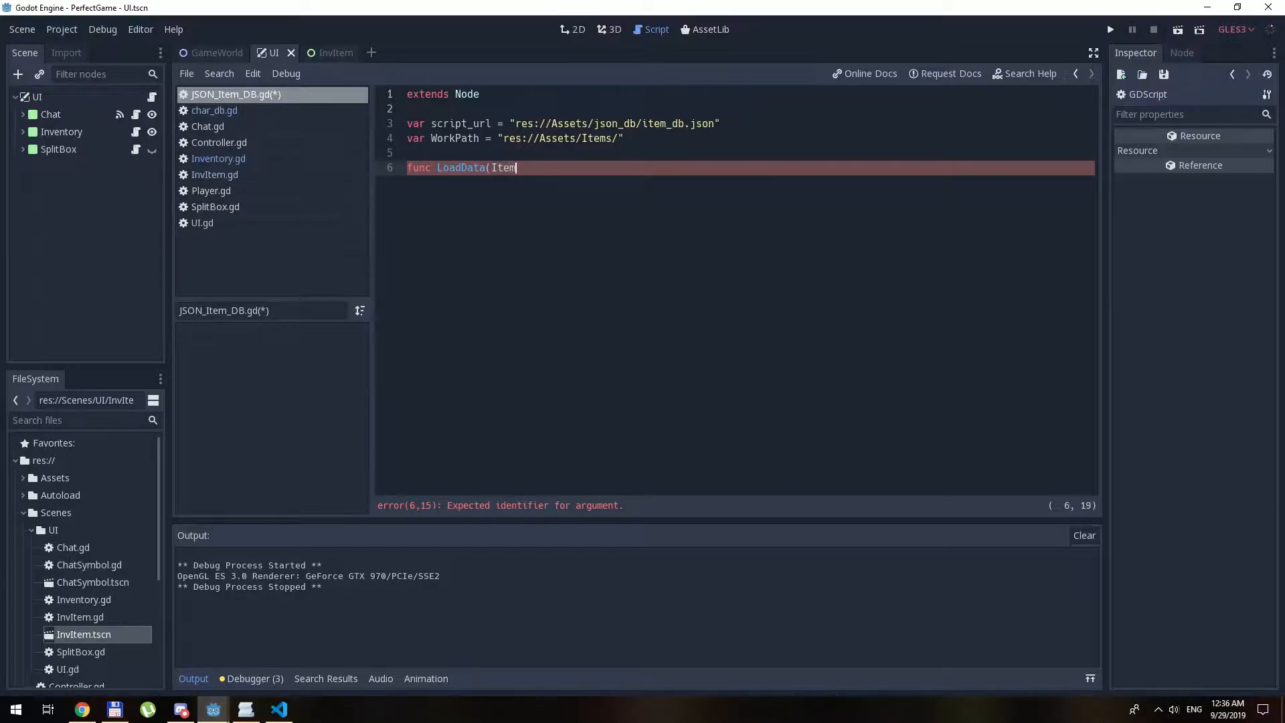
pyautogui.write('Name)')
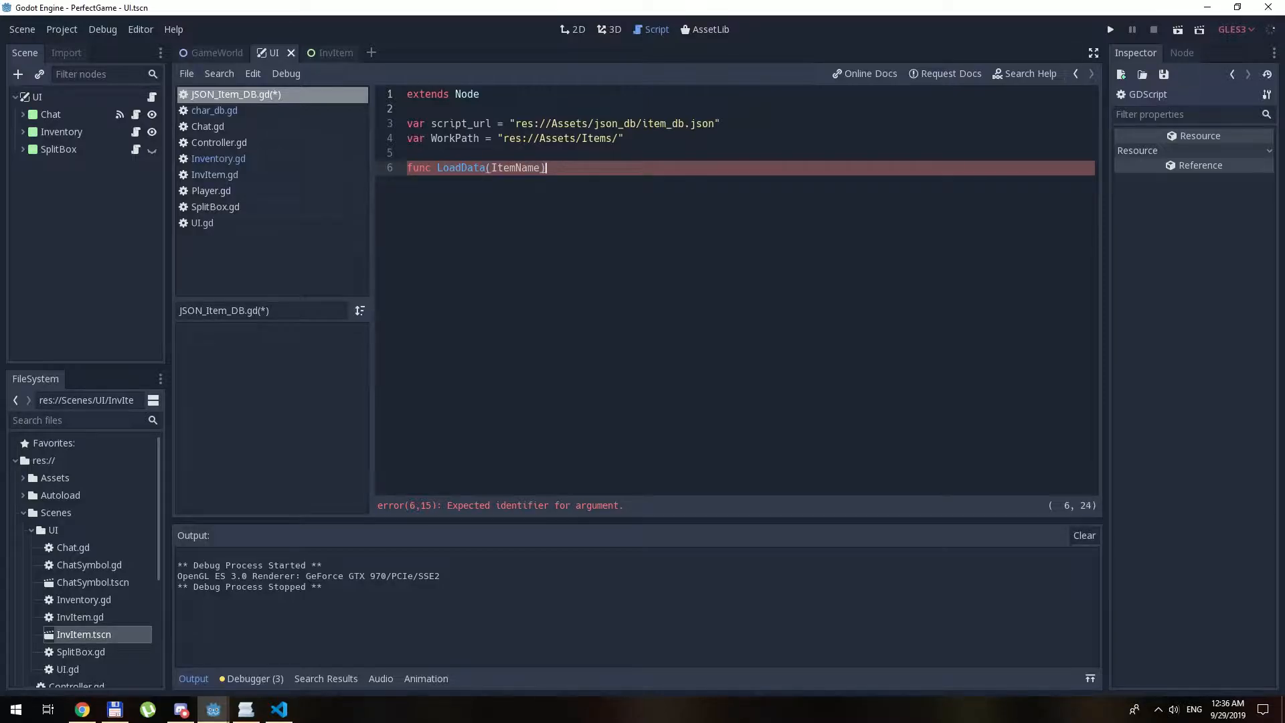
pyautogui.write('ur')
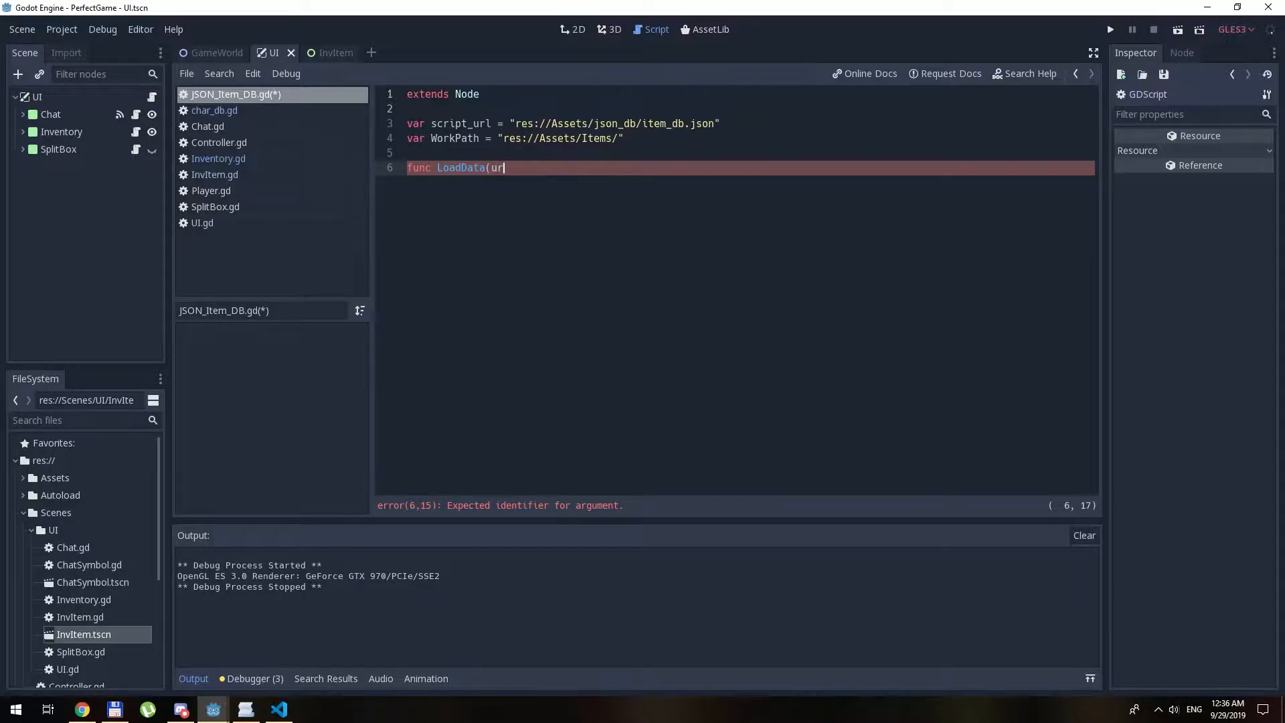
pyautogui.write('l):')
pyautogui.write('var file = Fi')
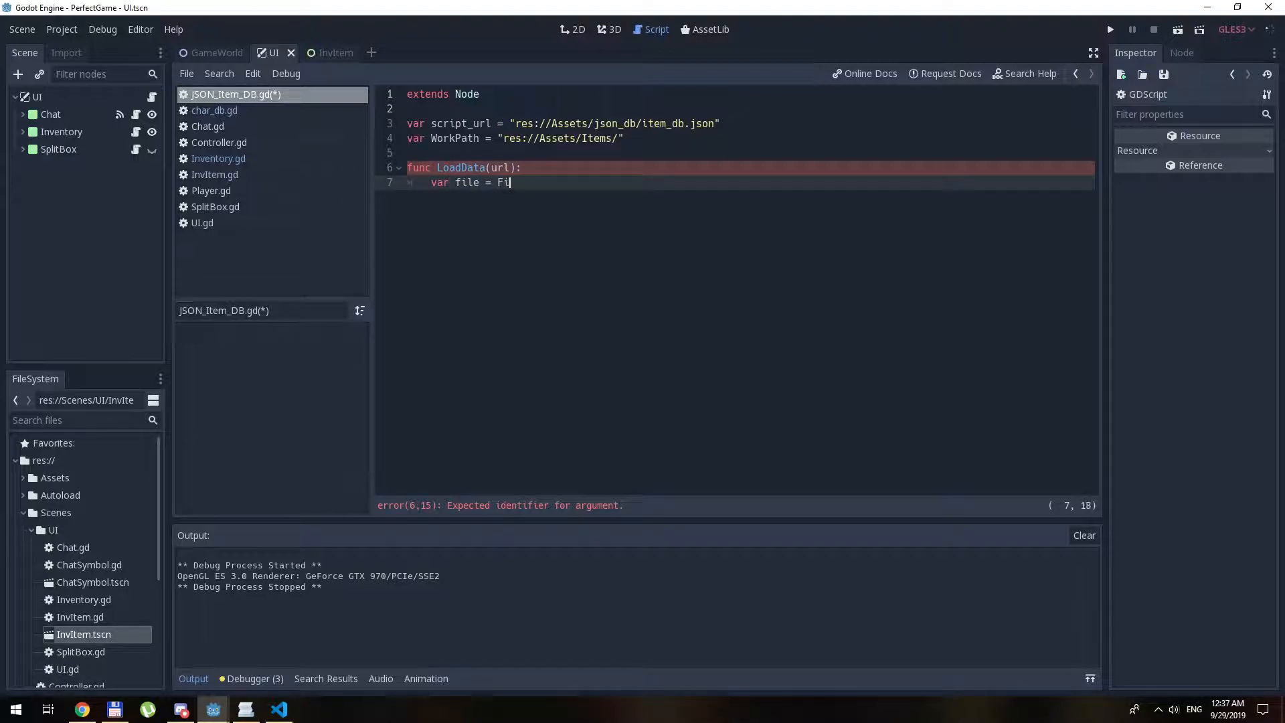
pyautogui.write('le.new()')
pyautogui.write('if url')
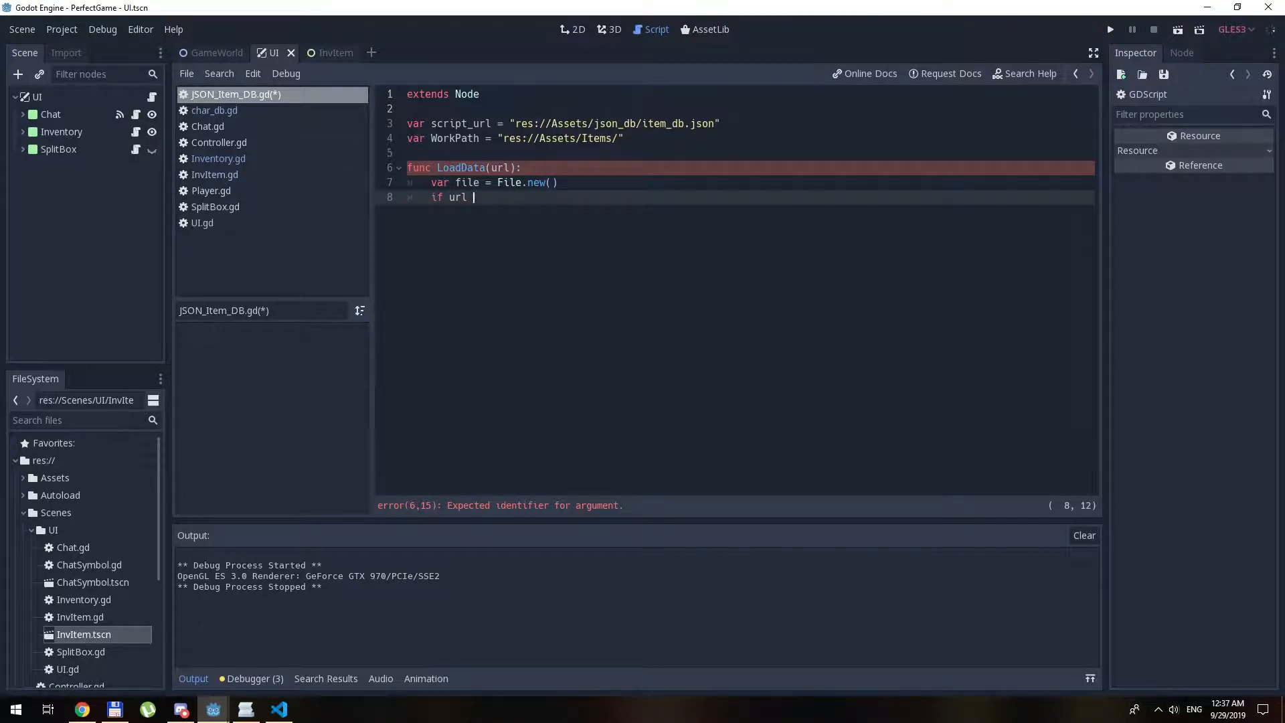
# - Return null when url is null or when !file.file_exists(url)
pyautogui.write('== null: return')
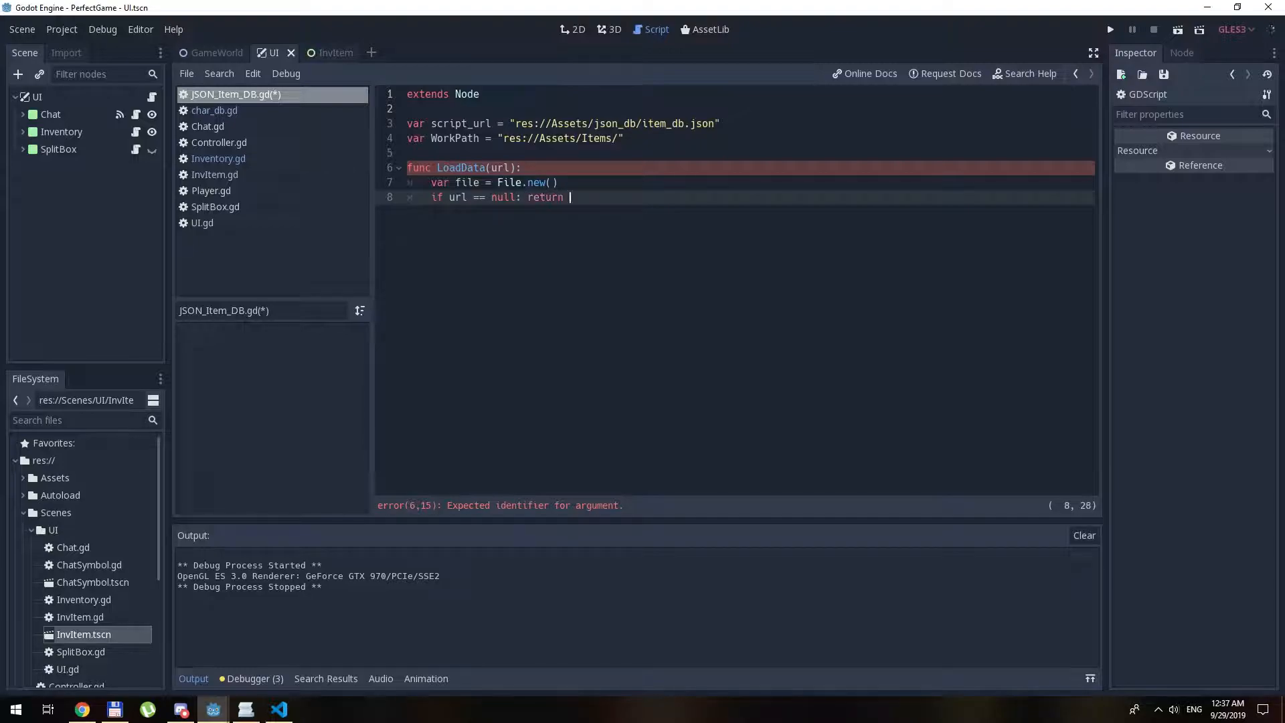
pyautogui.write('null')
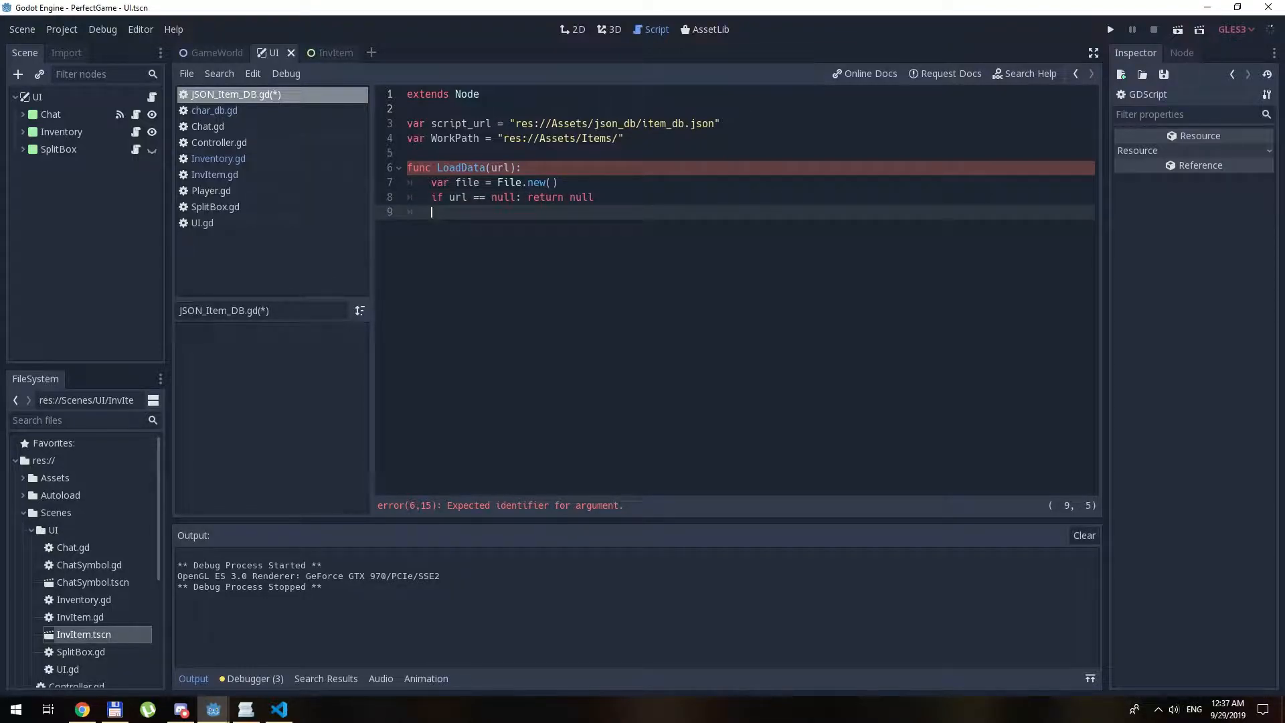
pyautogui.write('if')
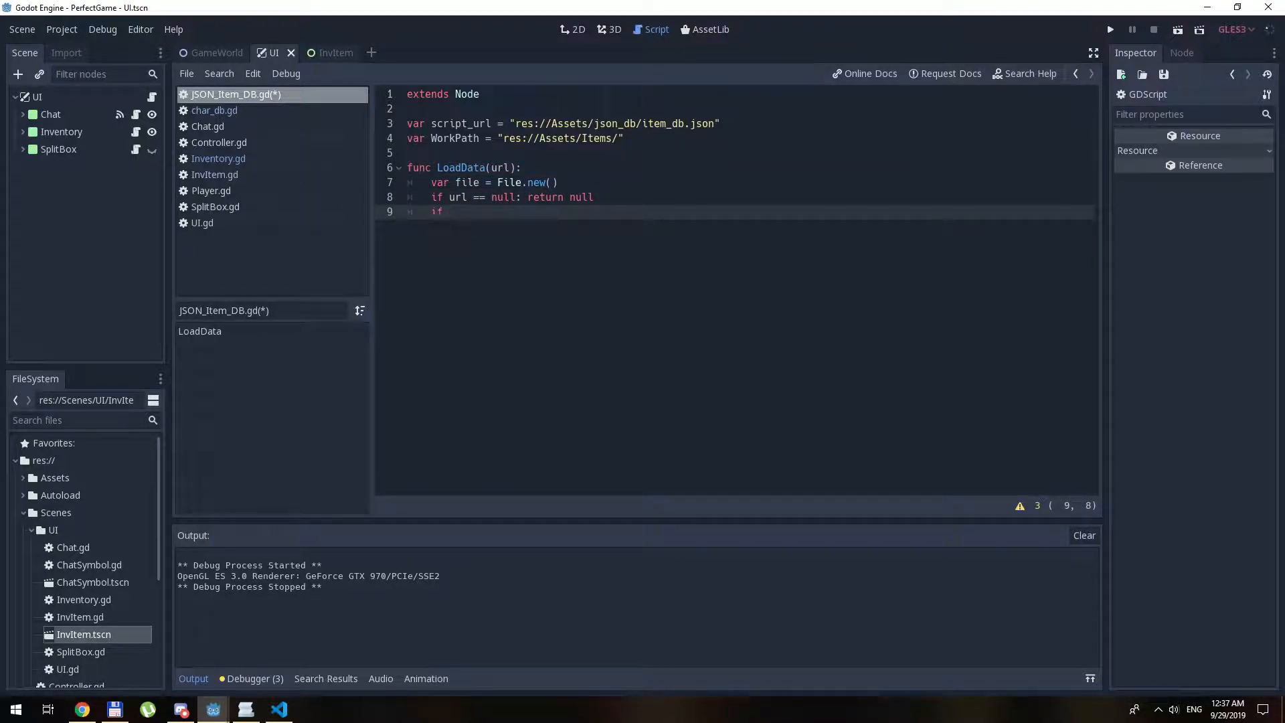
pyautogui.write('!file.')
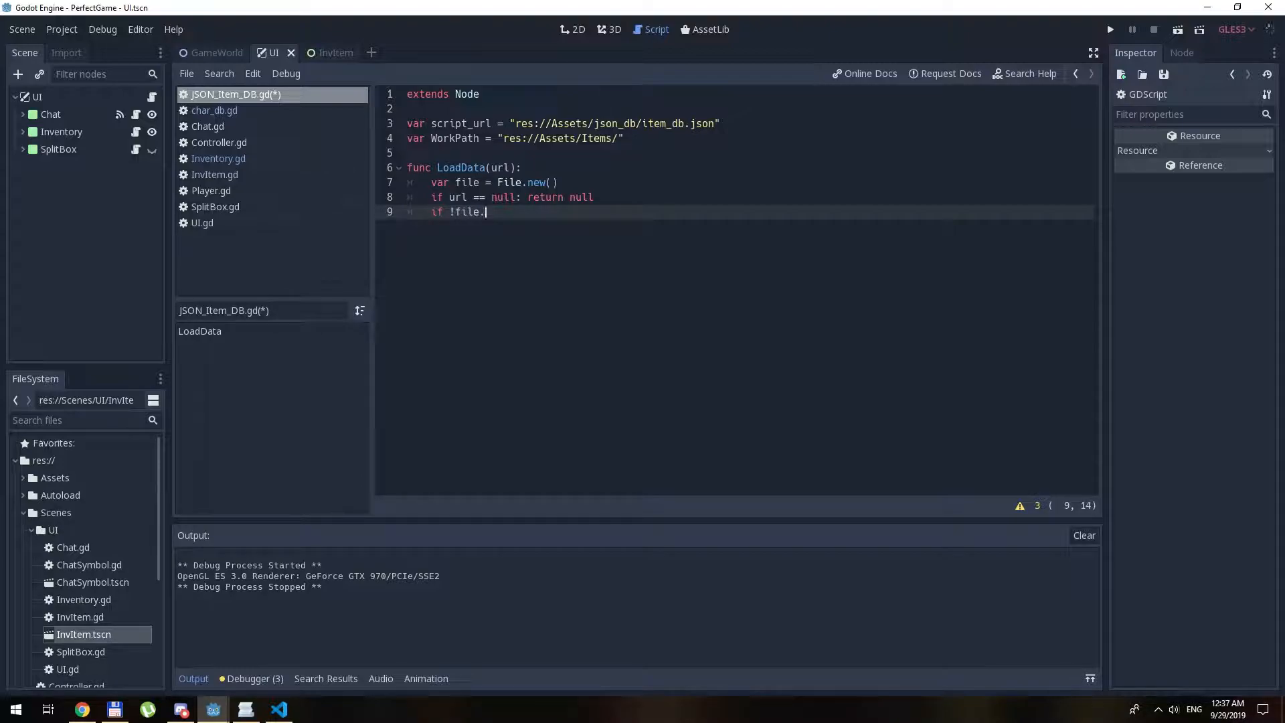
pyautogui.write('file_exists(')
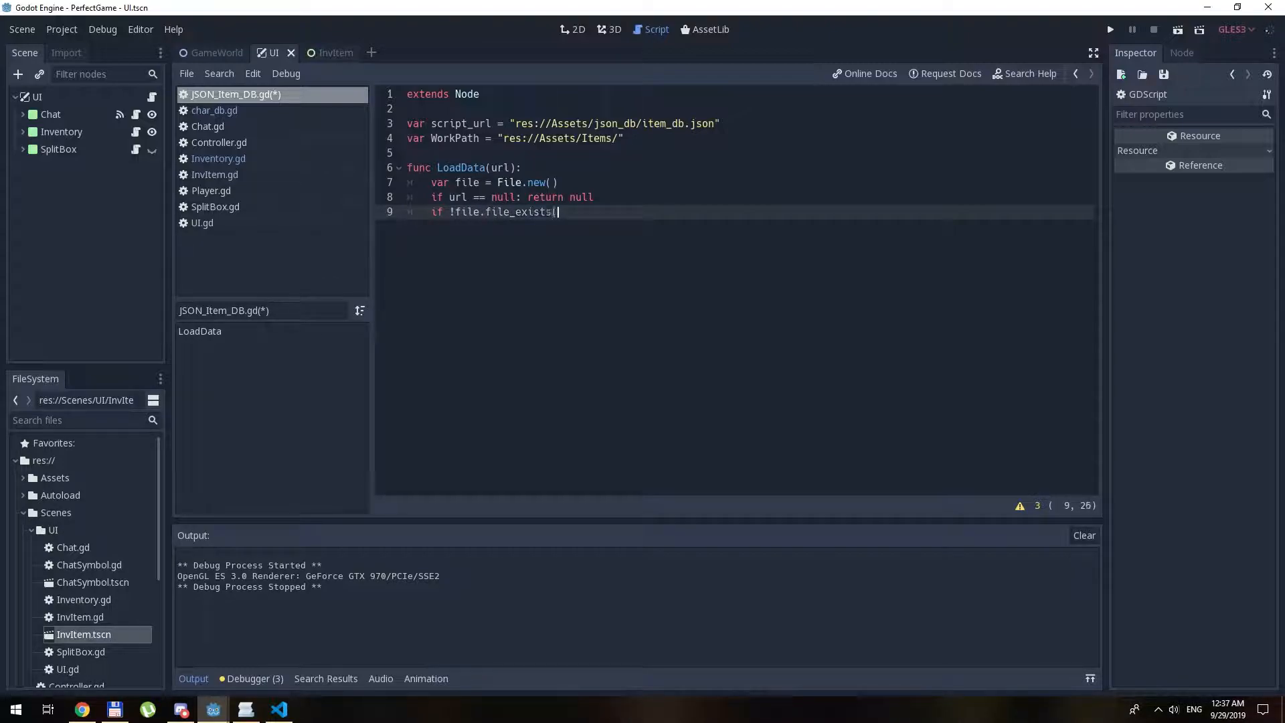
pyautogui.write('url)')
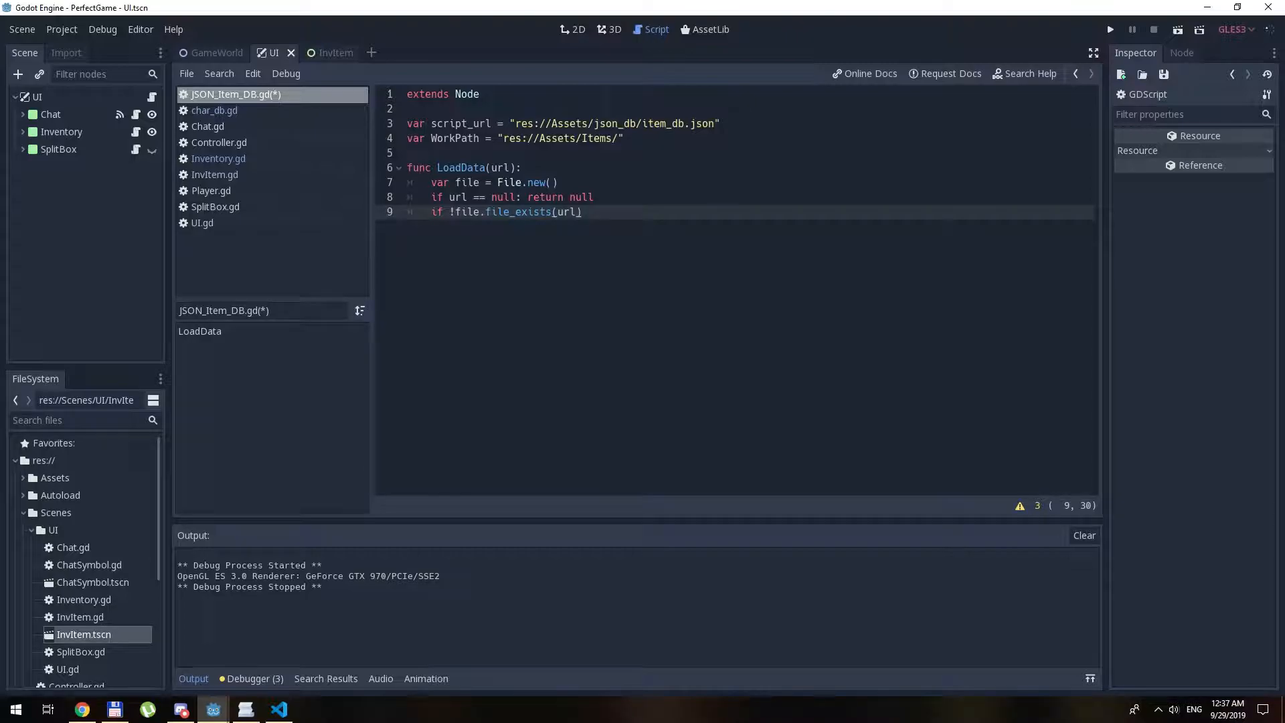
pyautogui.write(': return')
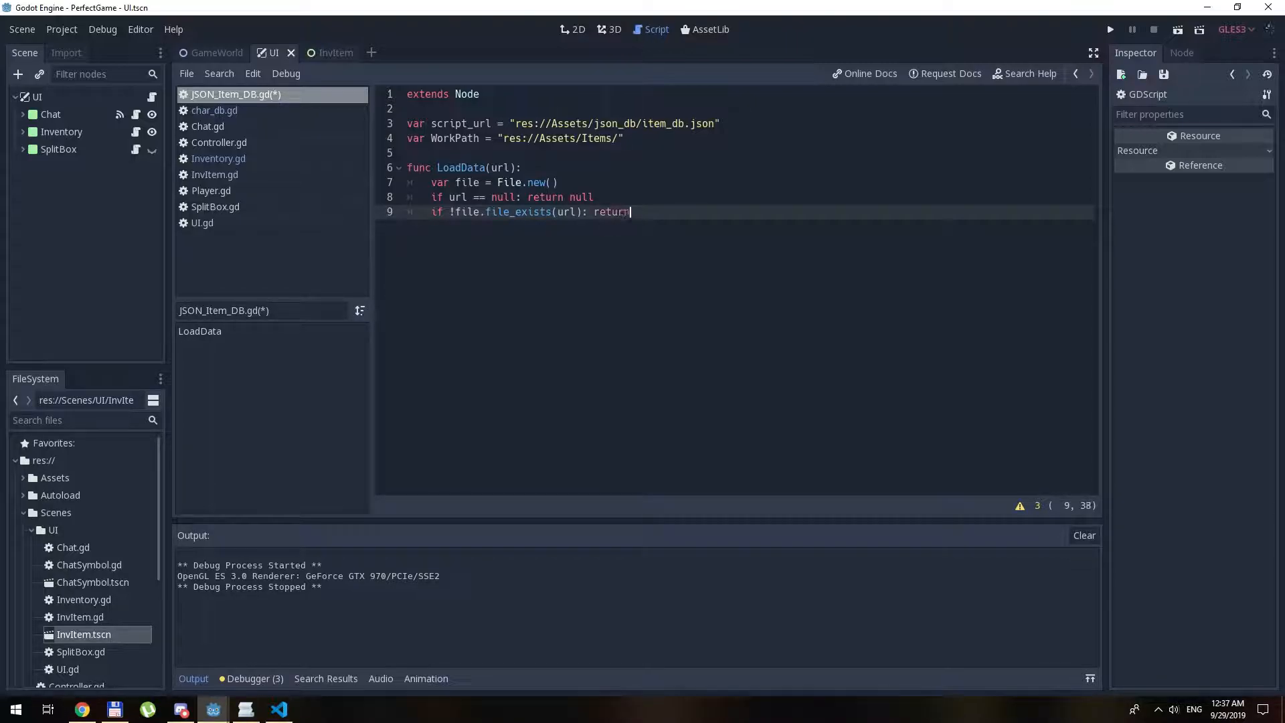
pyautogui.press('enter')
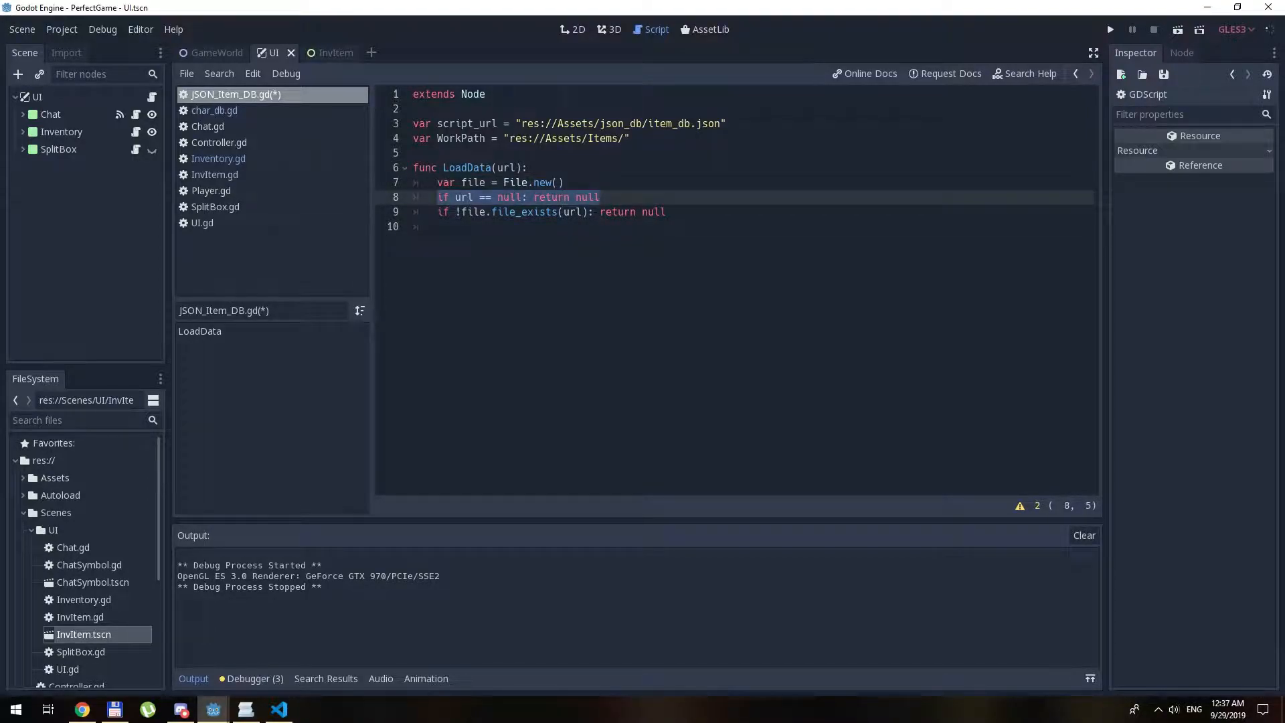
# - Open the file with file.open(url, File.READ) and declare var data = {}
pyautogui.click(598, 196)
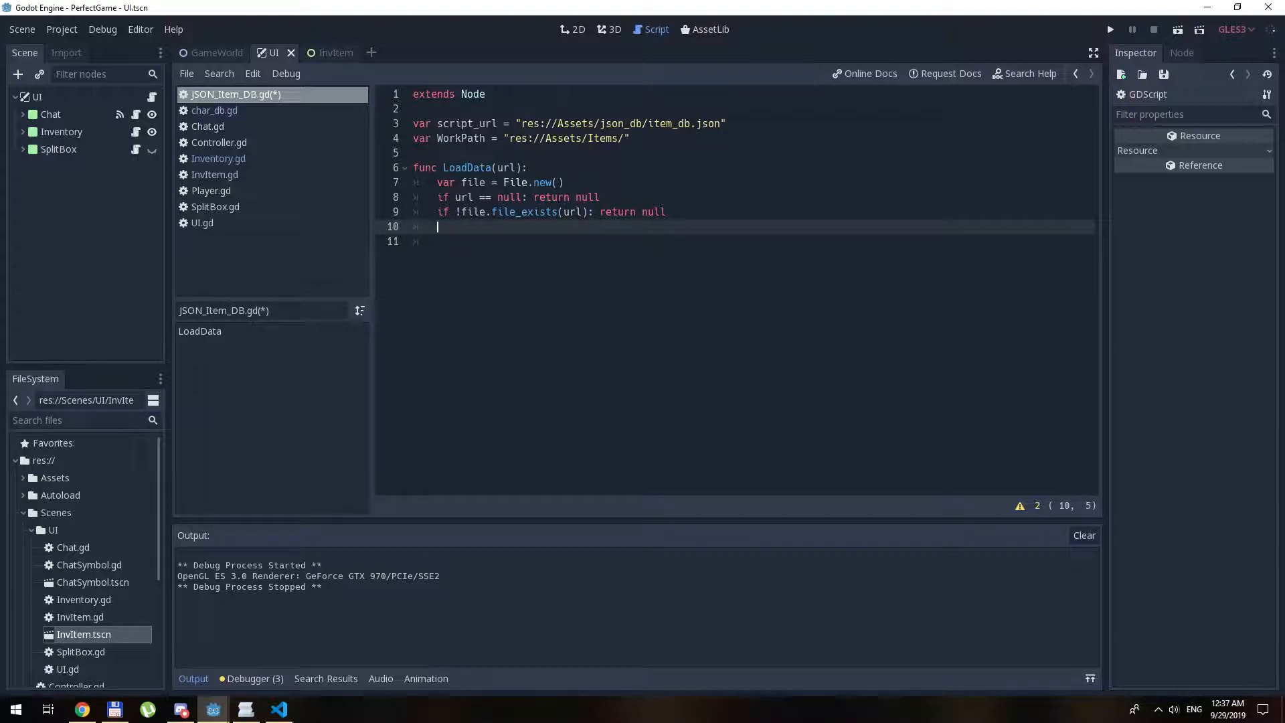
pyautogui.write('file.open(')
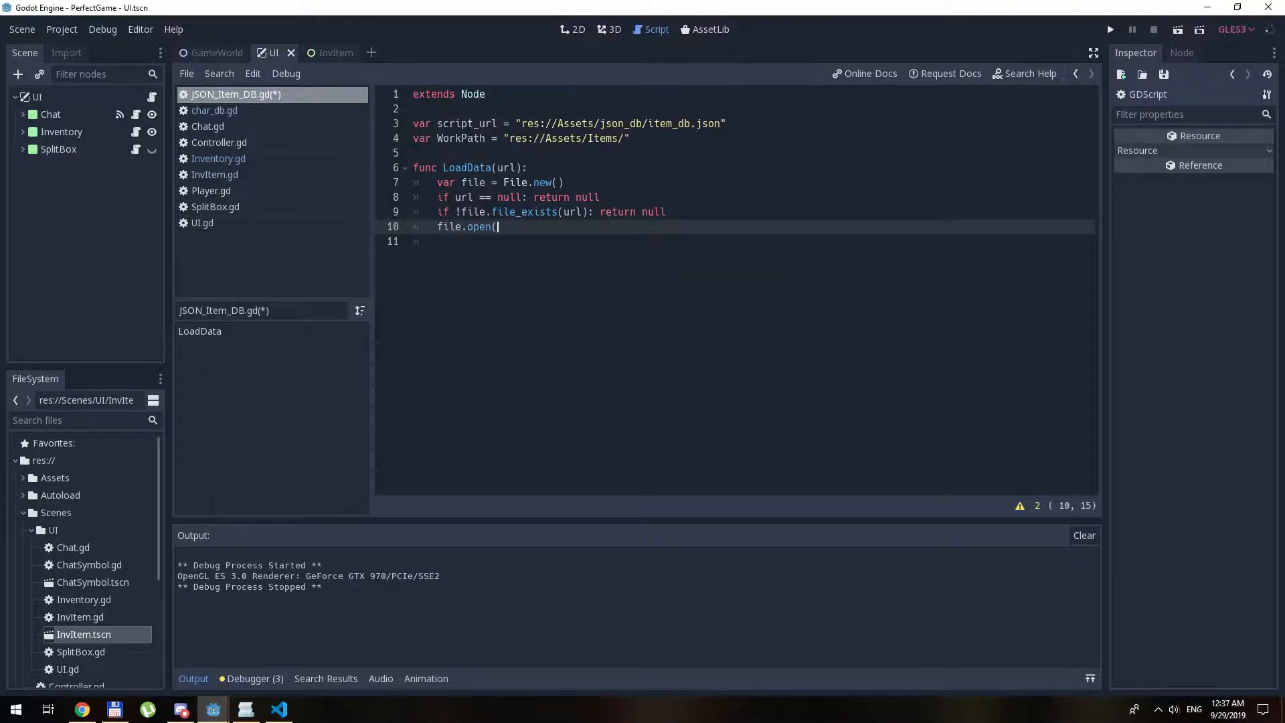
pyautogui.write('ur')
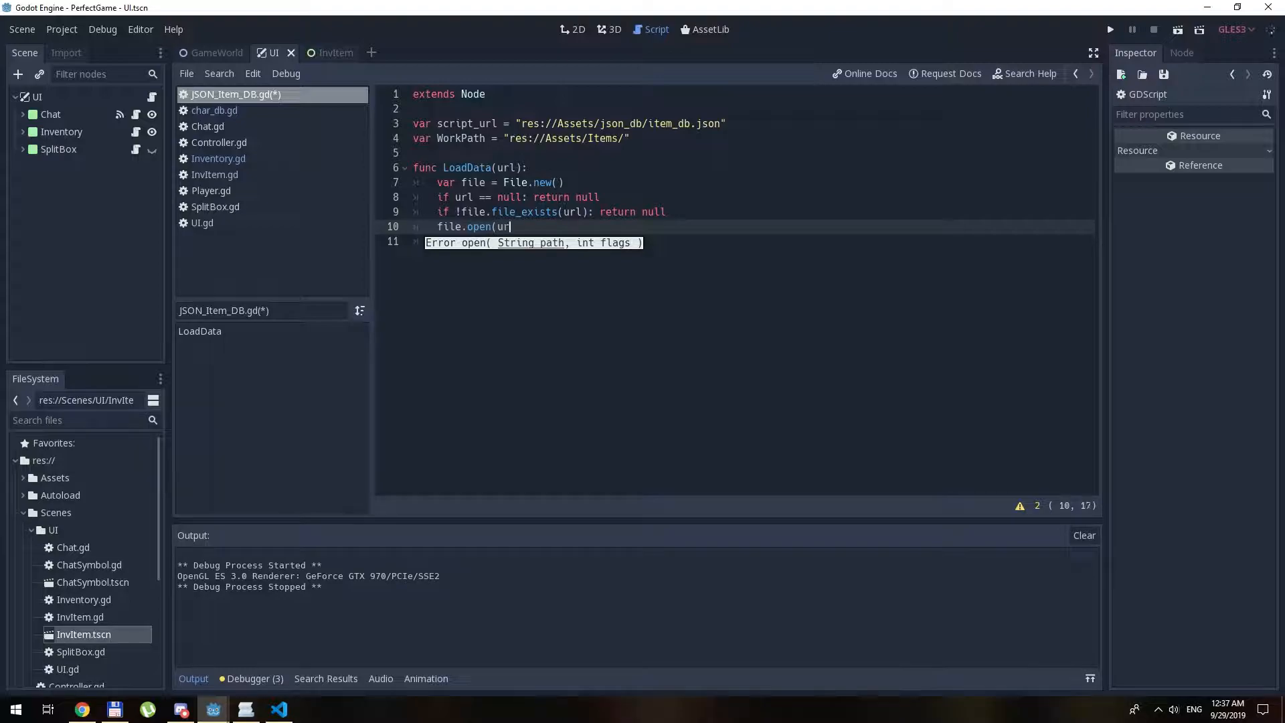
pyautogui.write(',file.')
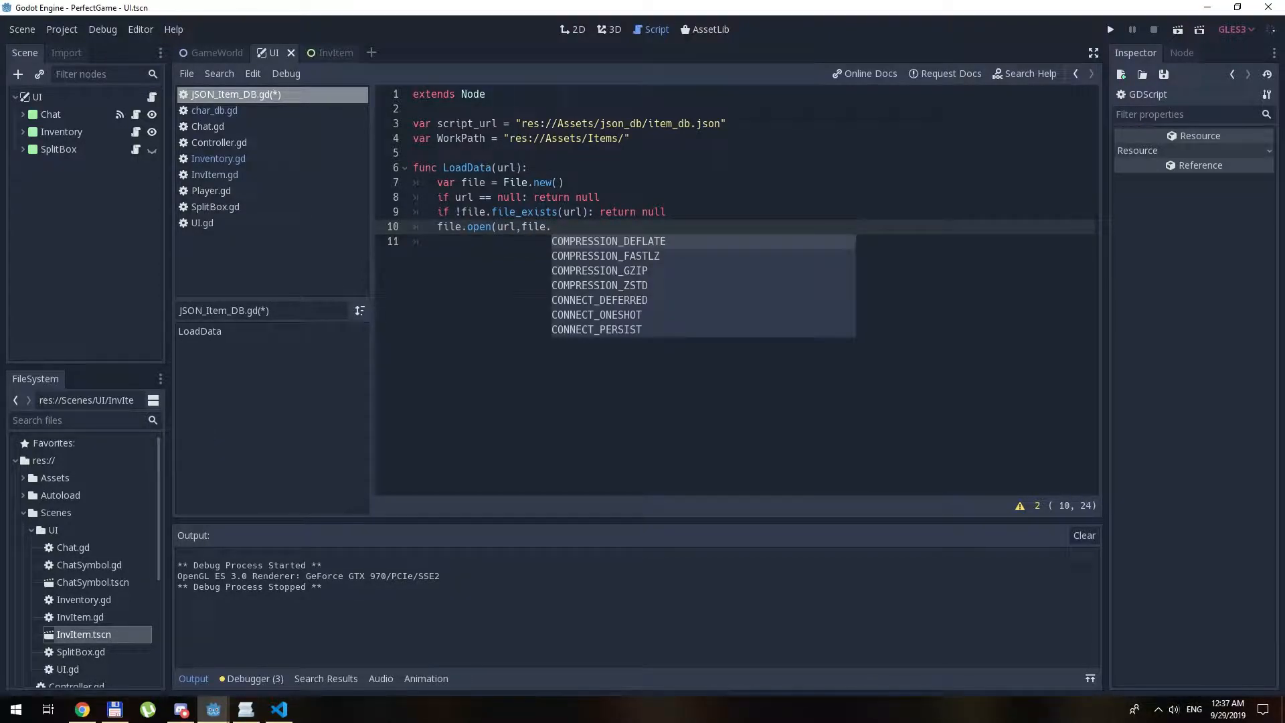
pyautogui.write('File')
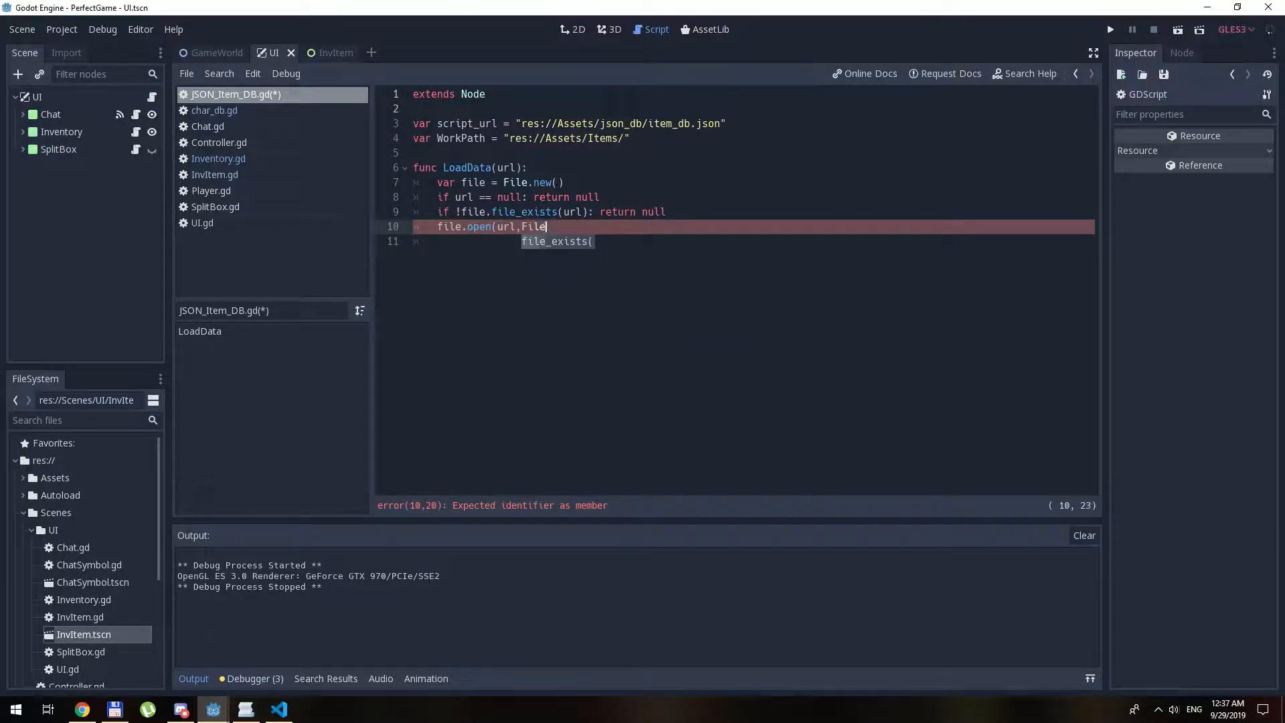
pyautogui.write('.READ)')
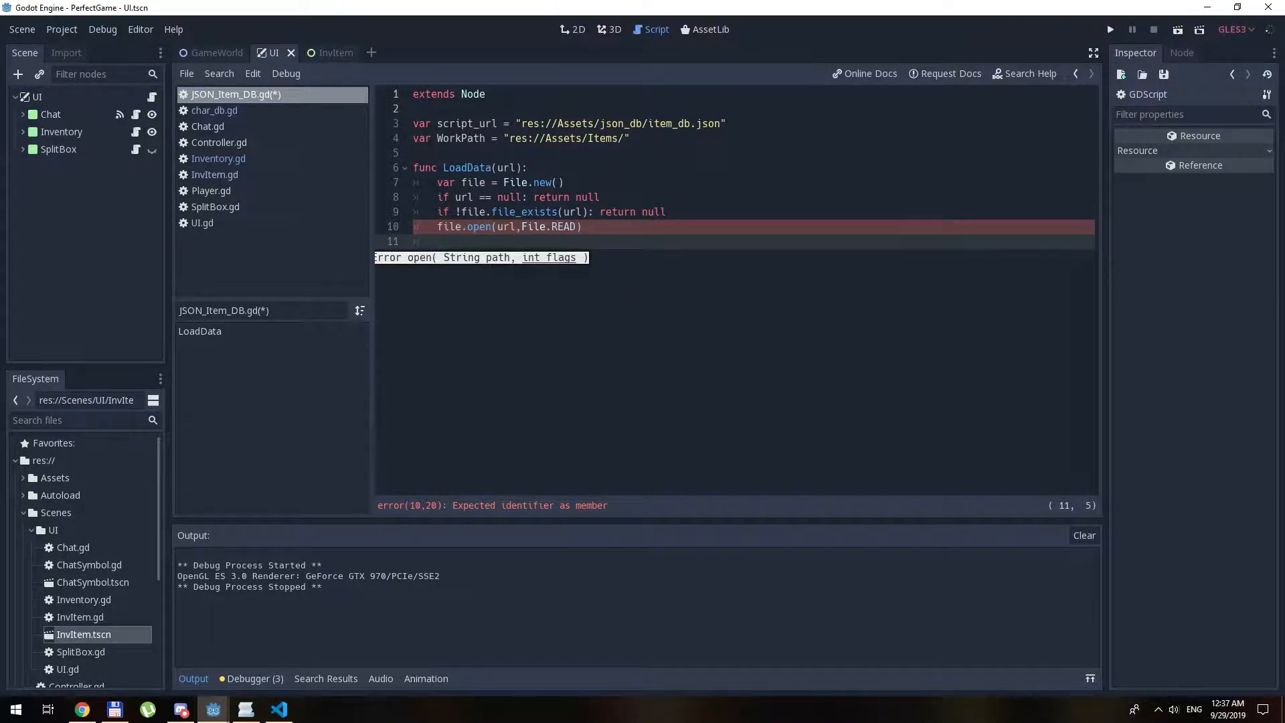
pyautogui.write('var data = {')
pyautogui.write('data = parse_json(')
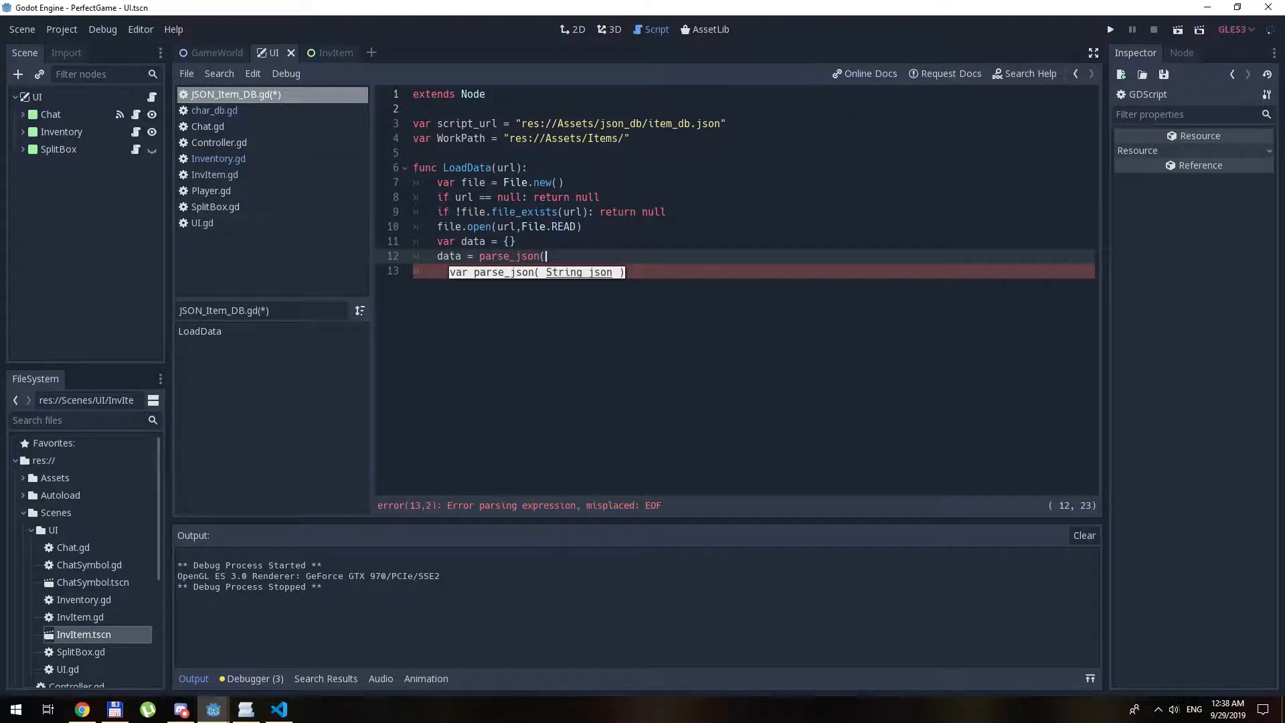
# - Parse file.get_as_text() as JSON into data, close the file and return data
pyautogui.write('file')
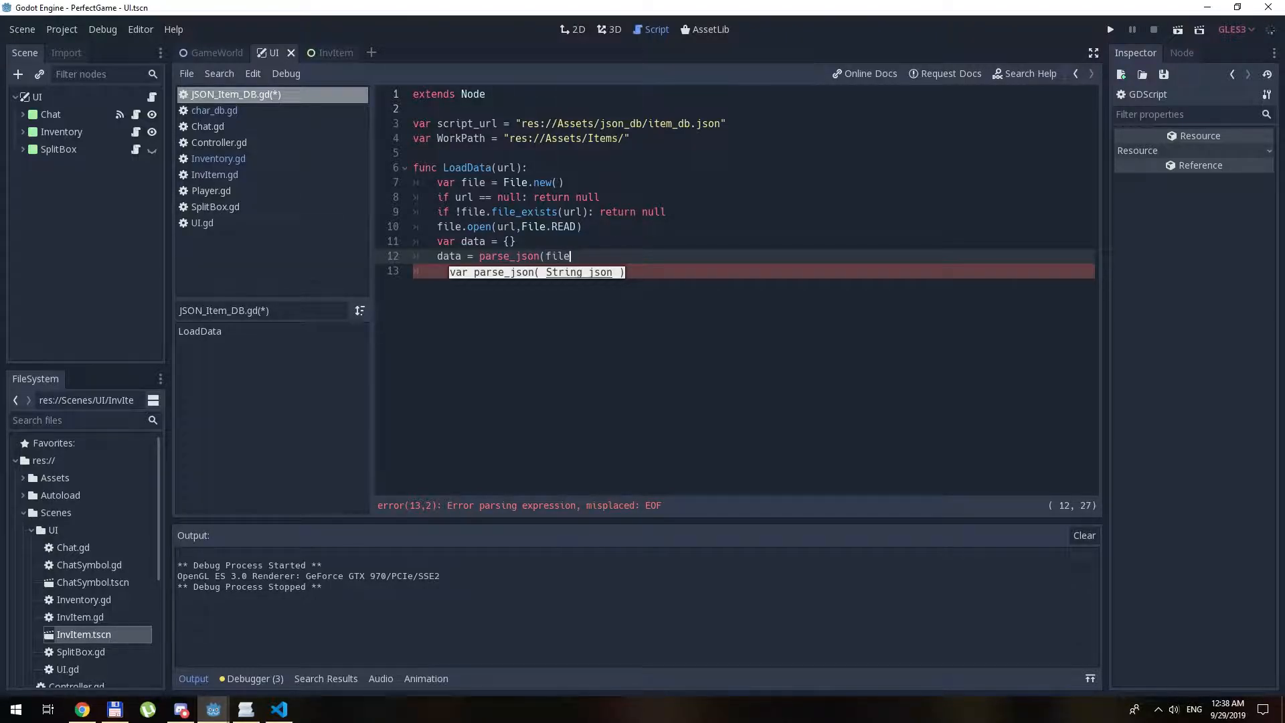
pyautogui.write('.get_')
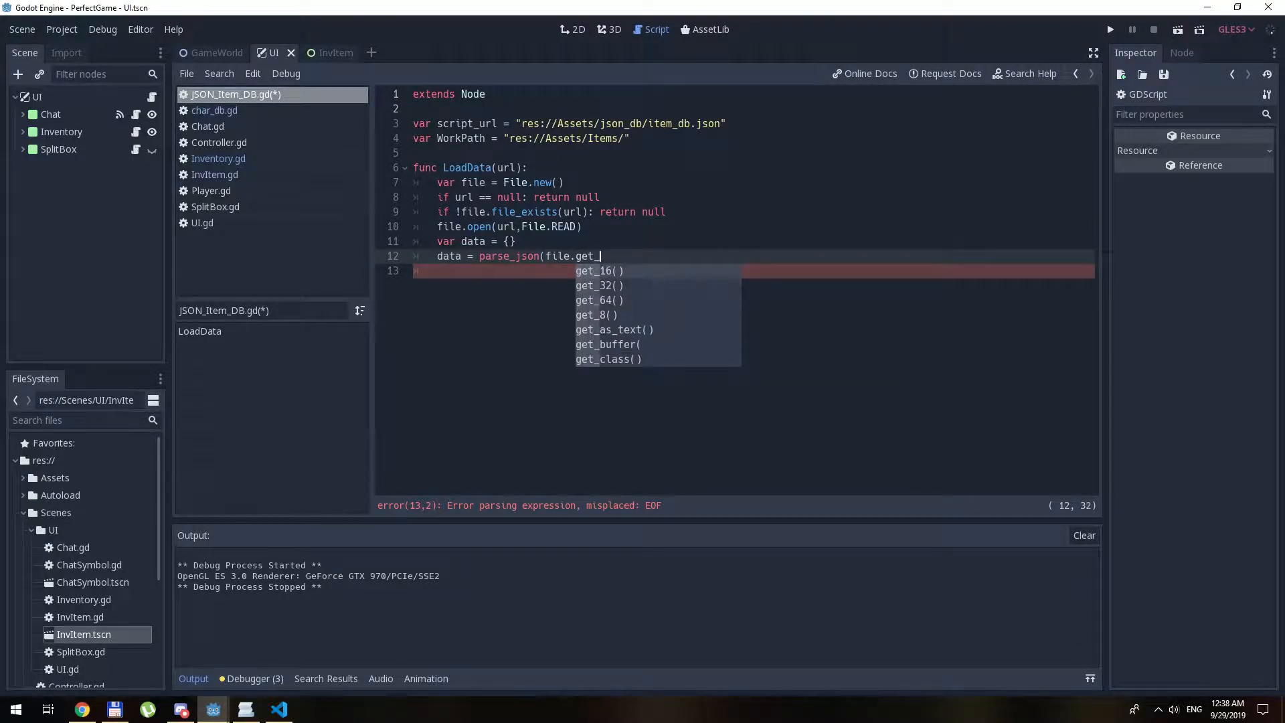
pyautogui.click(613, 329)
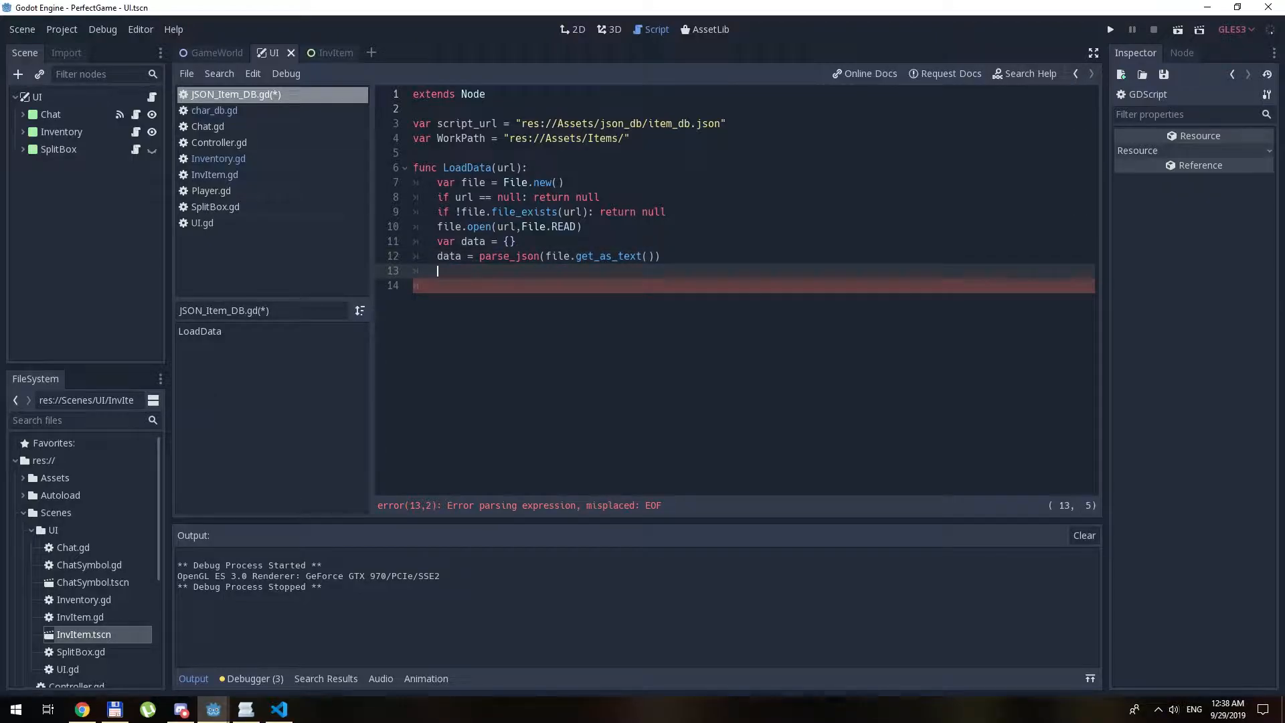
pyautogui.write('file.')
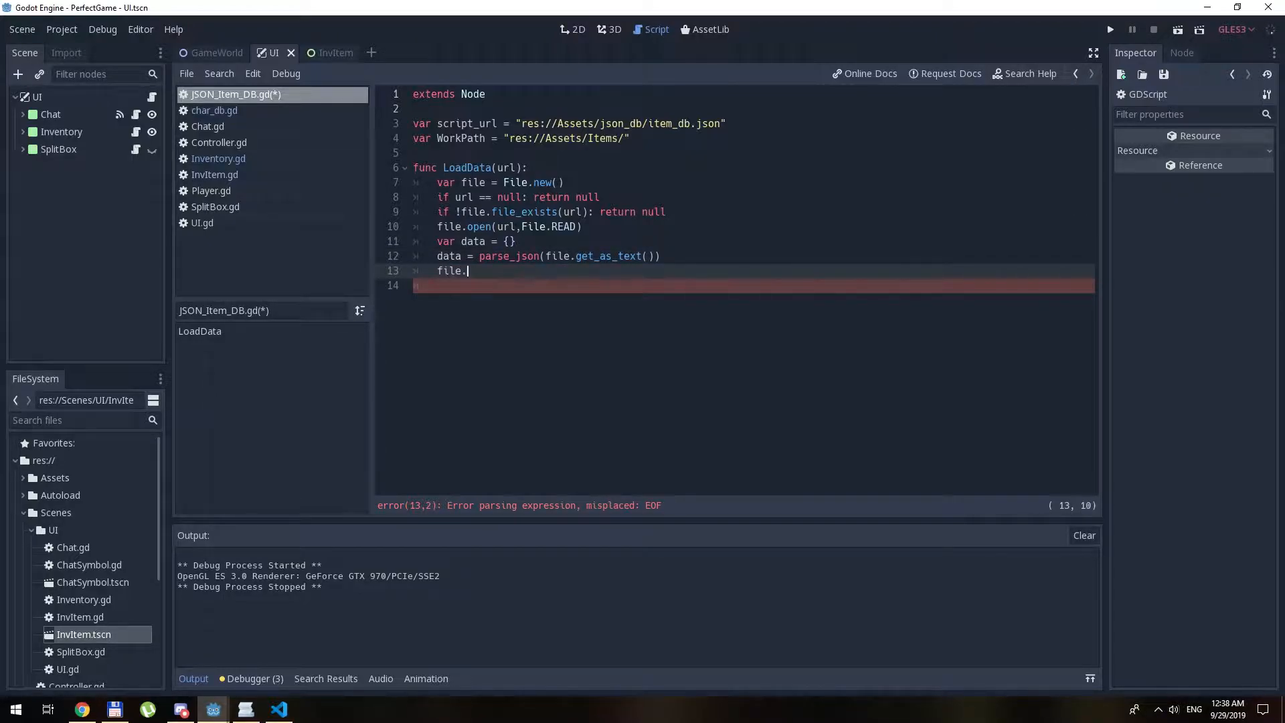
pyautogui.write('close()')
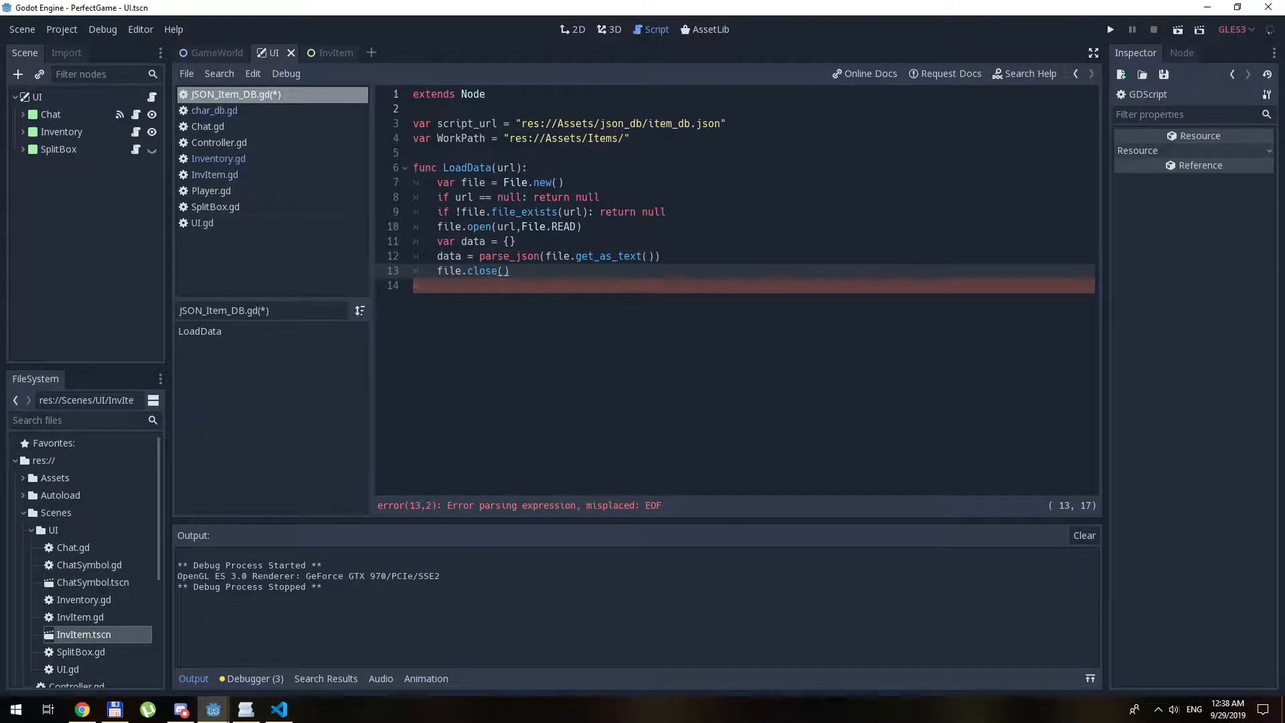
pyautogui.write('return data')
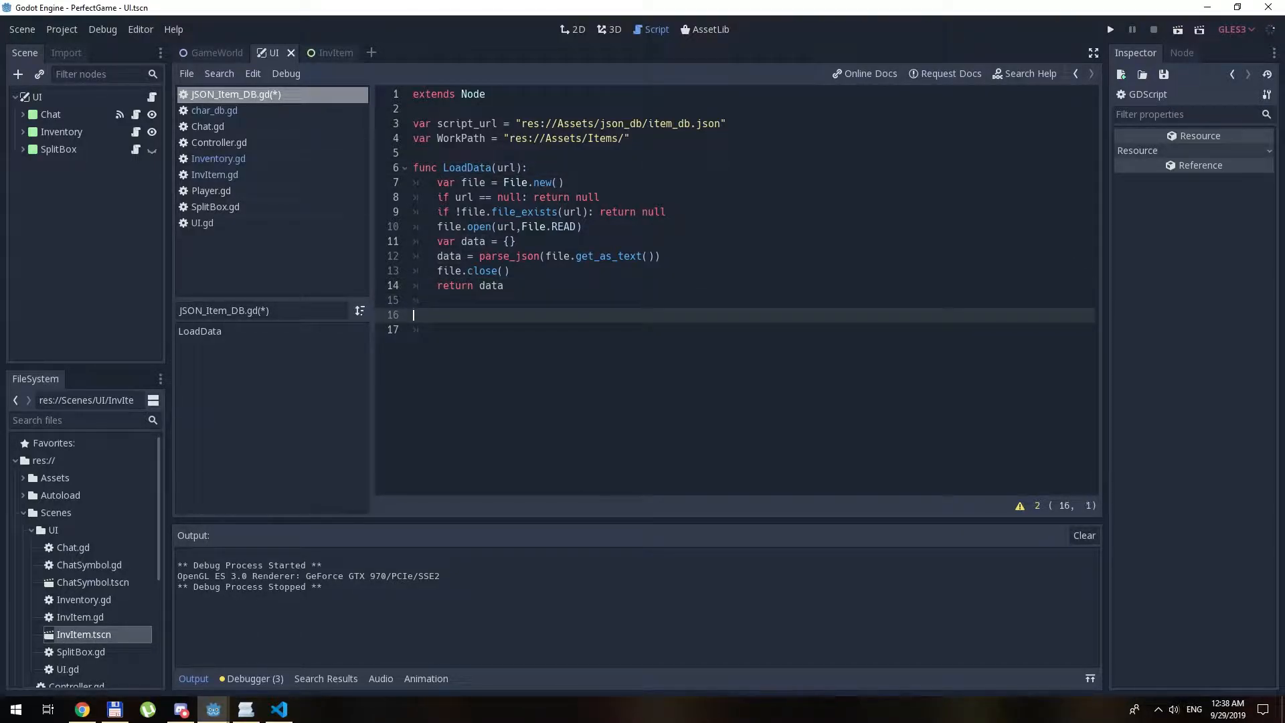
pyautogui.press('Down')
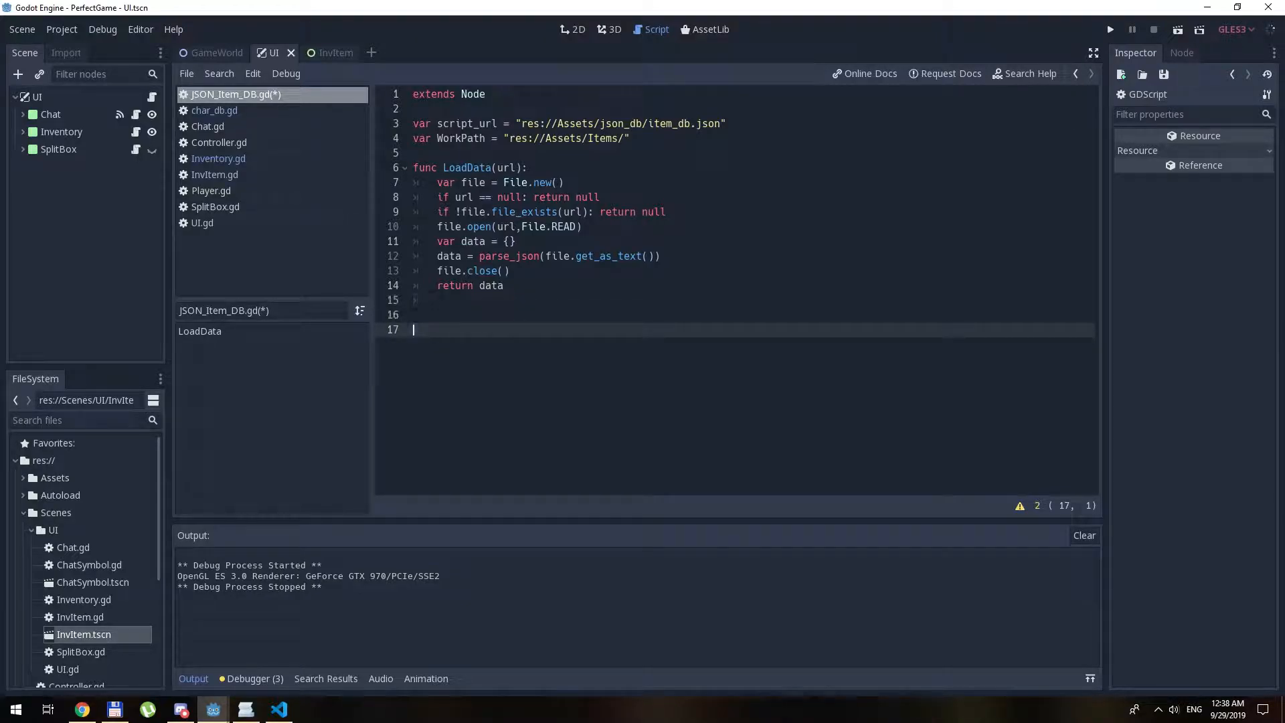
# - Declare func GetItemByID(ItemName): loading itemData via LoadData(script_url)
pyautogui.press('Backspace')
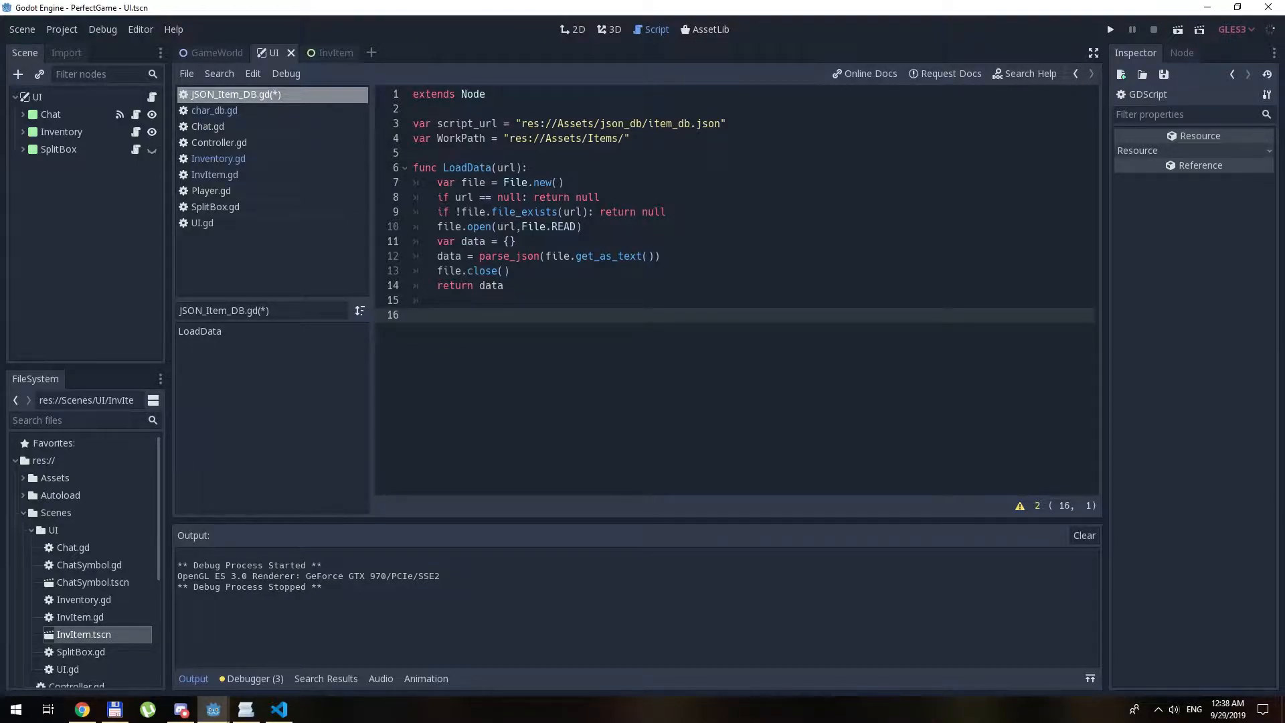
pyautogui.write('func')
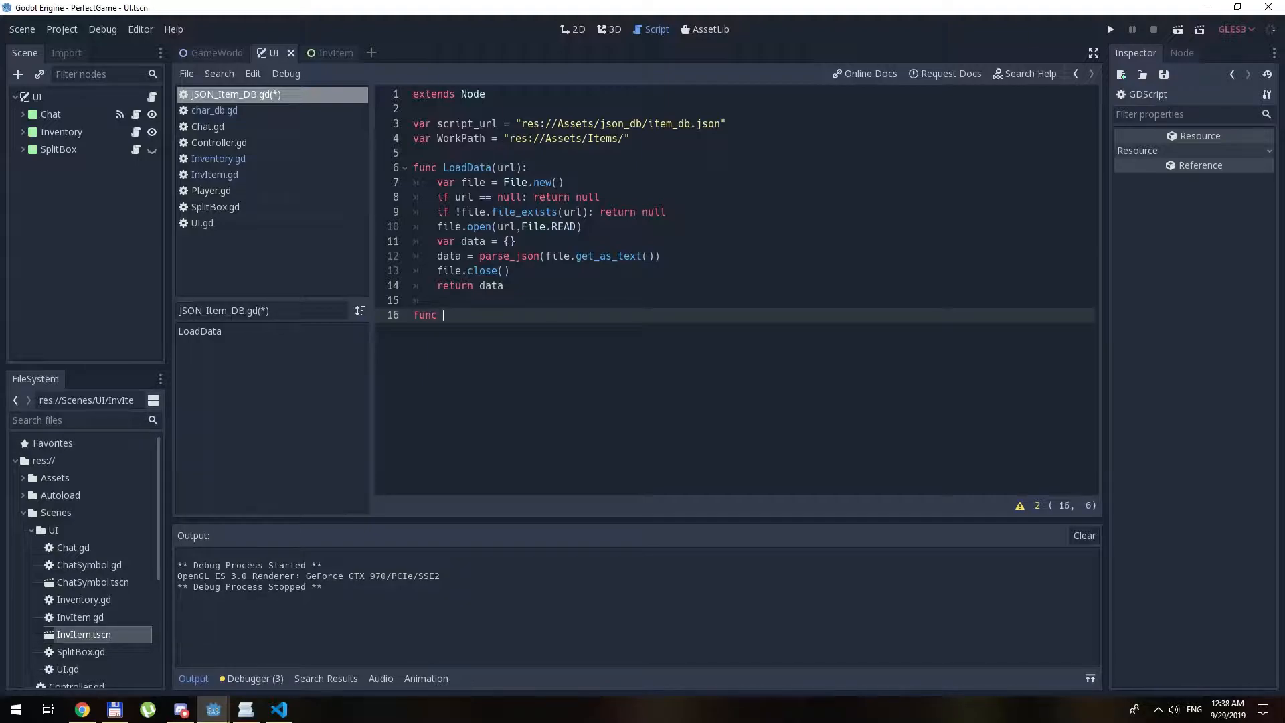
pyautogui.write('GetItemByID')
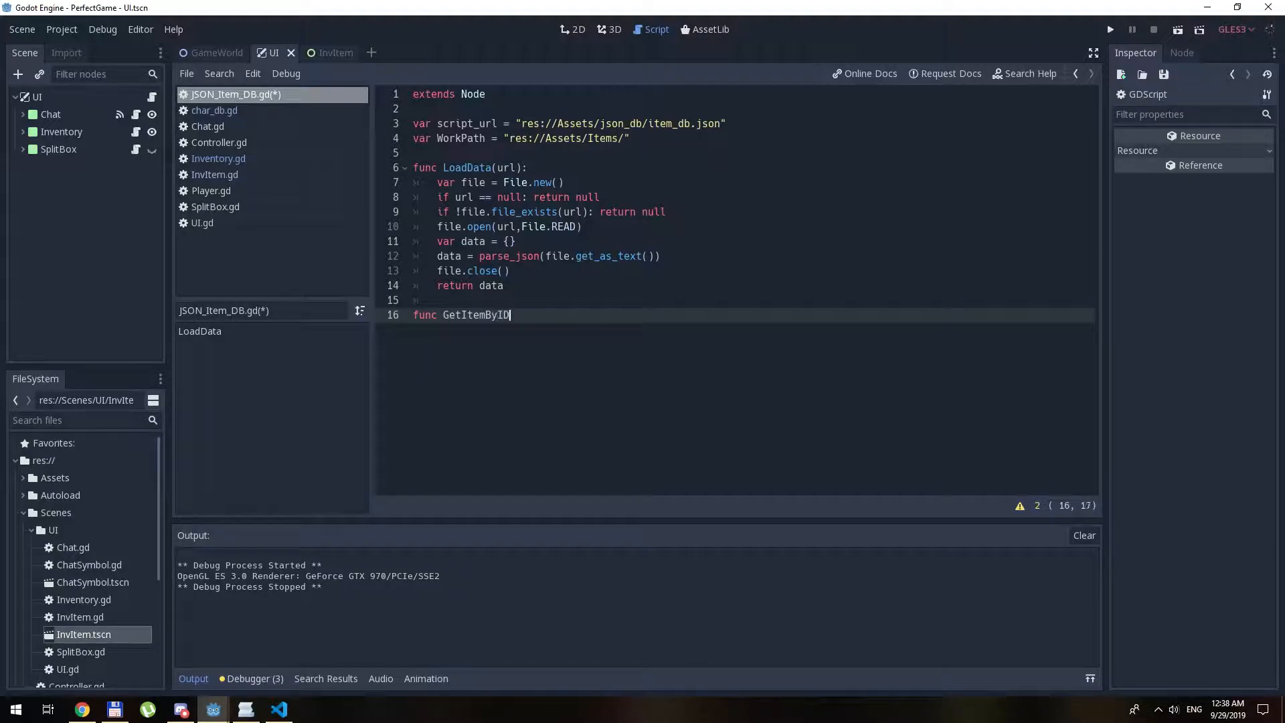
pyautogui.write('(ItemName):')
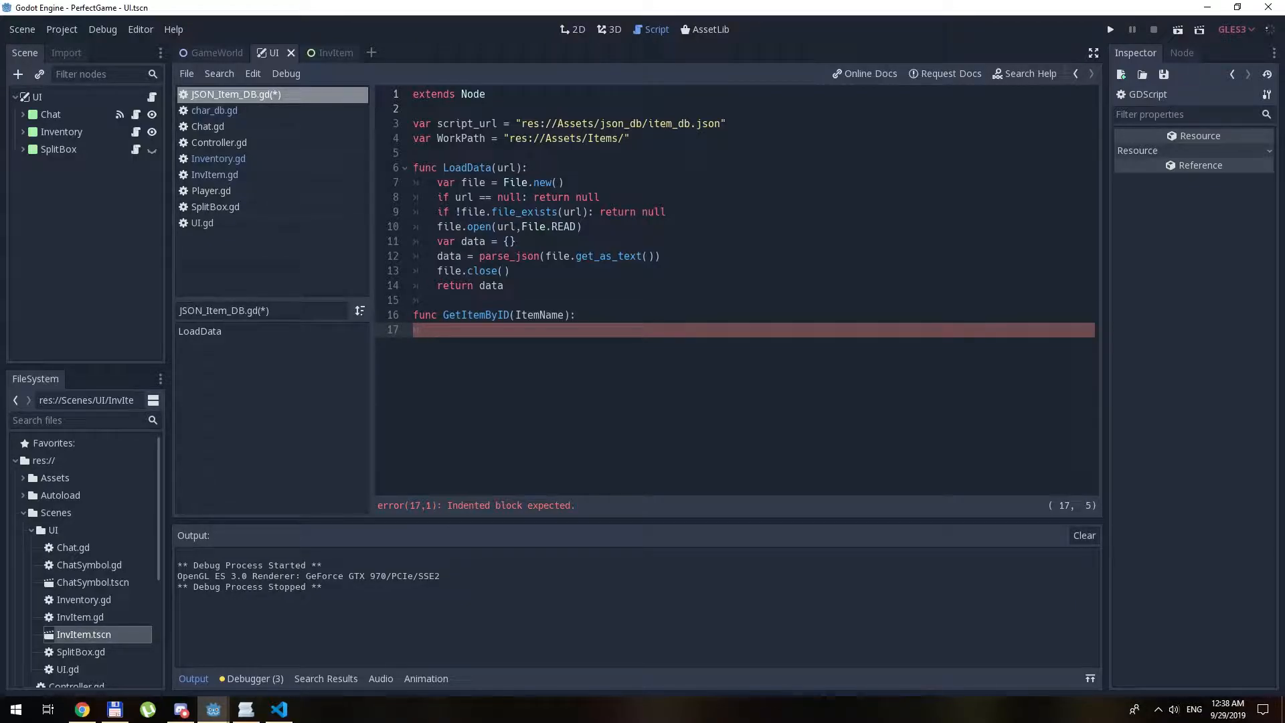
pyautogui.write('var item')
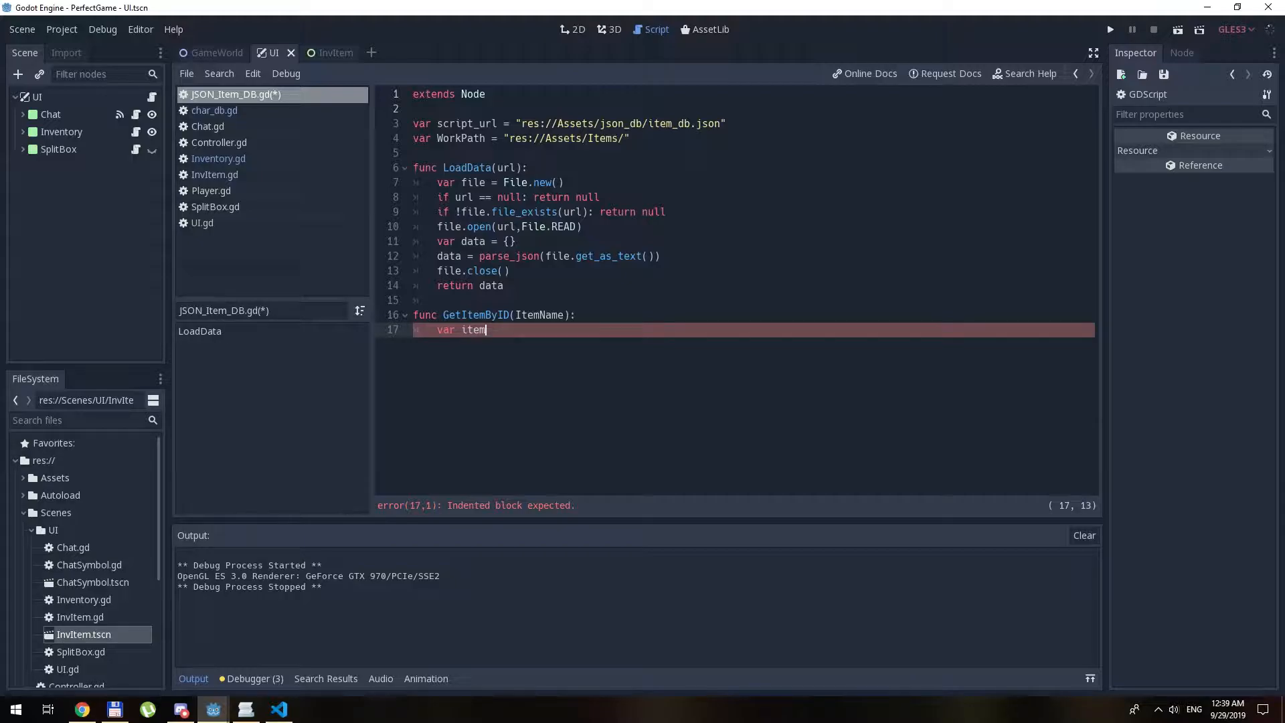
pyautogui.write('Data = {}')
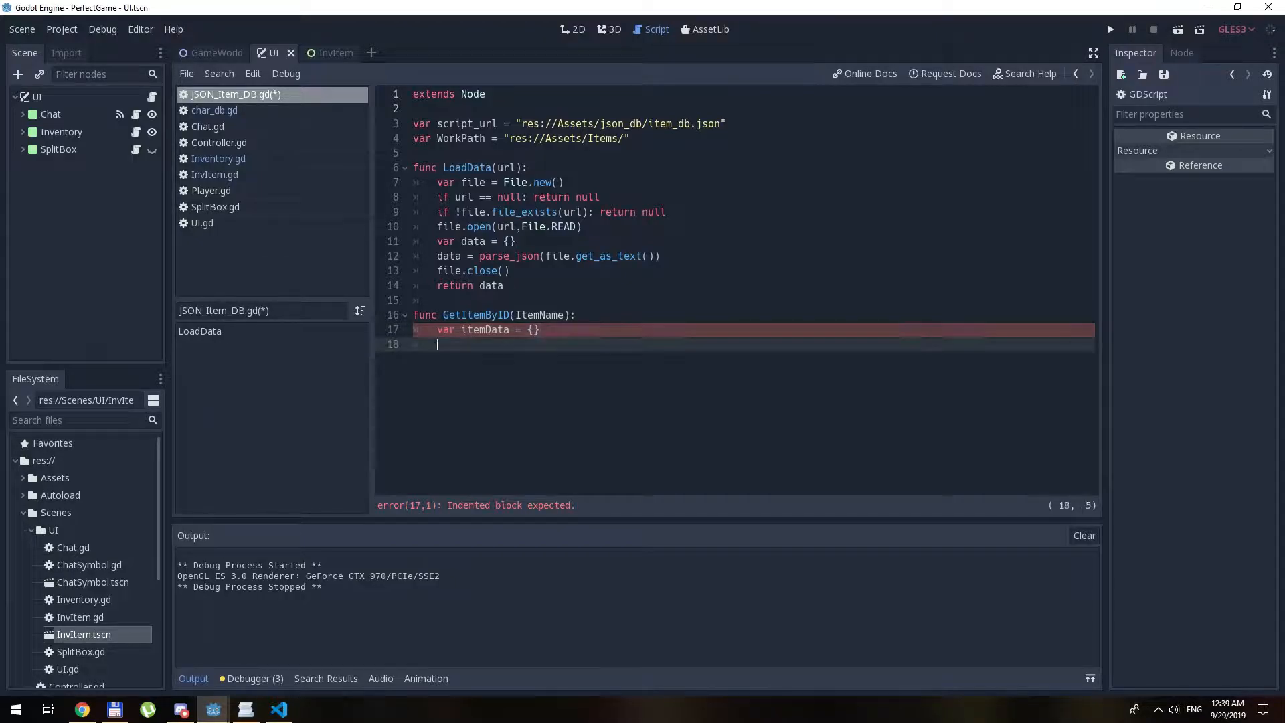
pyautogui.write('itemData =')
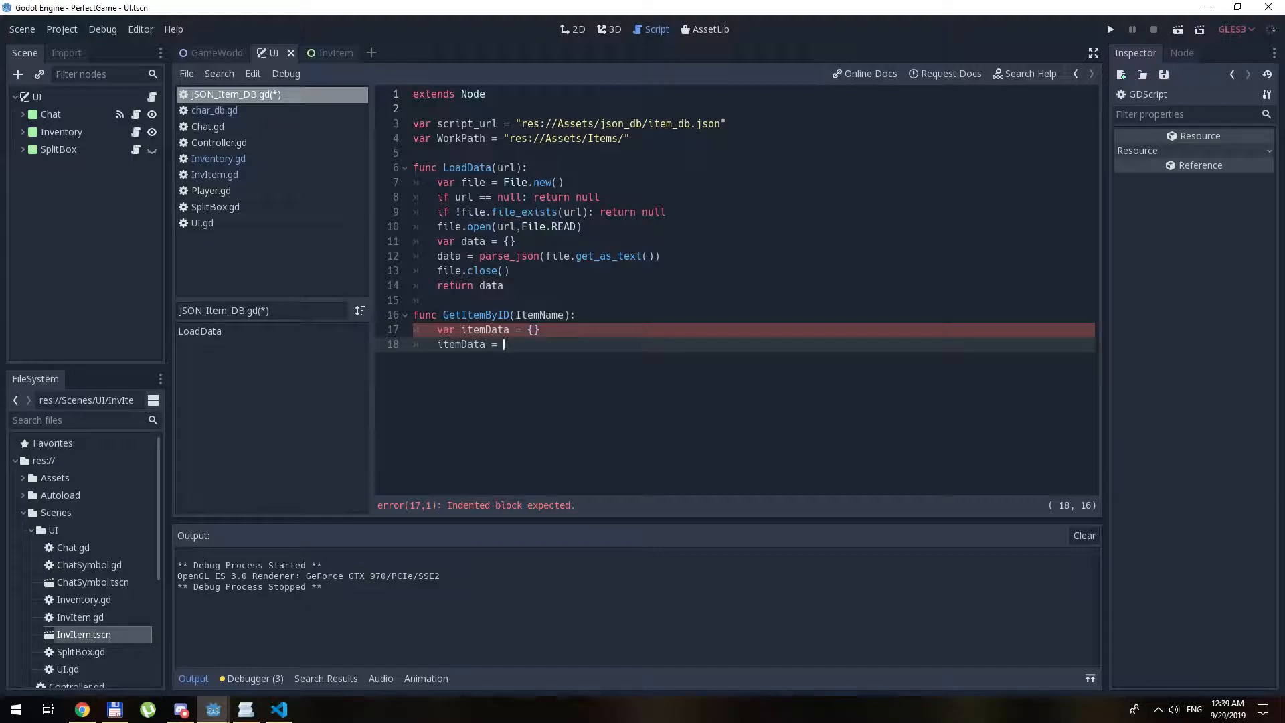
pyautogui.write('LoadTa')
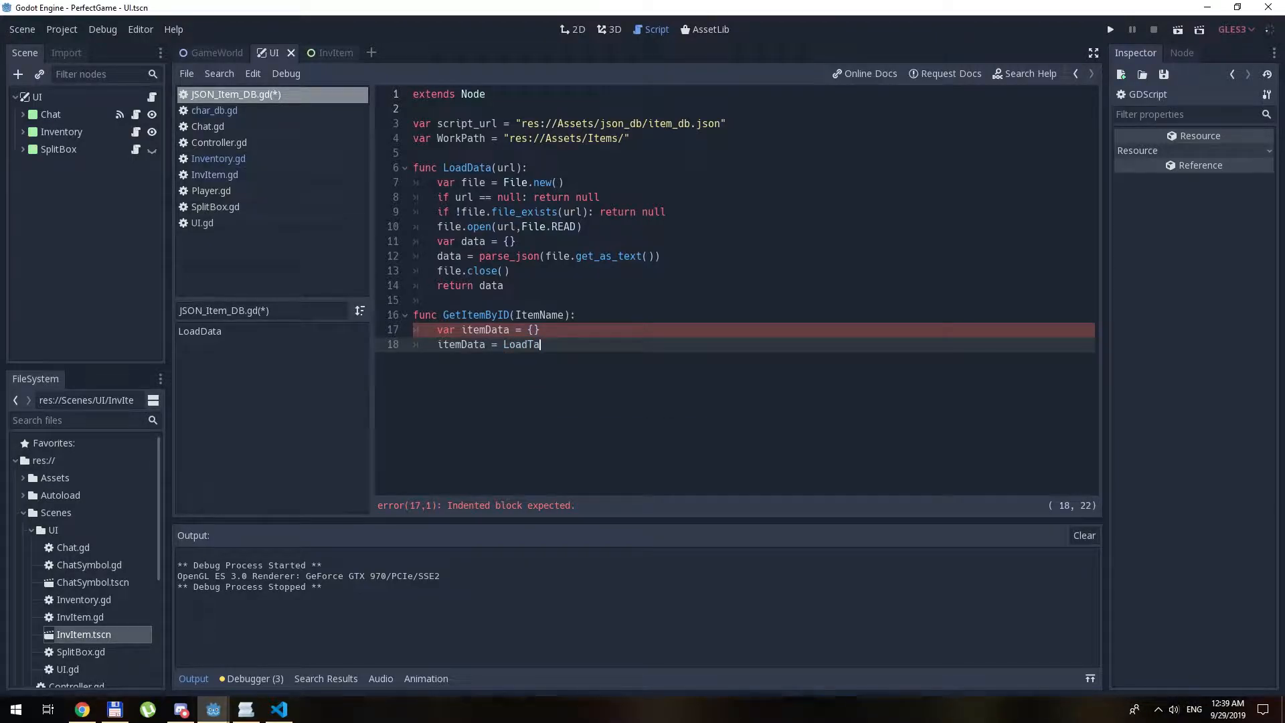
pyautogui.write('(')
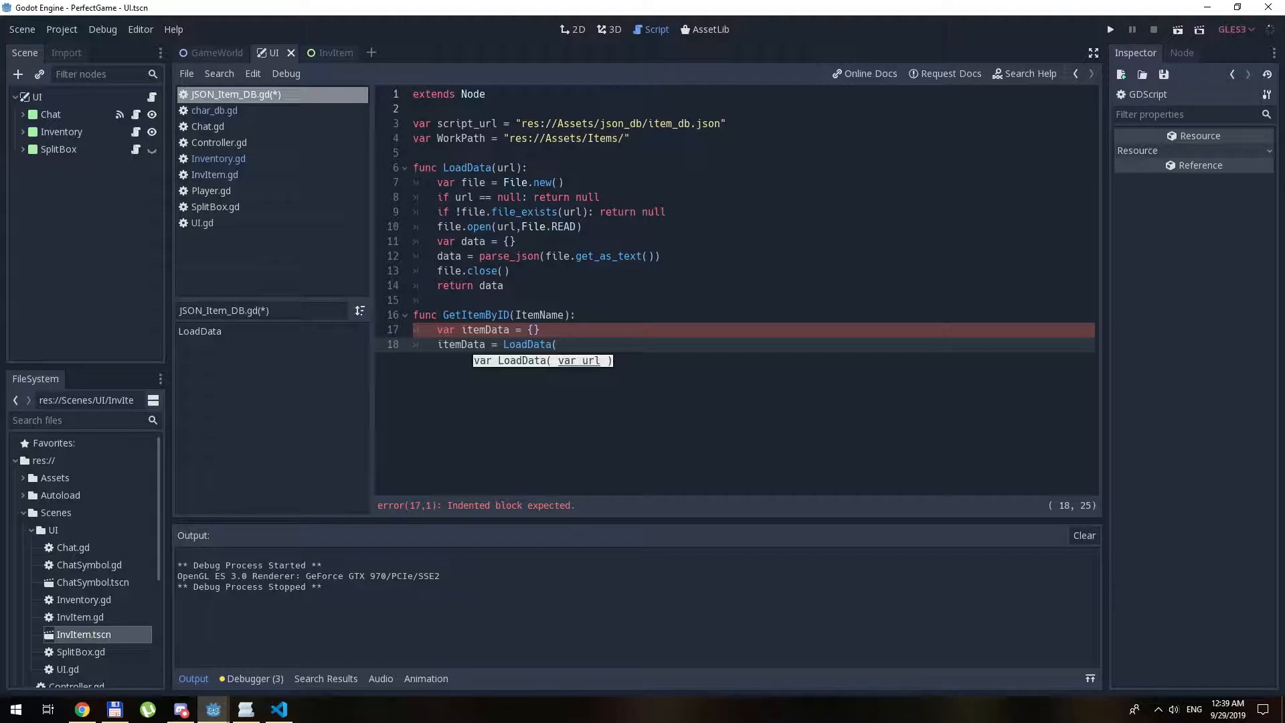
pyautogui.write('u')
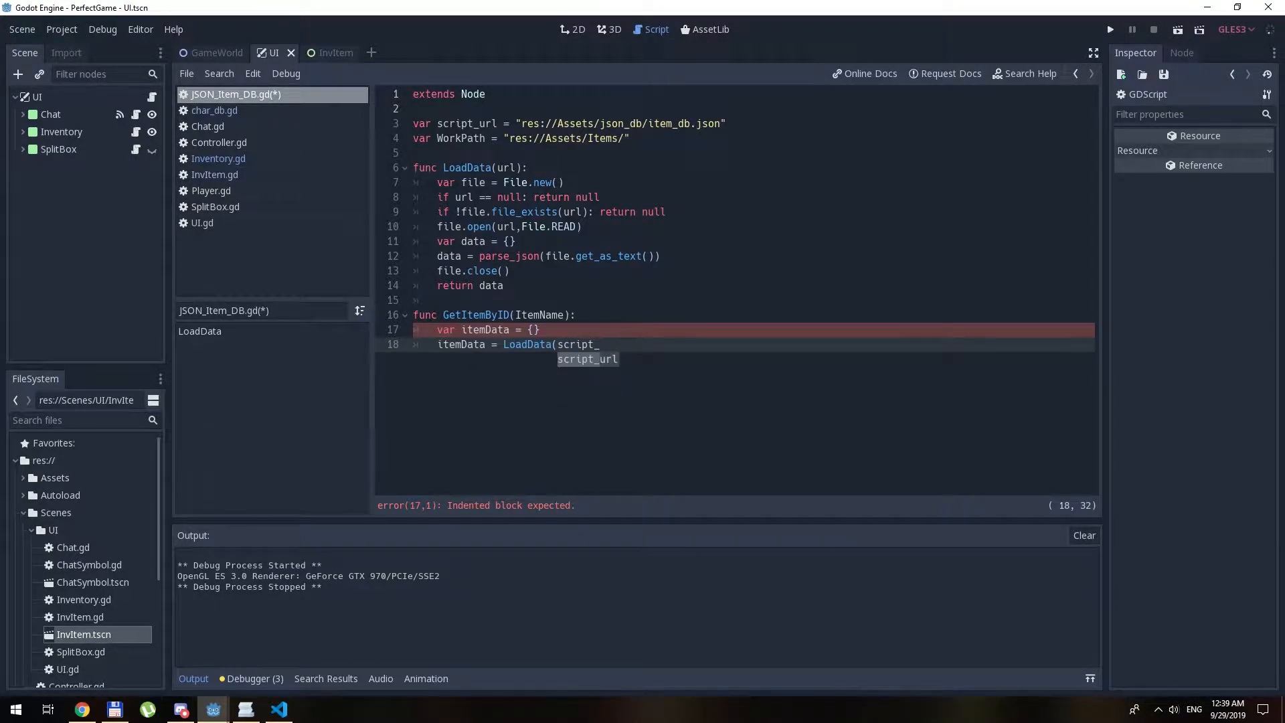
pyautogui.press('Enter')
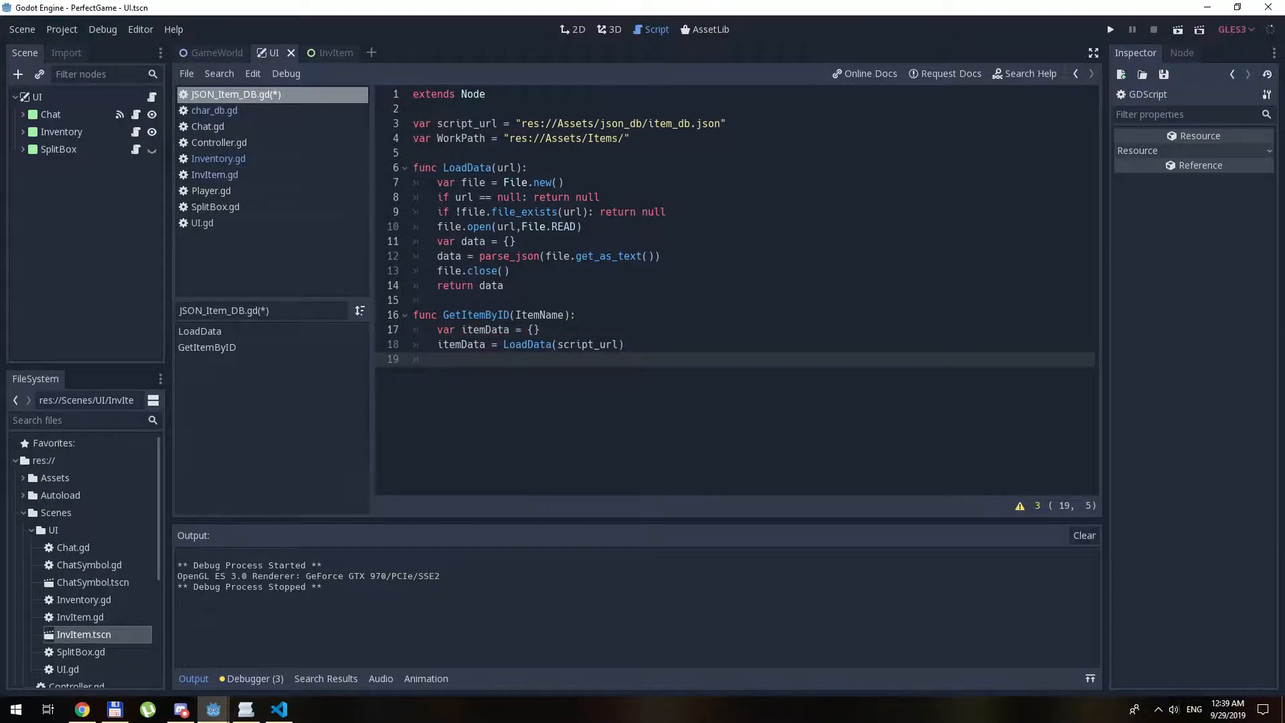
# - Print an error with ItemName and return null when itemData is null
pyautogui.write('if i')
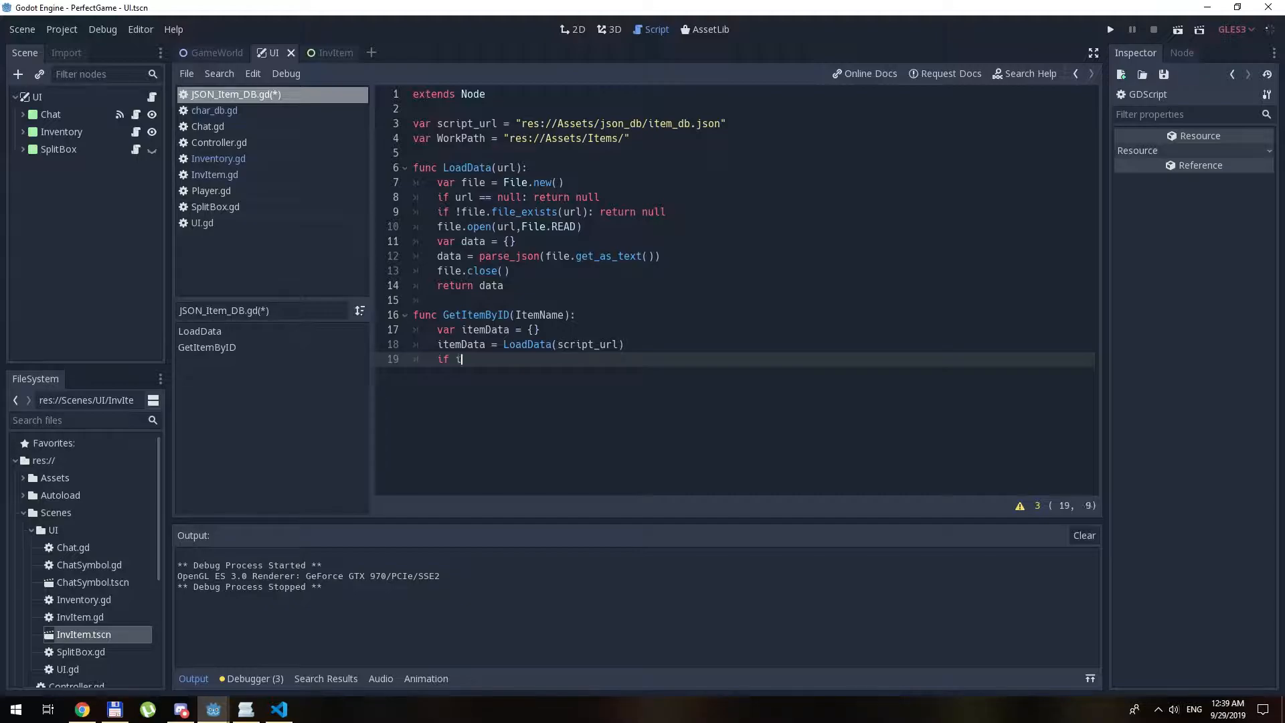
pyautogui.write('temData == null:')
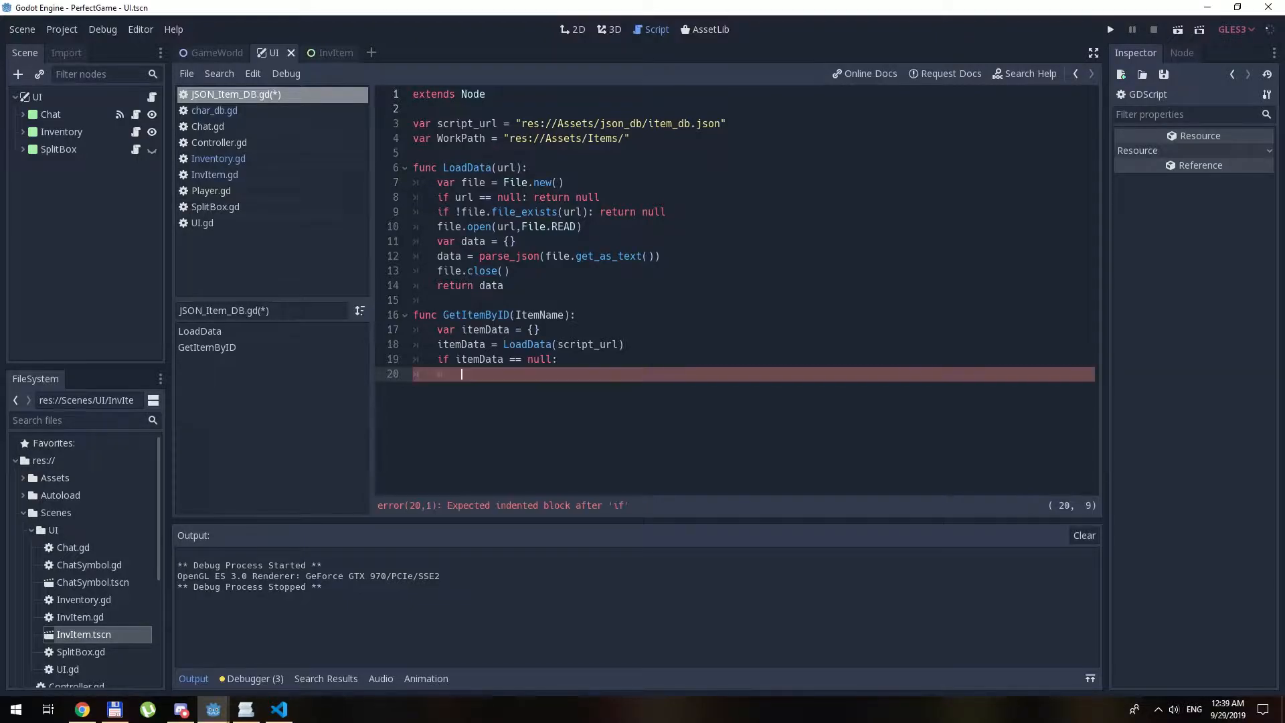
pyautogui.write('print("Item "+')
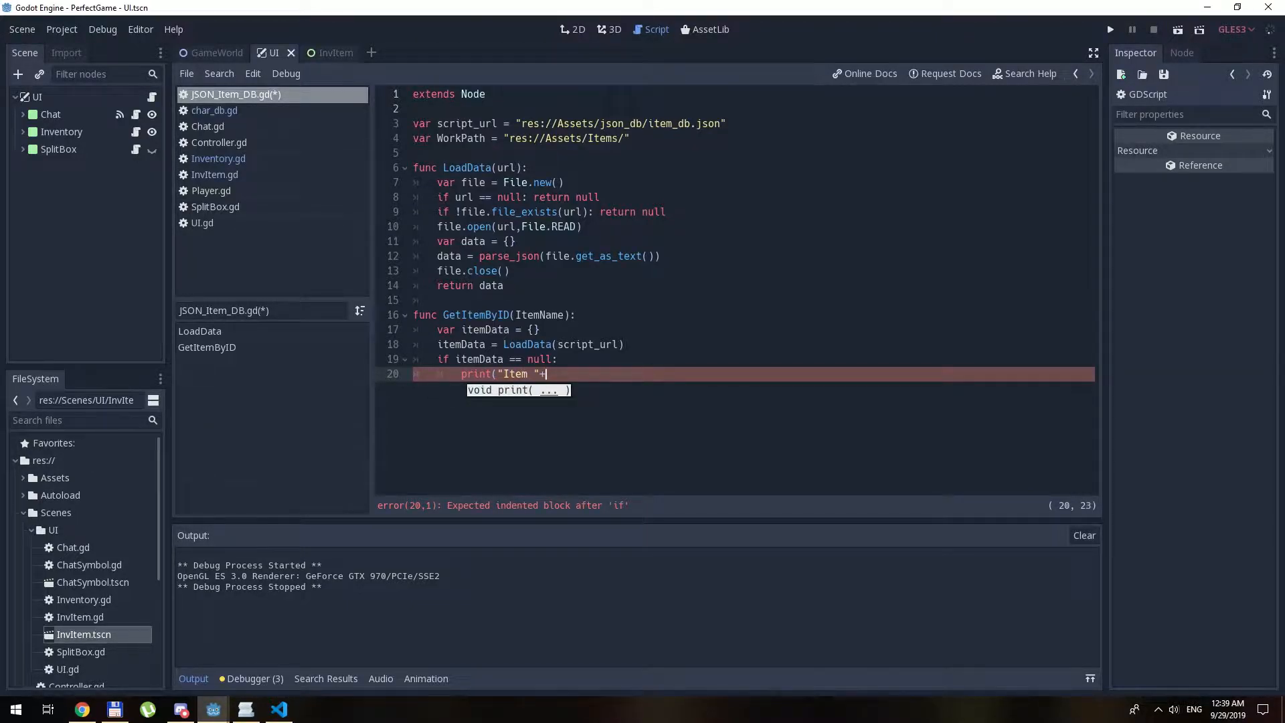
pyautogui.write('ItemName+" does not exists')
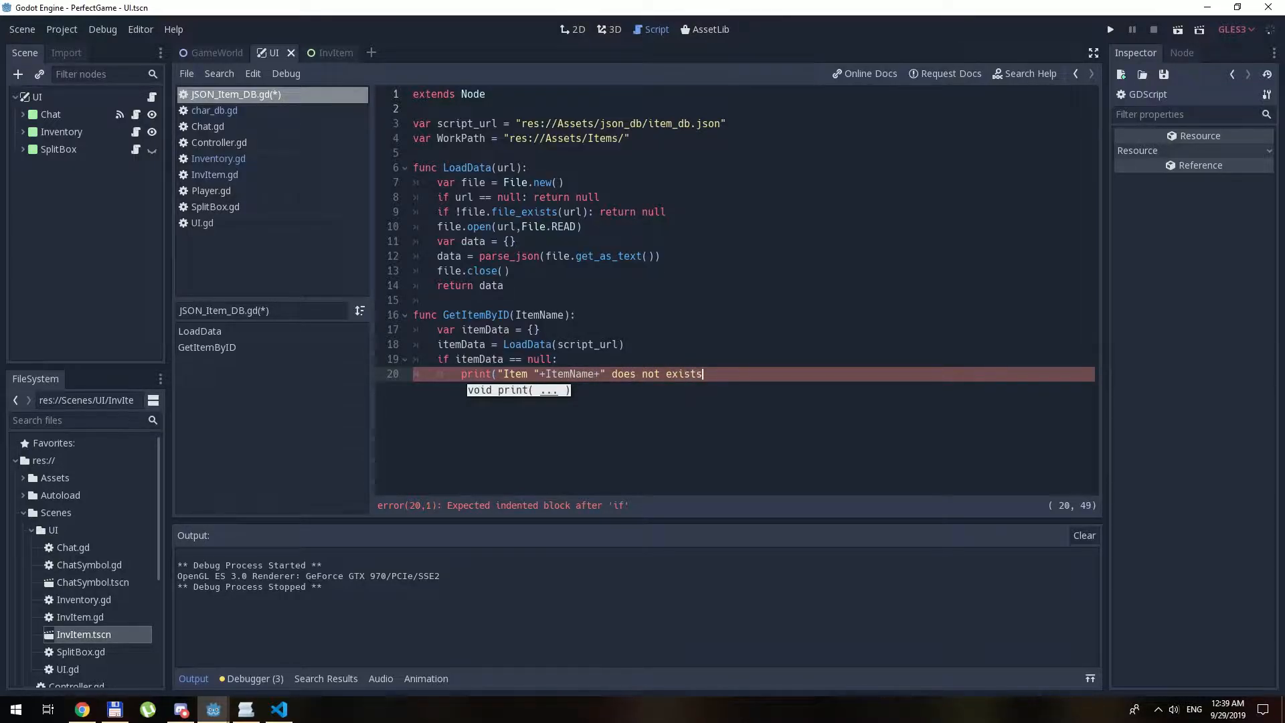
pyautogui.write('")')
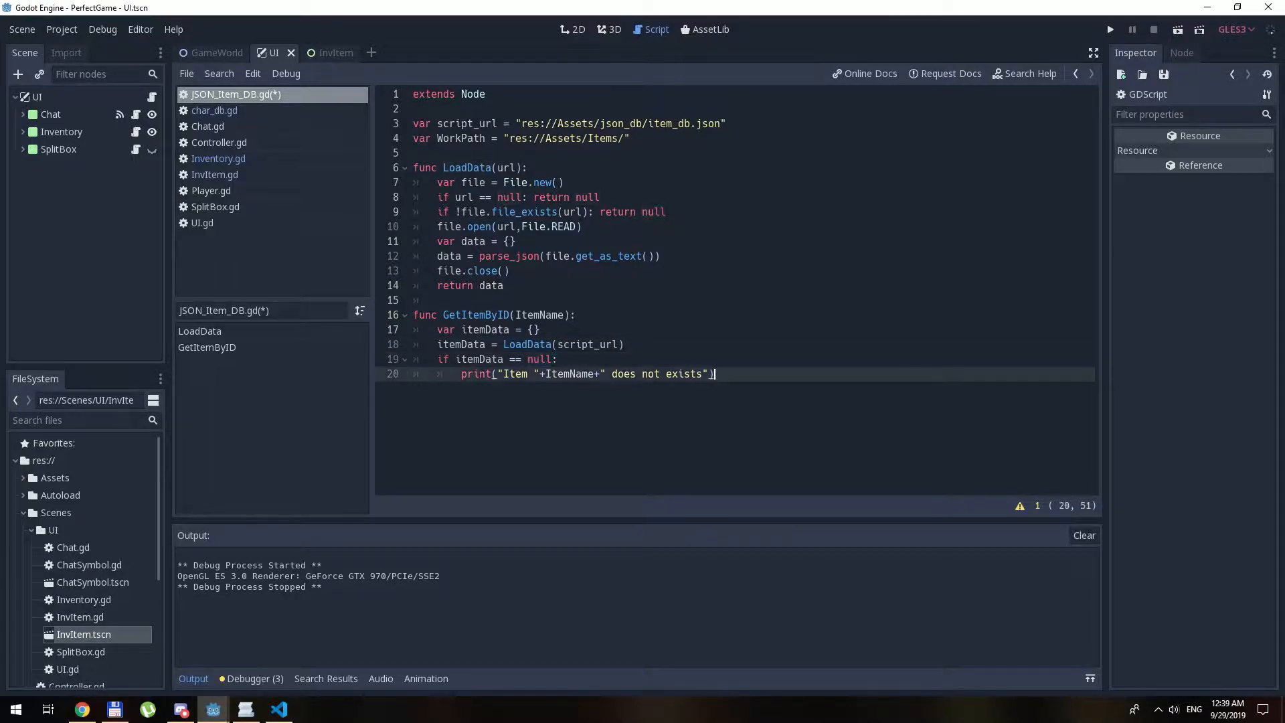
pyautogui.write('return')
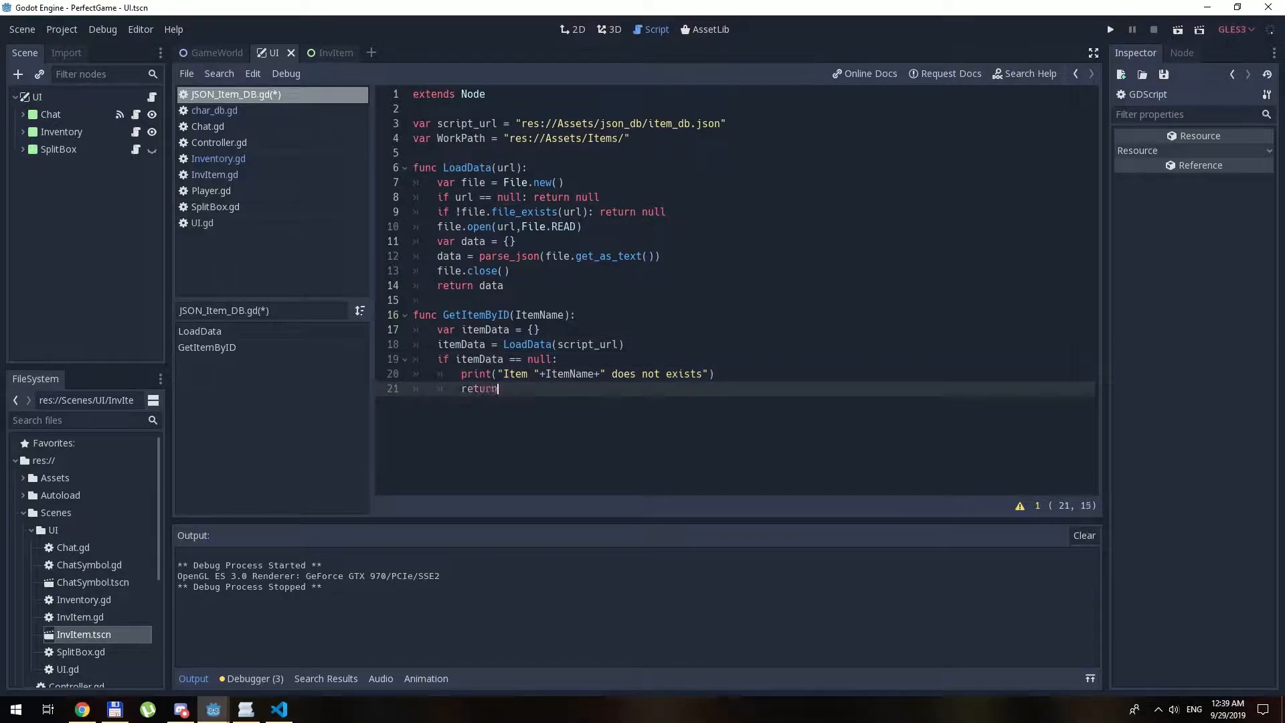
pyautogui.press('Enter')
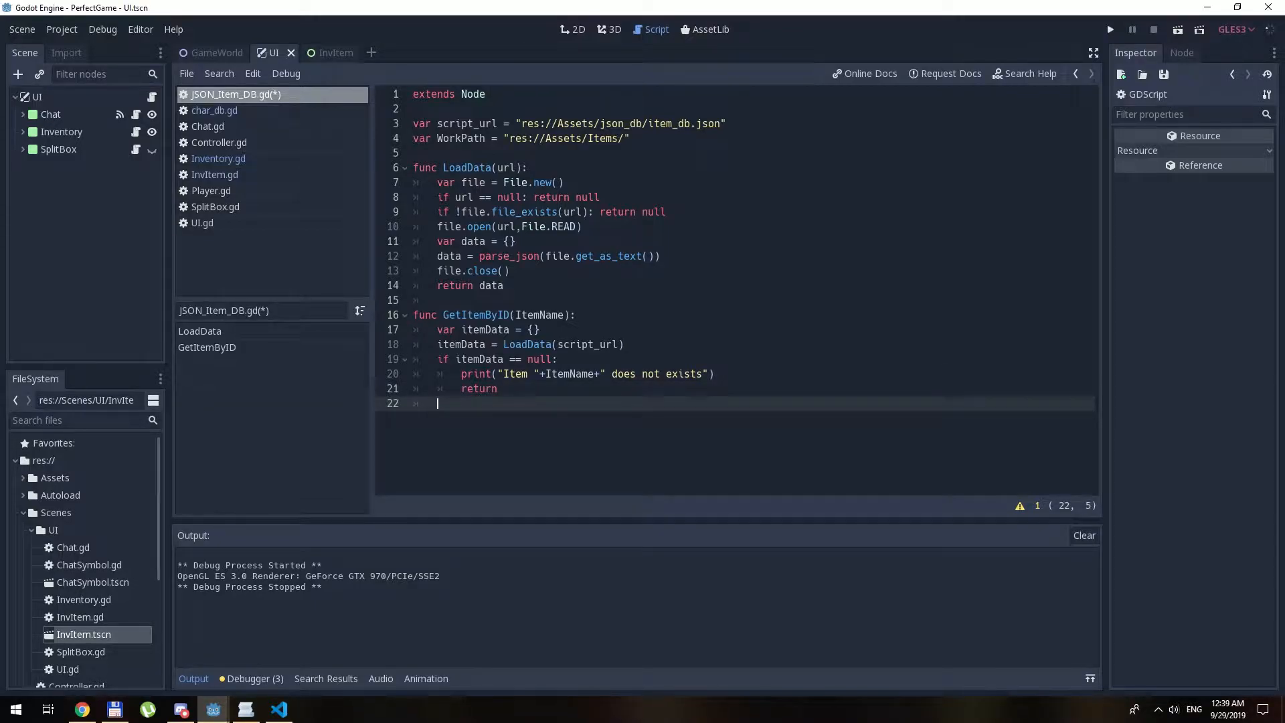
pyautogui.write('null')
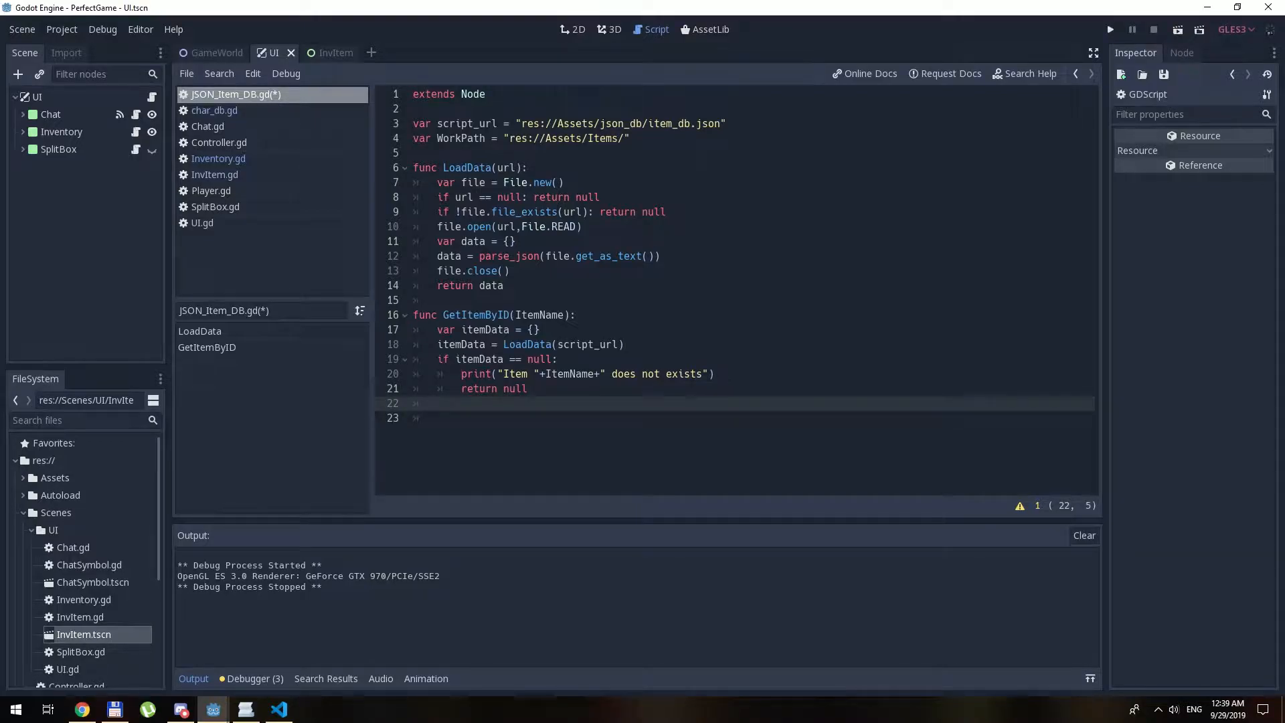
# - Set itemData[ItemName]["name"] = ItemName and return itemData[ItemName]
pyautogui.write('itemData')
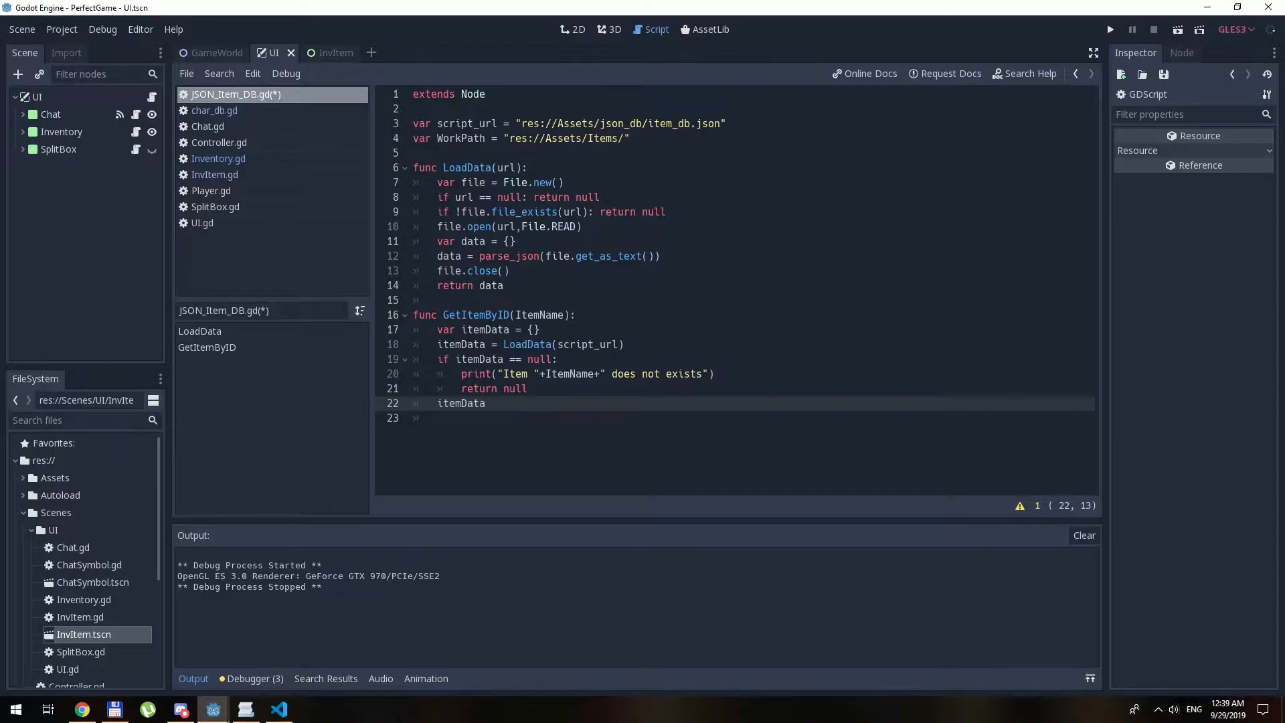
pyautogui.write('[')
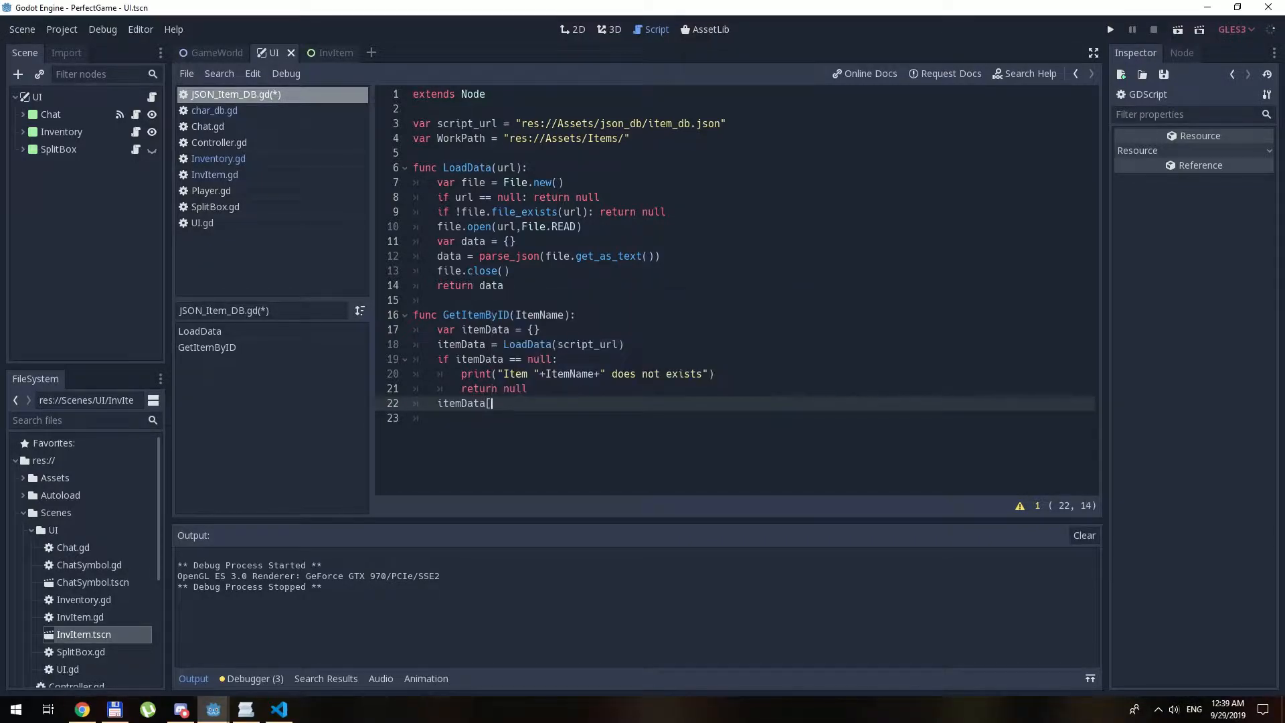
pyautogui.write('ItemName')
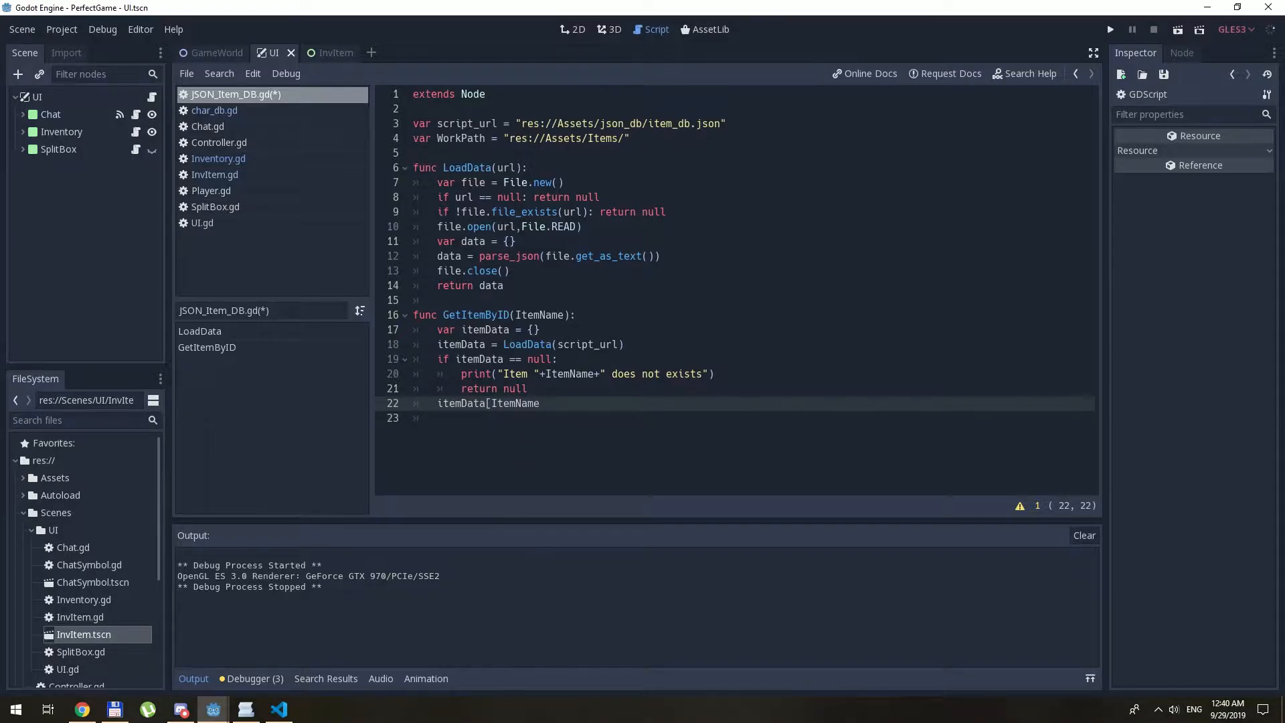
pyautogui.write(']')
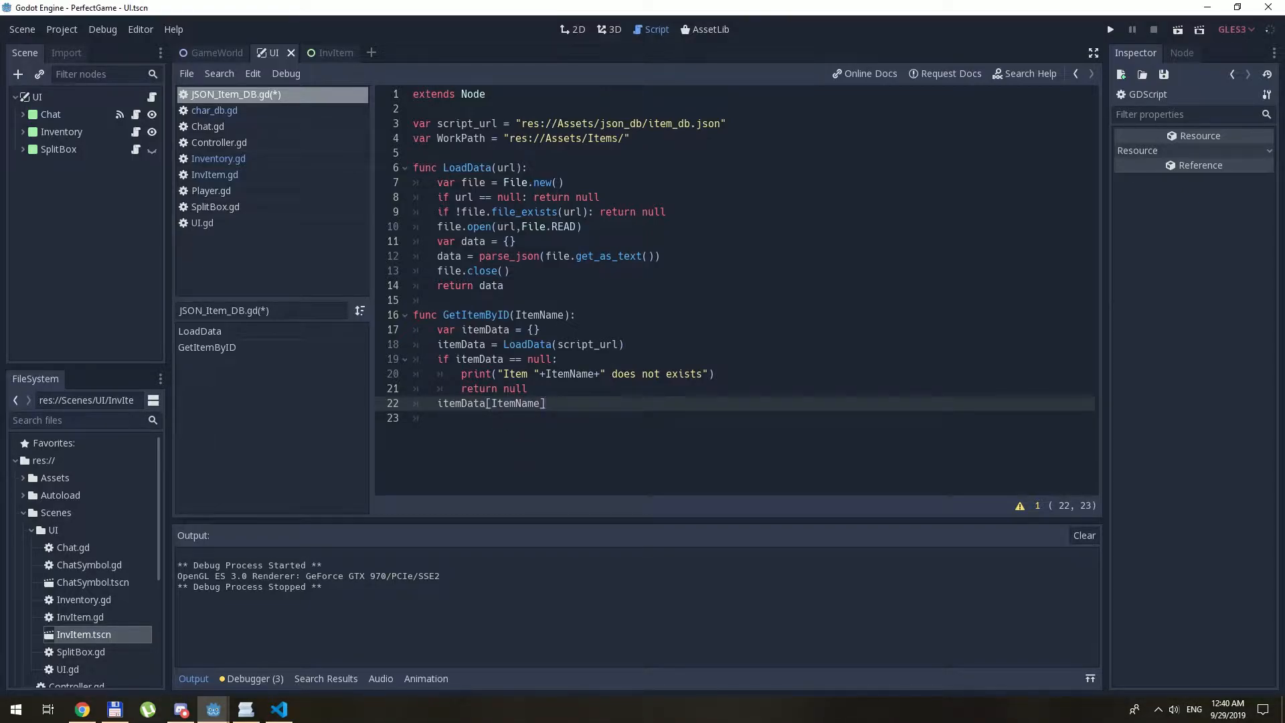
pyautogui.write('["nam')
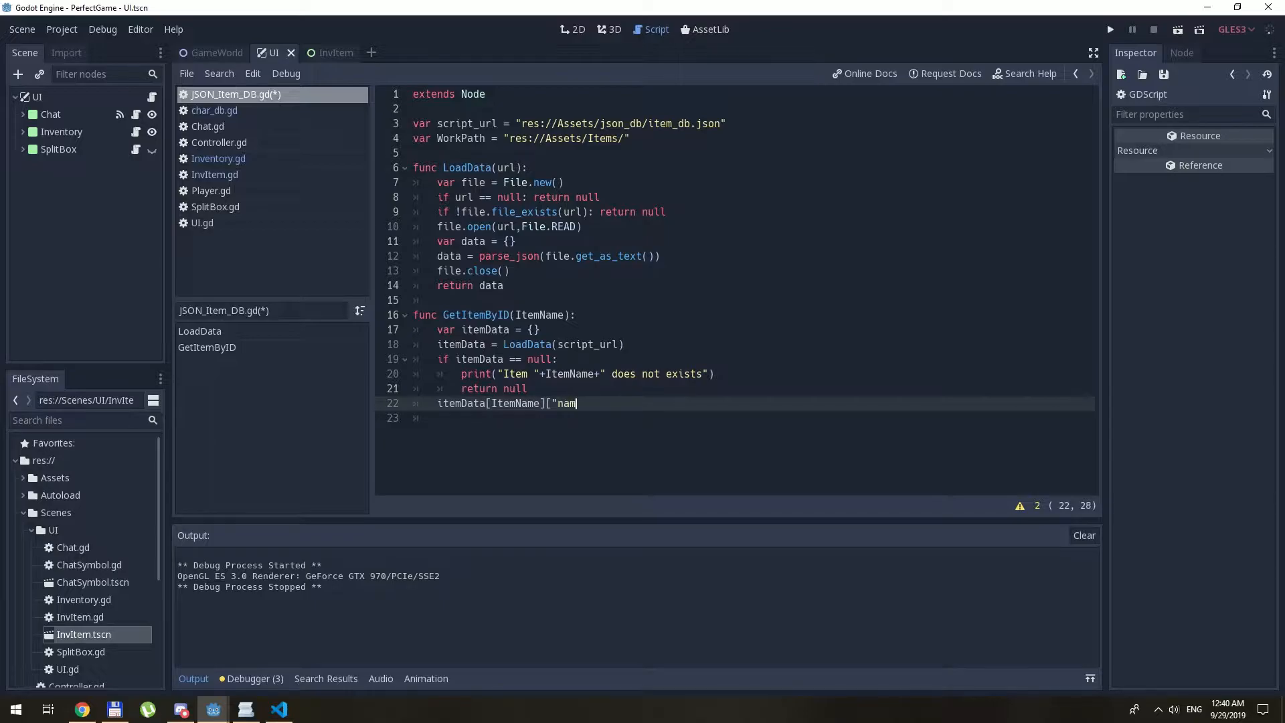
pyautogui.write('e"] =')
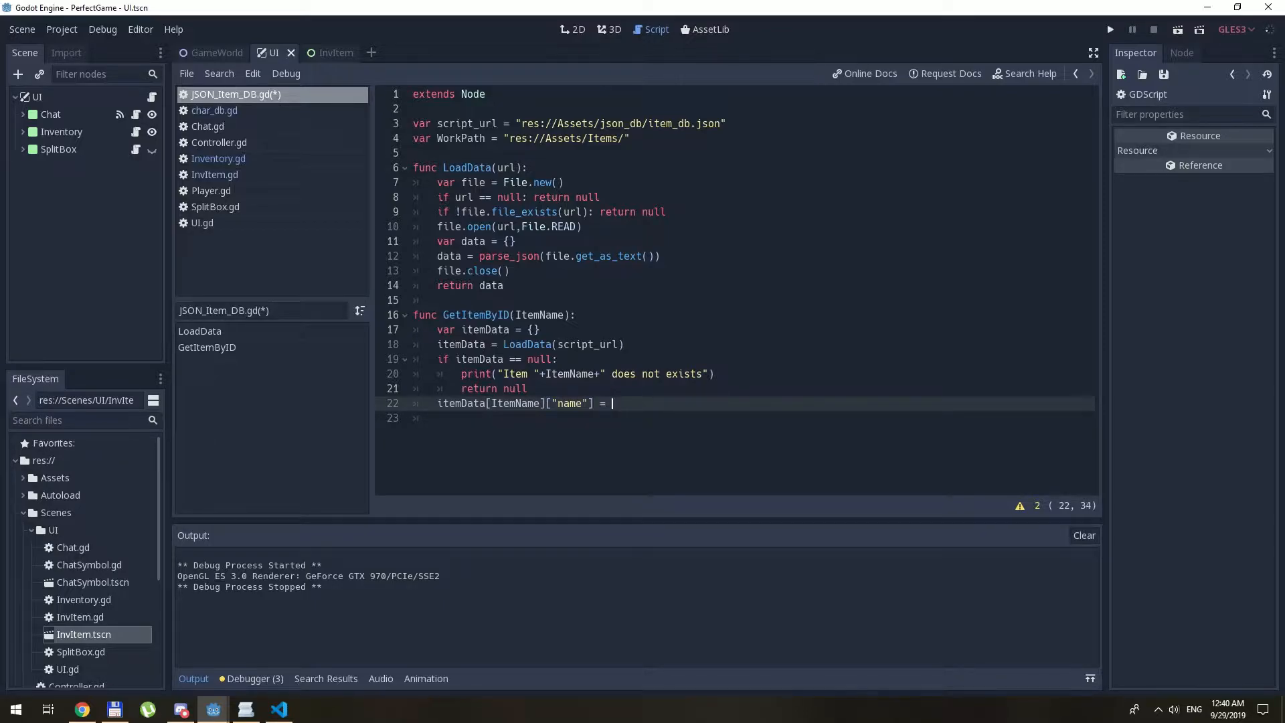
pyautogui.write('ItemNa,me')
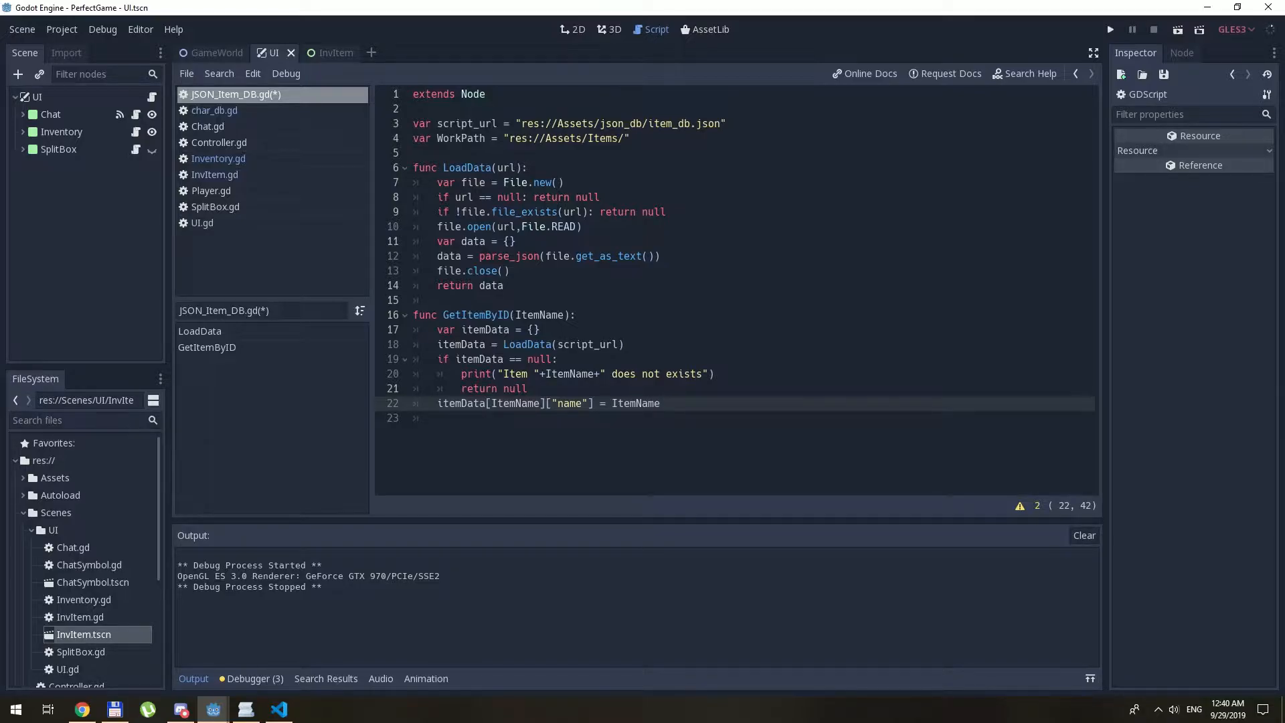
pyautogui.write('return itemData')
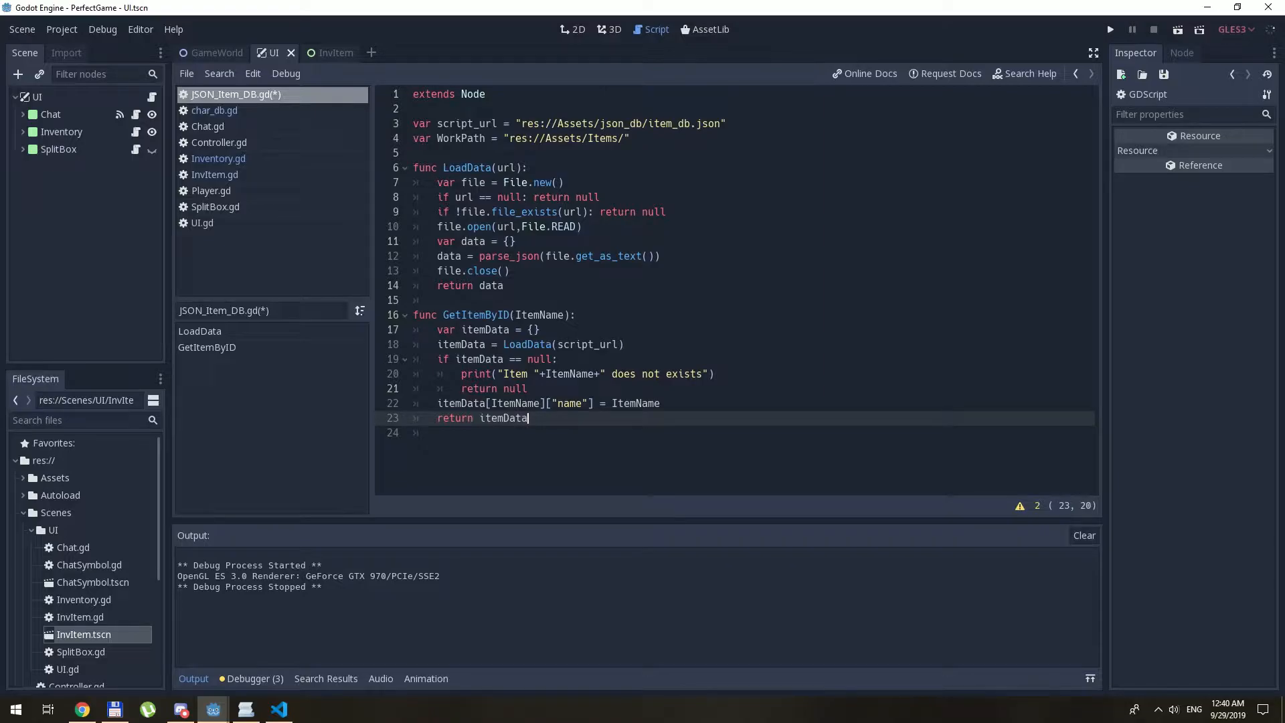
pyautogui.write('[Item')
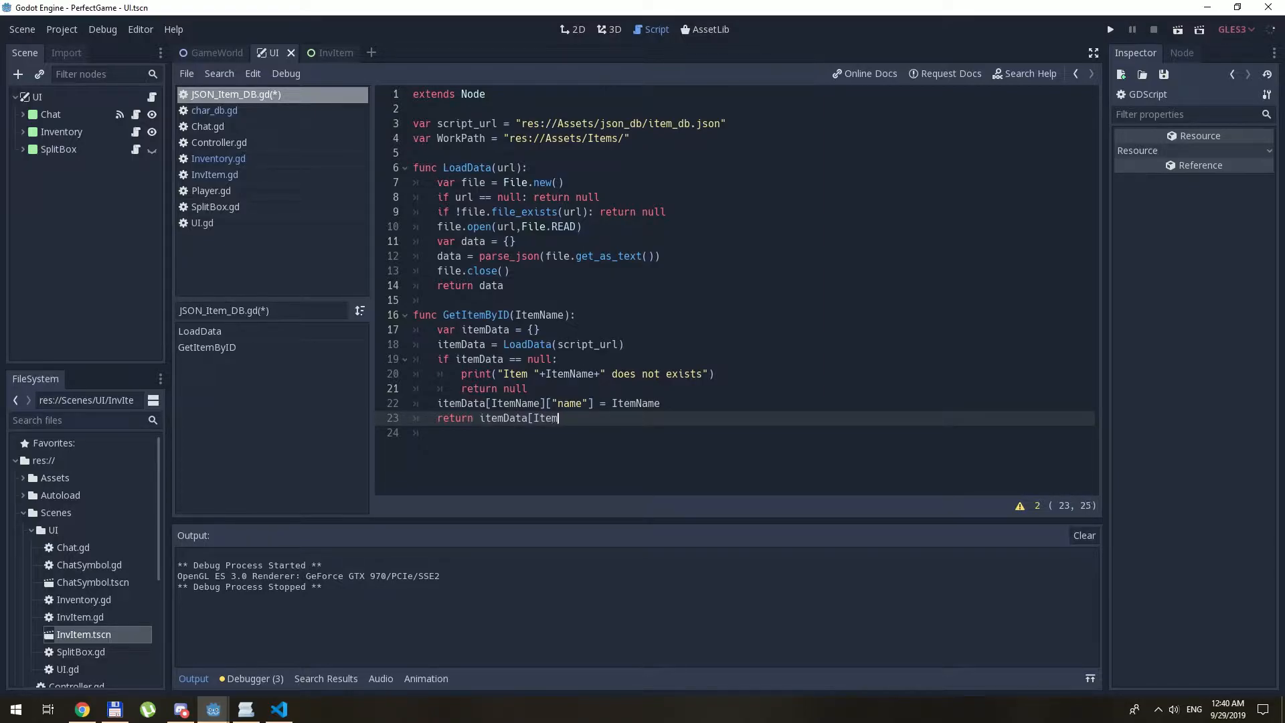
pyautogui.write('Name]')
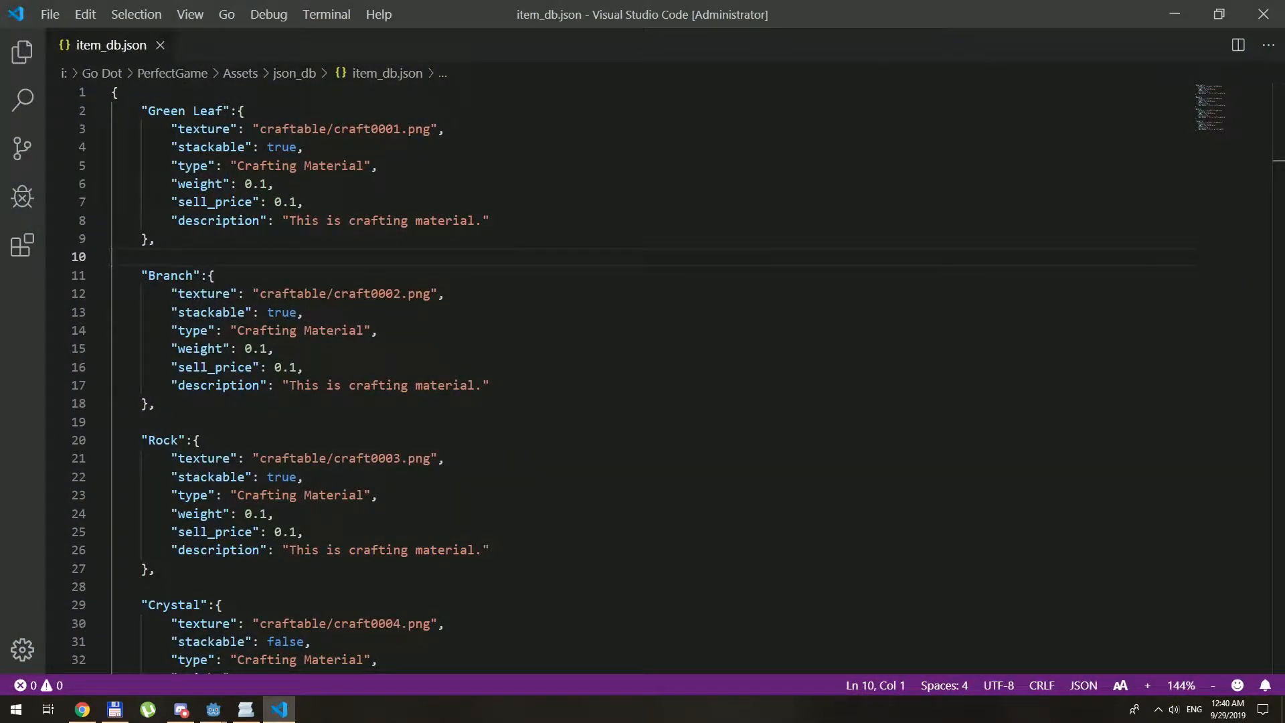
# - Add "name": "Green Leaf" to the Green Leaf entry in item_db.json
pyautogui.moveTo(148, 128); pyautogui.dragTo(490, 220)
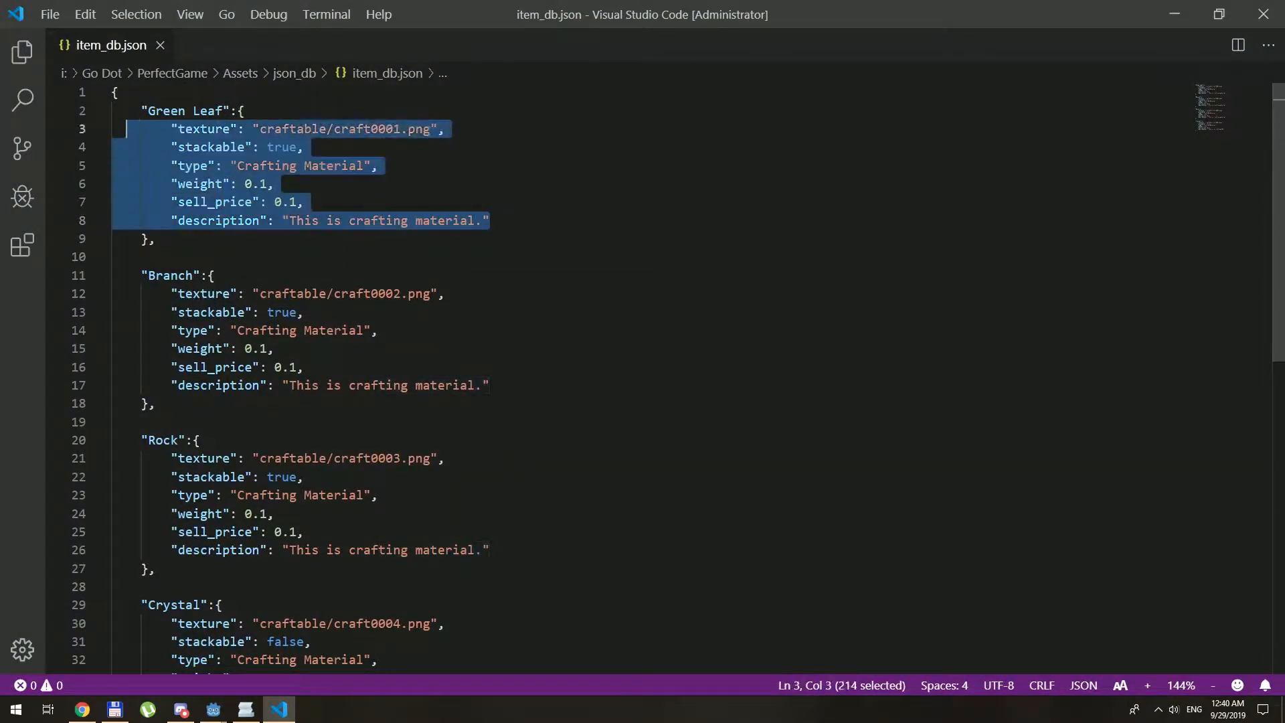
pyautogui.click(443, 128)
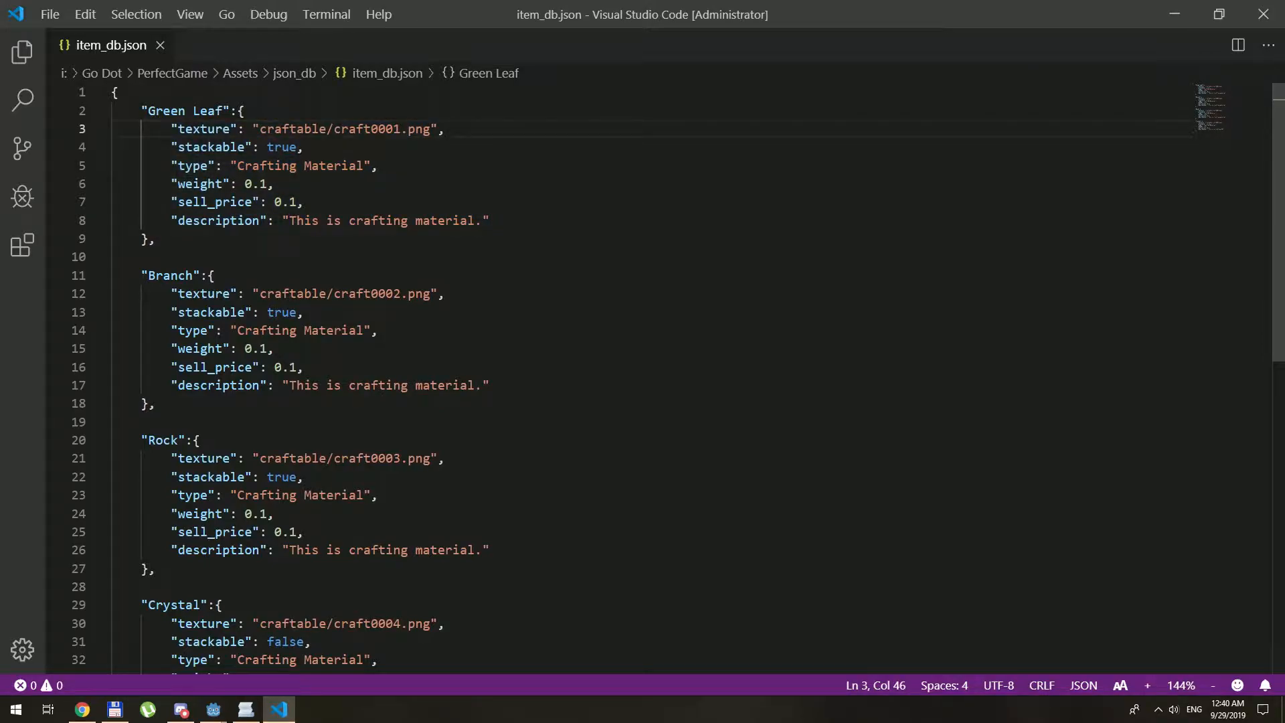
pyautogui.write('"name"')
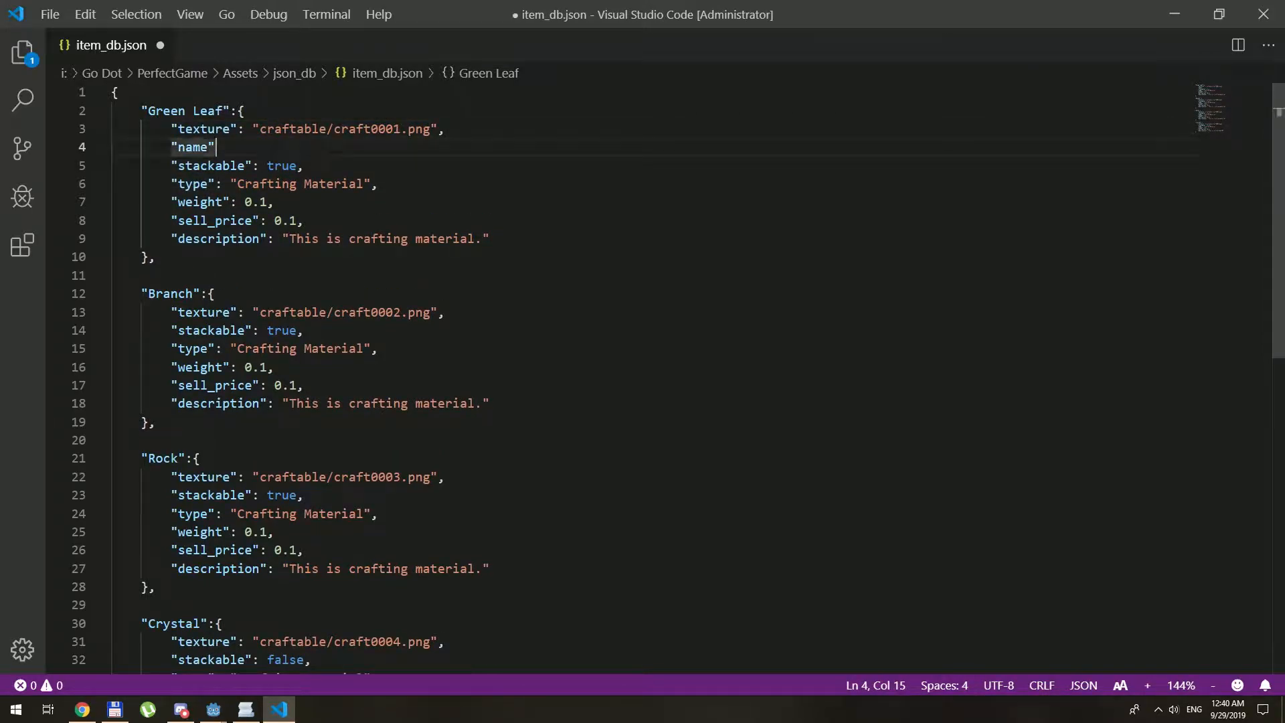
pyautogui.write(': "Green L')
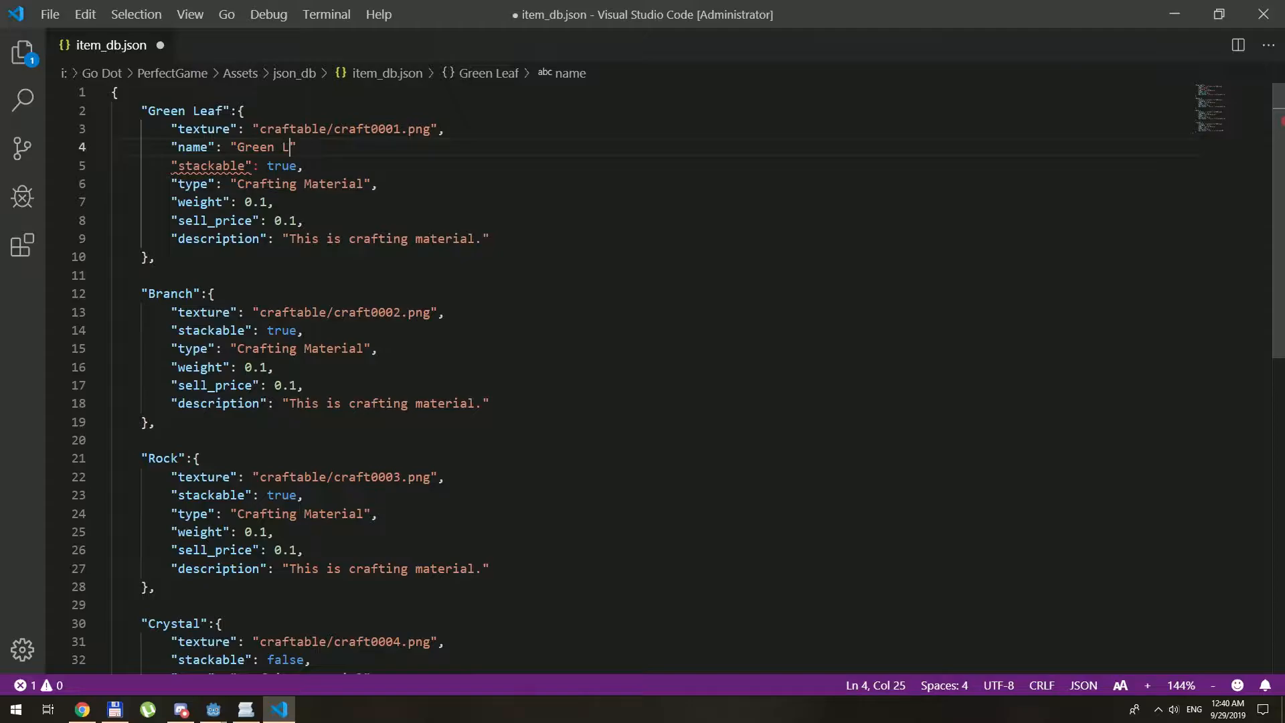
pyautogui.write('eaf')
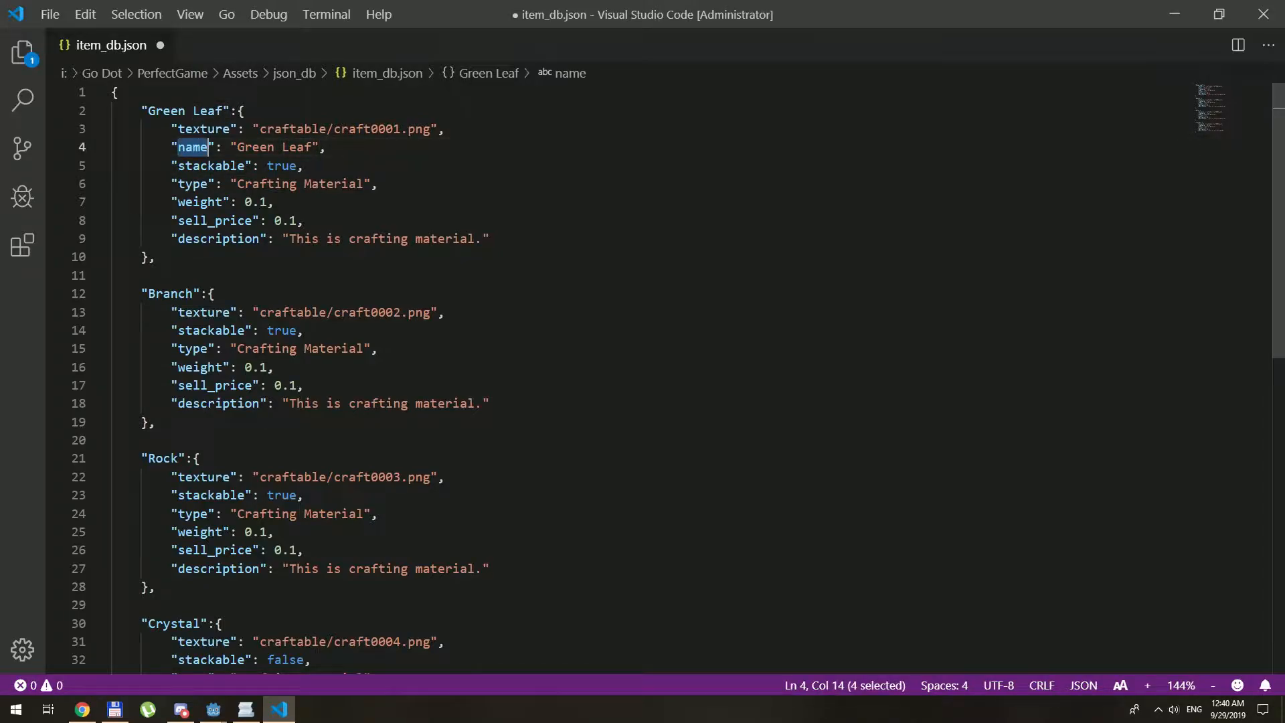
pyautogui.click(219, 111)
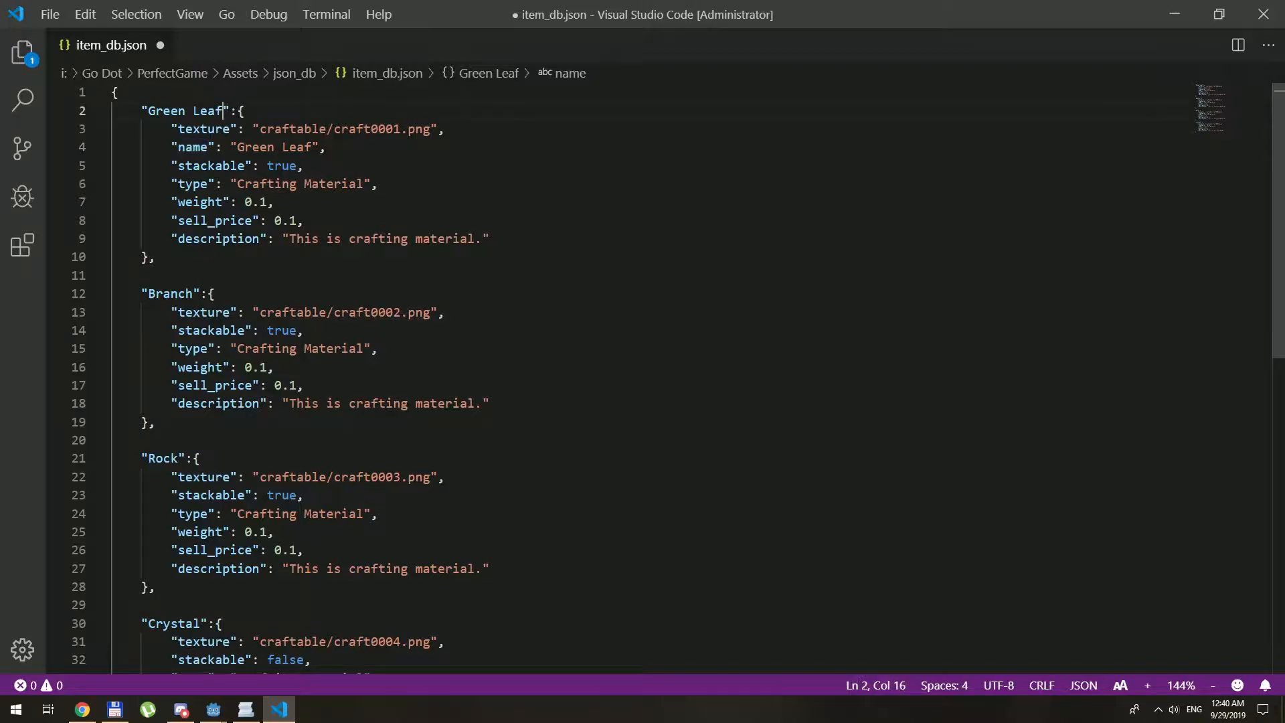
pyautogui.doubleClick(186, 111)
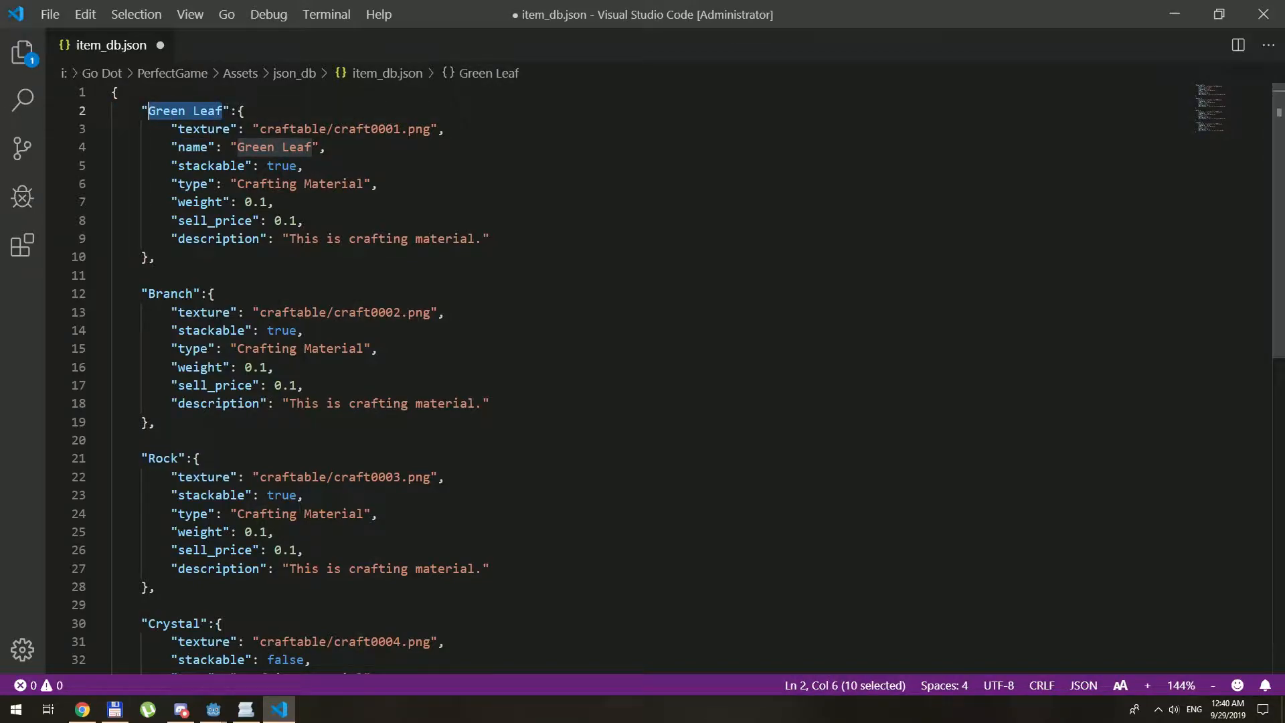
pyautogui.tripleClick(233, 147)
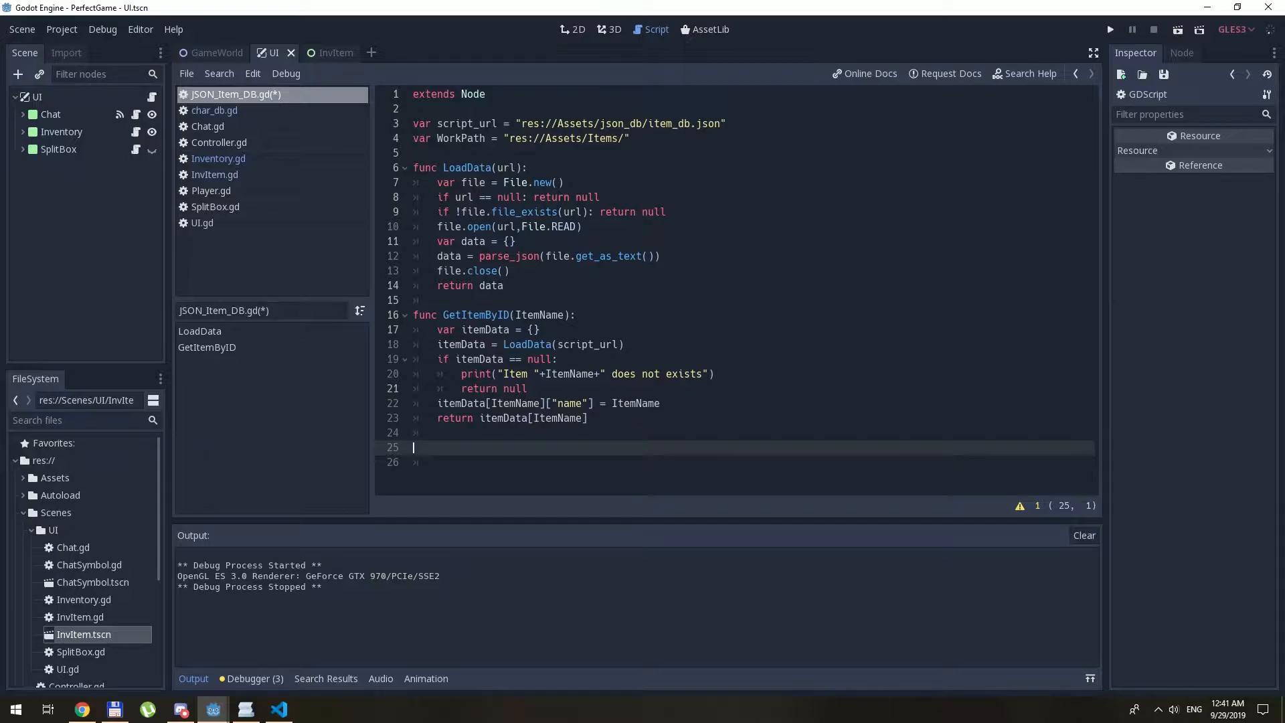
# - Write SmartTextureLoad(ItmID) returning ItmID["texture"] directly when it is already loaded
pyautogui.write('func')
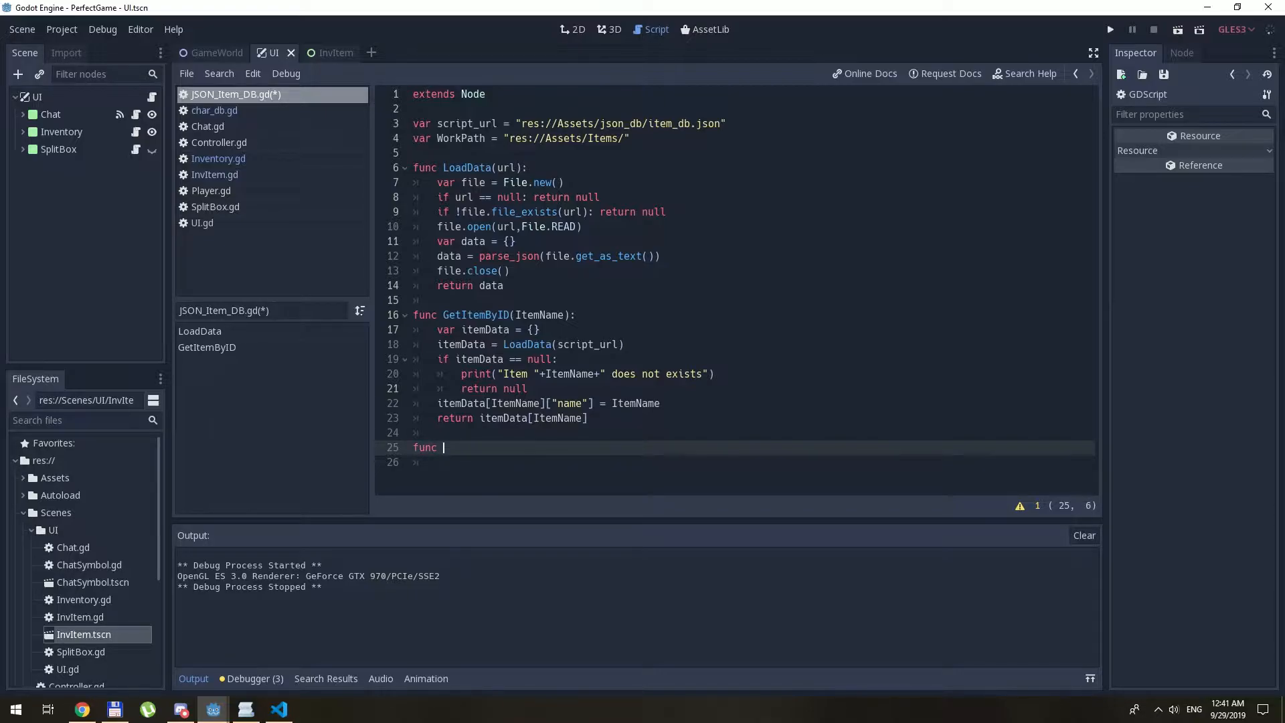
pyautogui.write('SmartTextureLoad(ItmID):')
pyautogui.click(750, 461)
pyautogui.write('if')
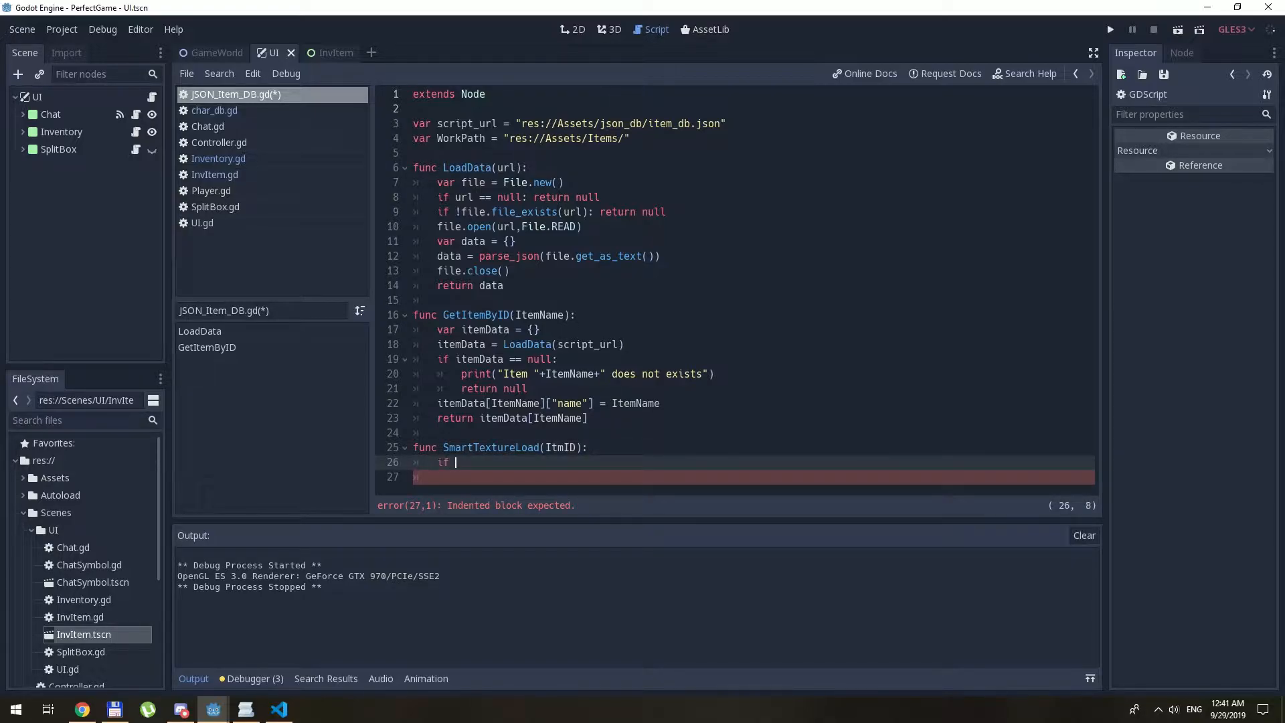
pyautogui.write('Ite')
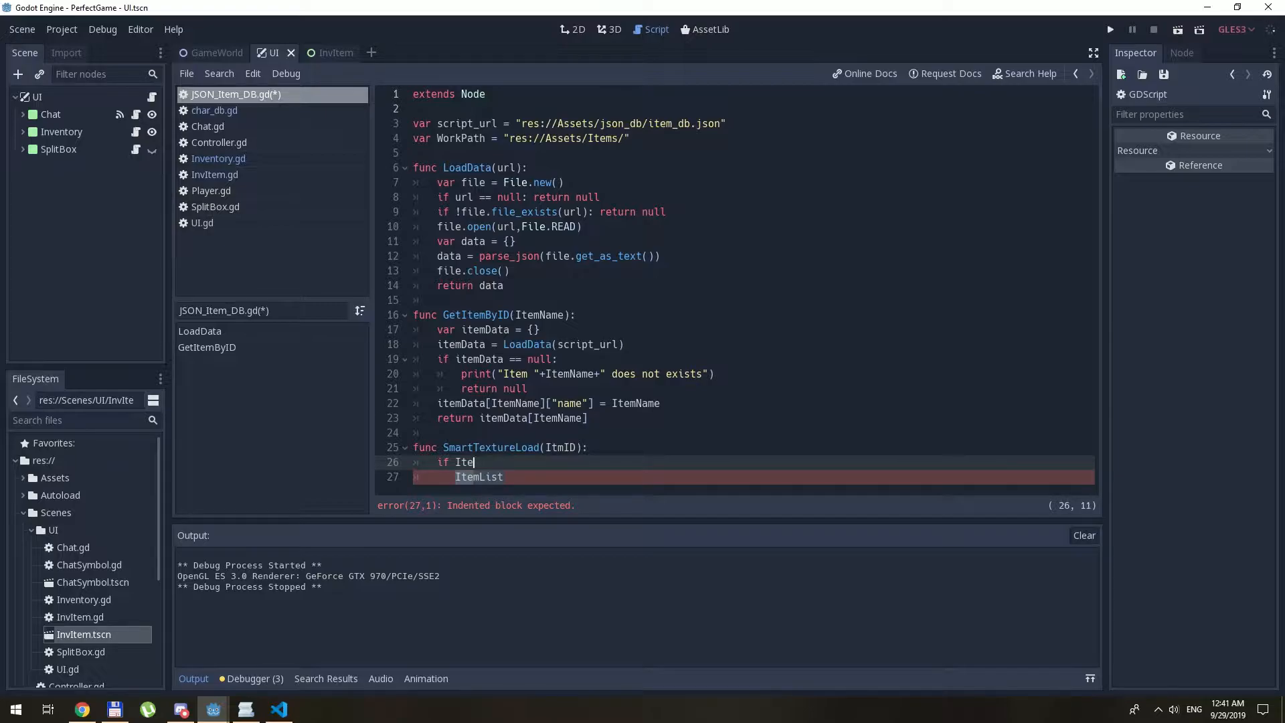
pyautogui.write('mID["')
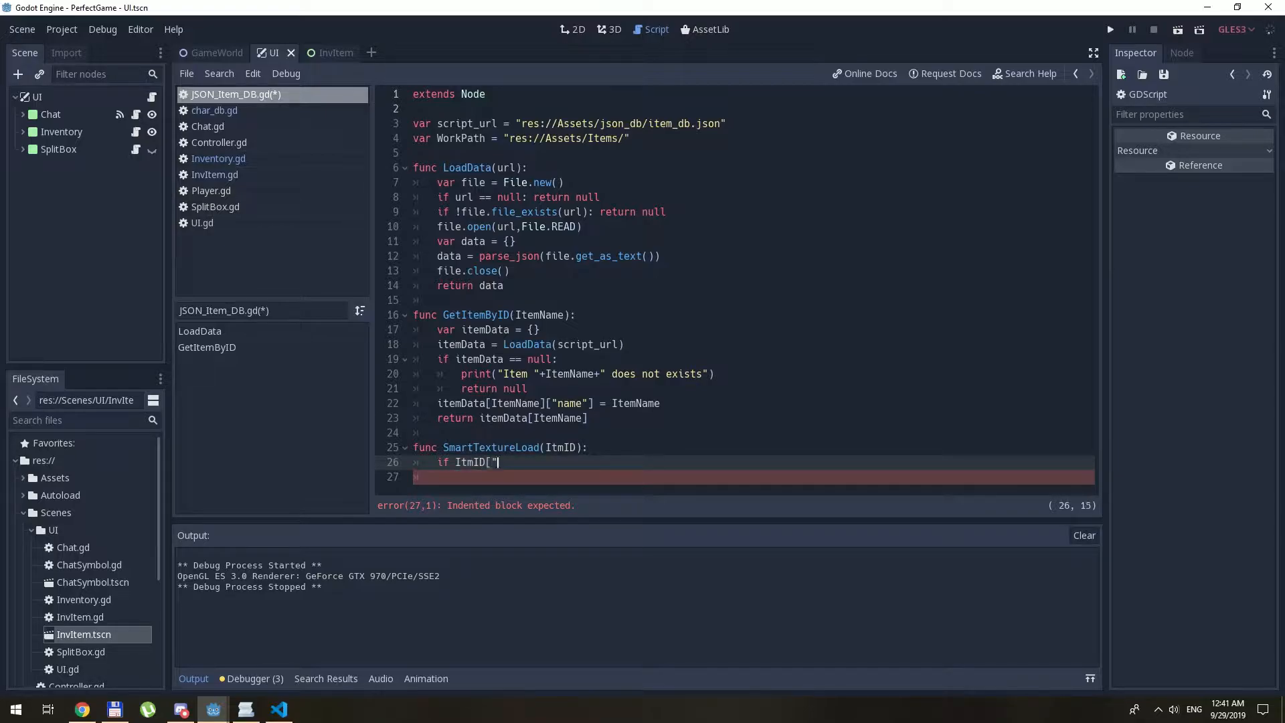
pyautogui.write('texture"] is Texture:')
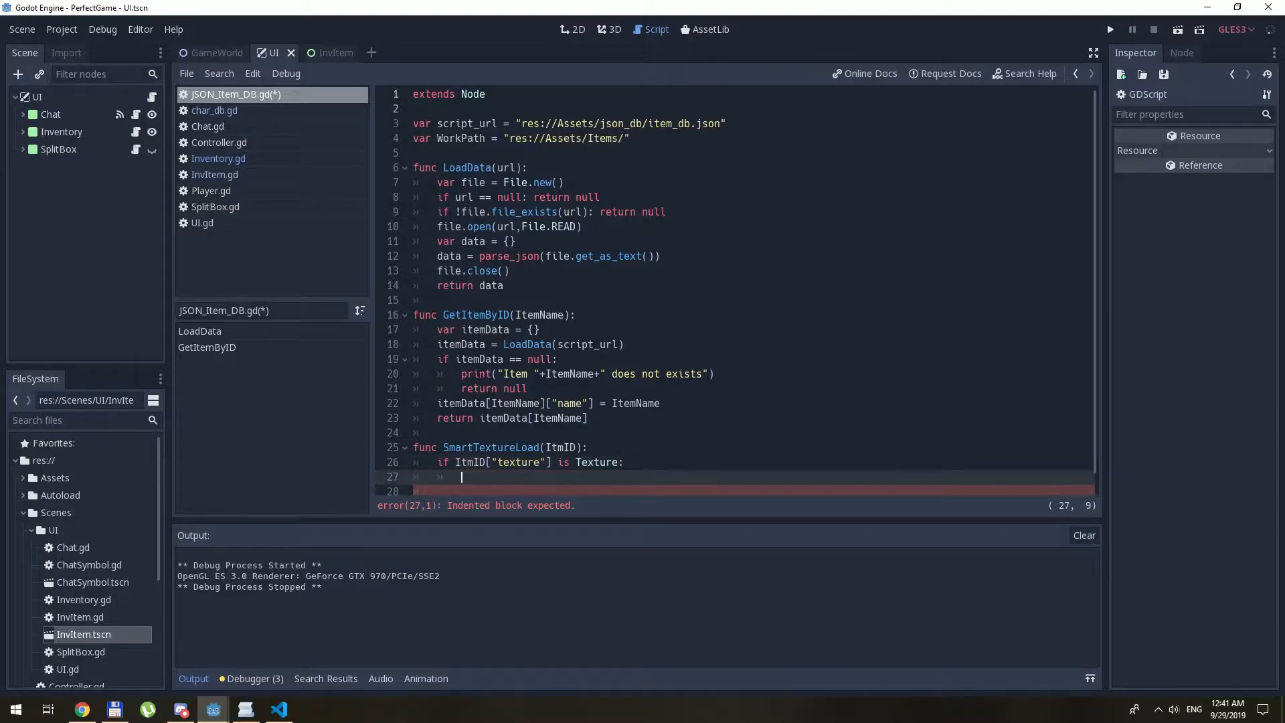
pyautogui.write('return')
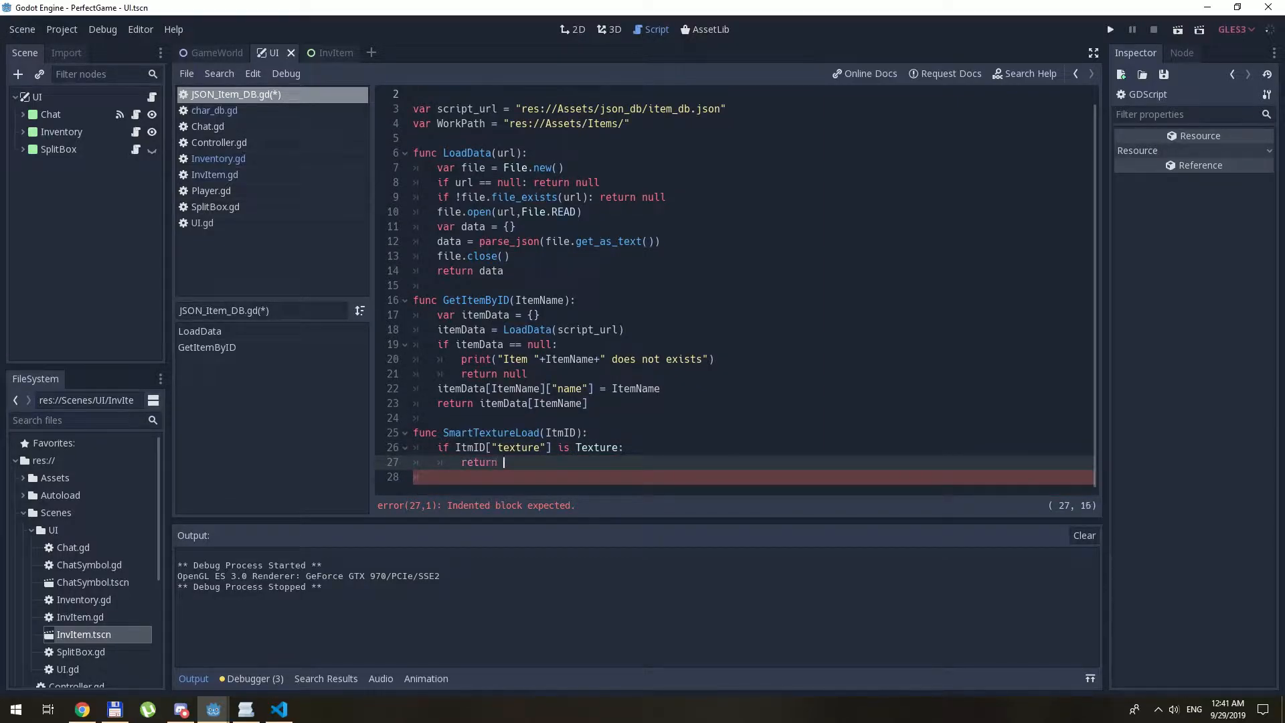
pyautogui.write('ItmID["te')
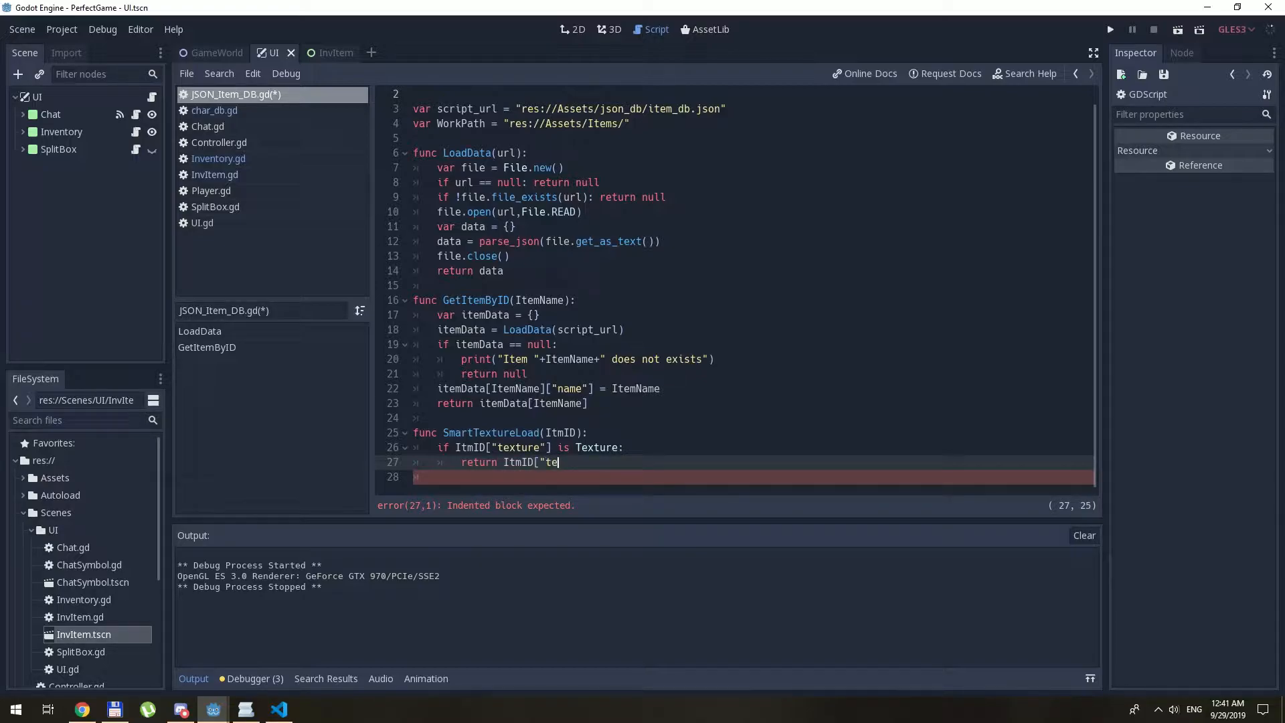
pyautogui.write('xture"]')
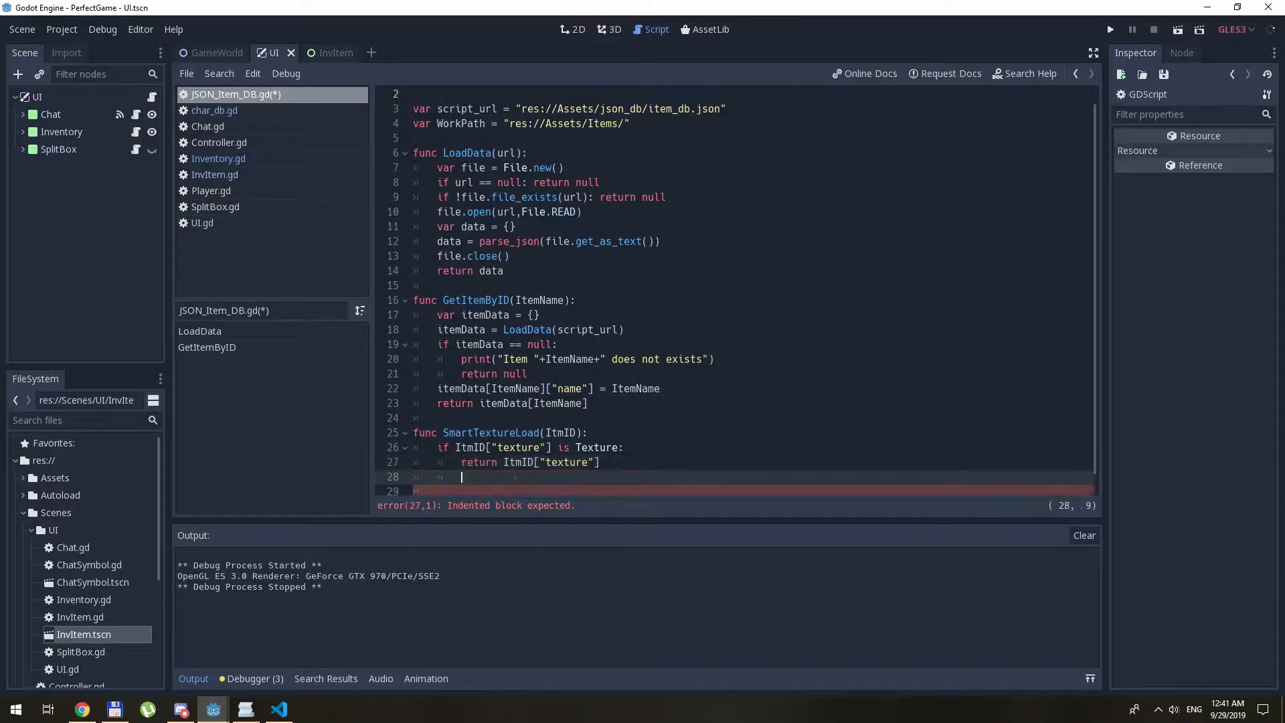
# - Add the else branch loading WorkPath+ItmID["texture"] and returning it, then save the script
pyautogui.write('else:')
pyautogui.click(747, 490)
pyautogui.write('ItmID["texture"] = l')
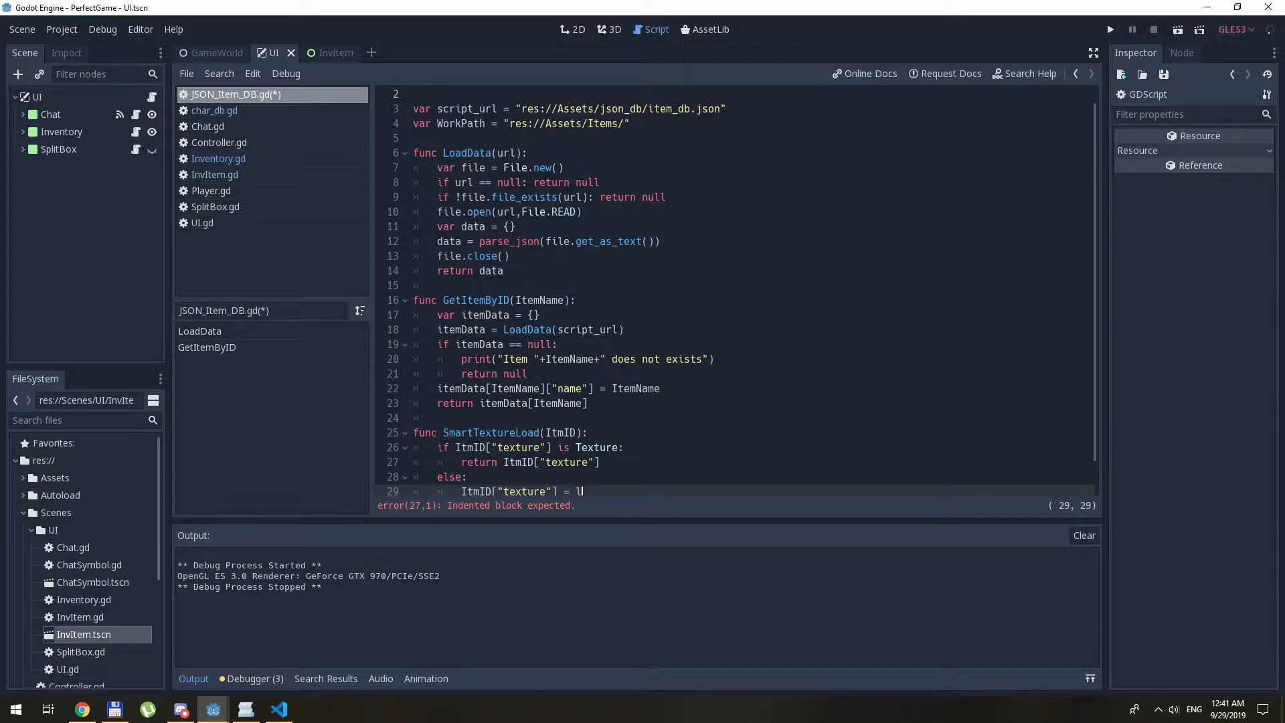
pyautogui.write('oad(')
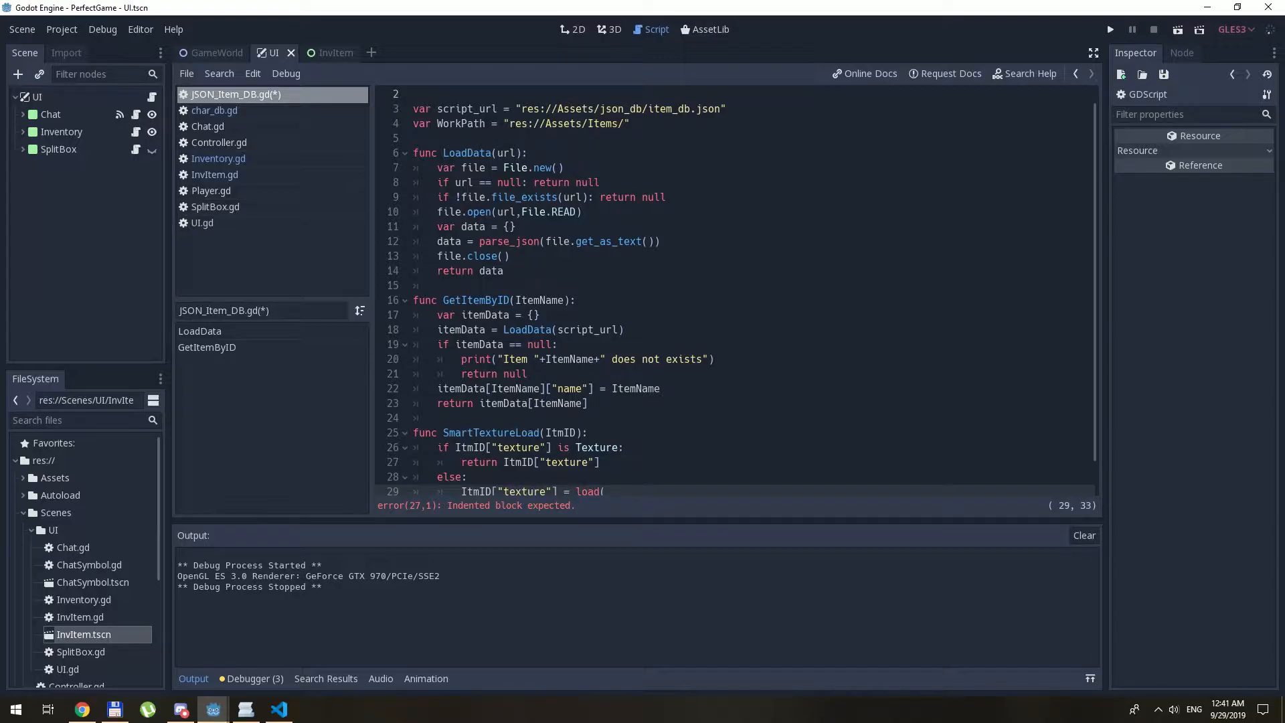
pyautogui.write('WorkPath+')
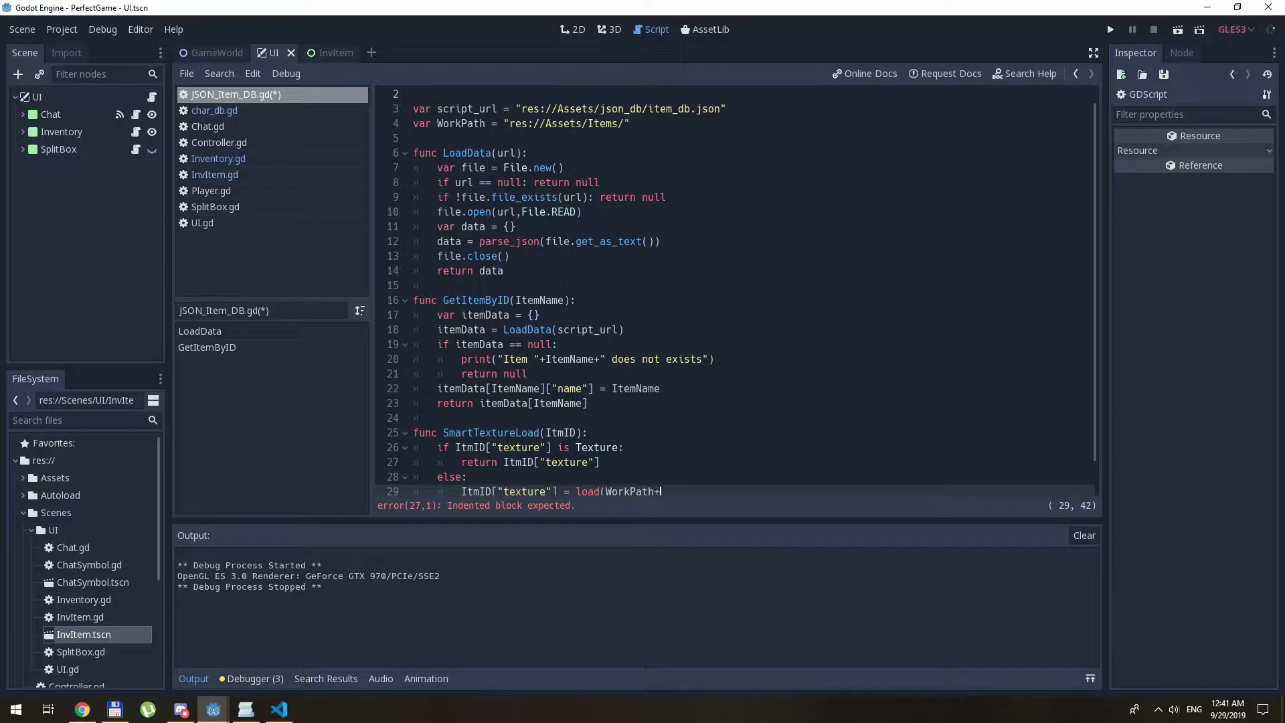
pyautogui.write('ItmID["texture')
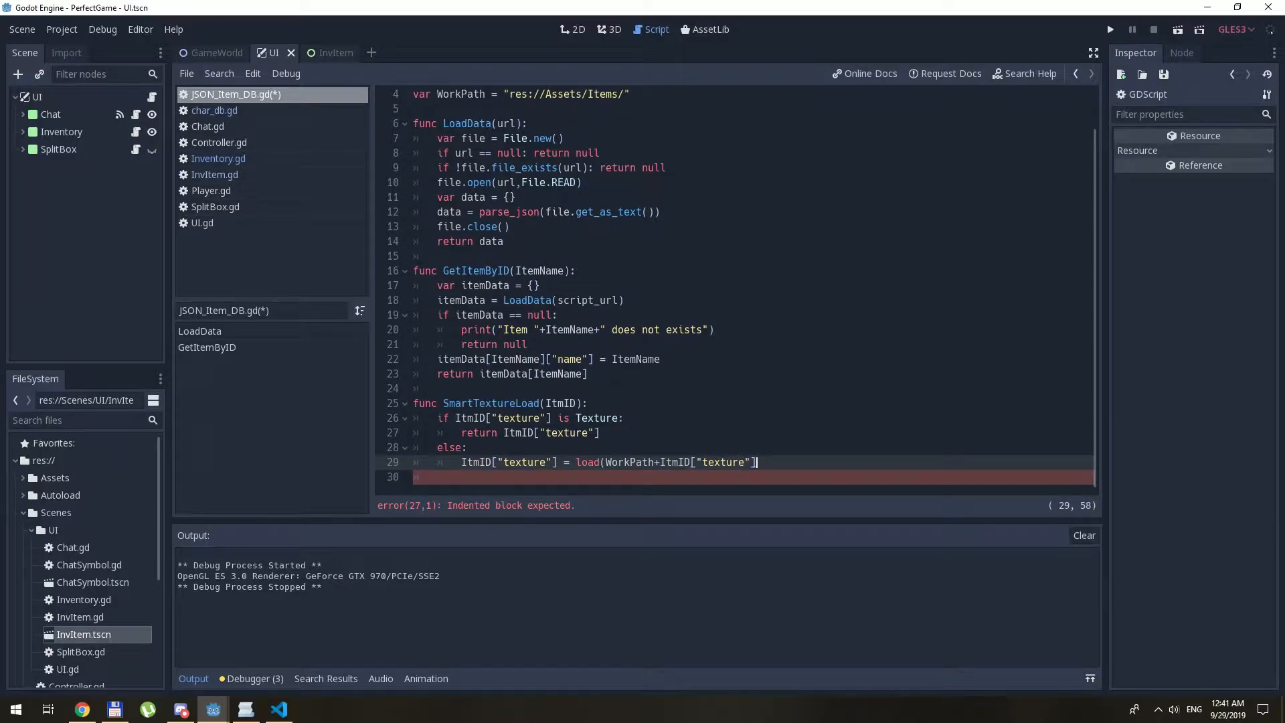
pyautogui.write(']')
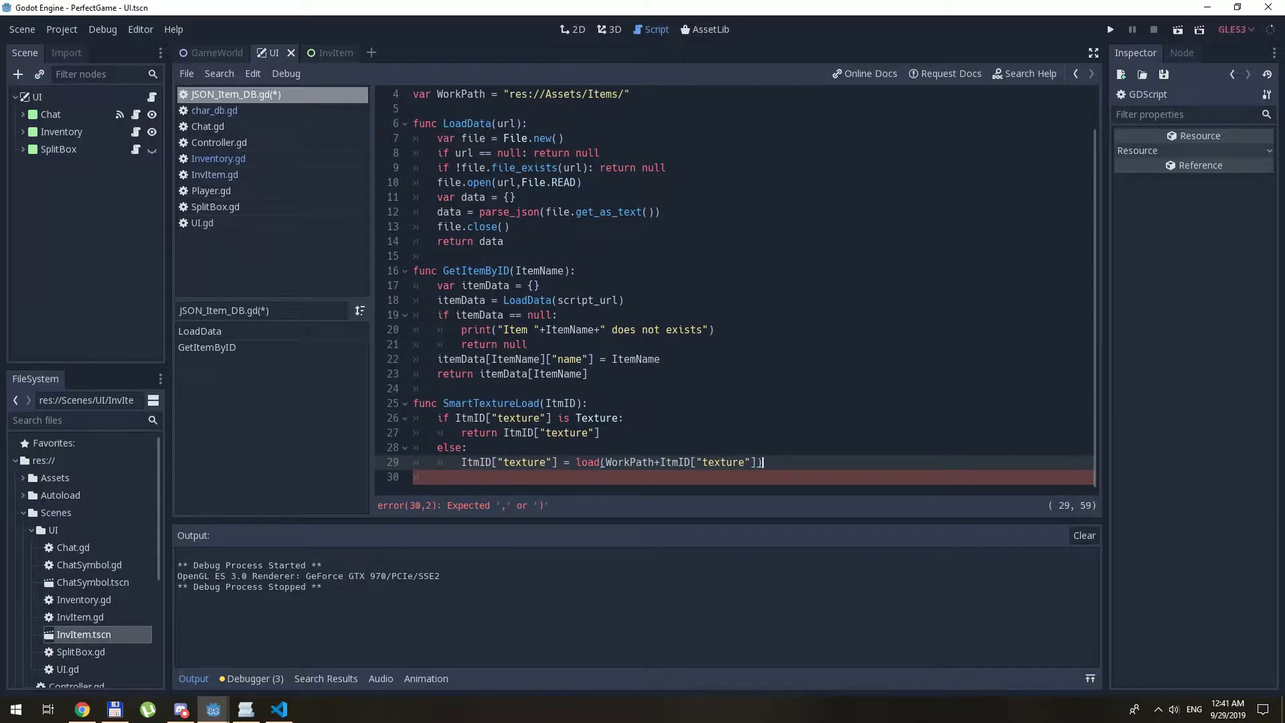
pyautogui.write('return')
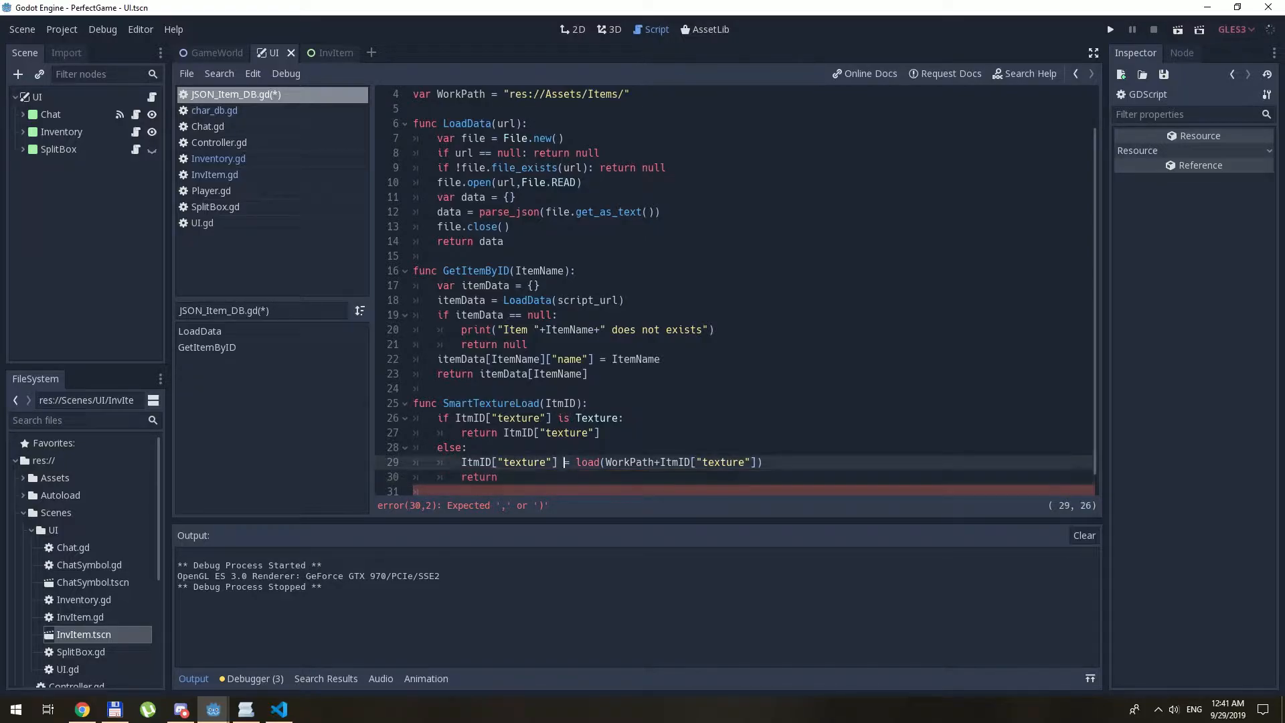
pyautogui.write('ItmID["texture"]')
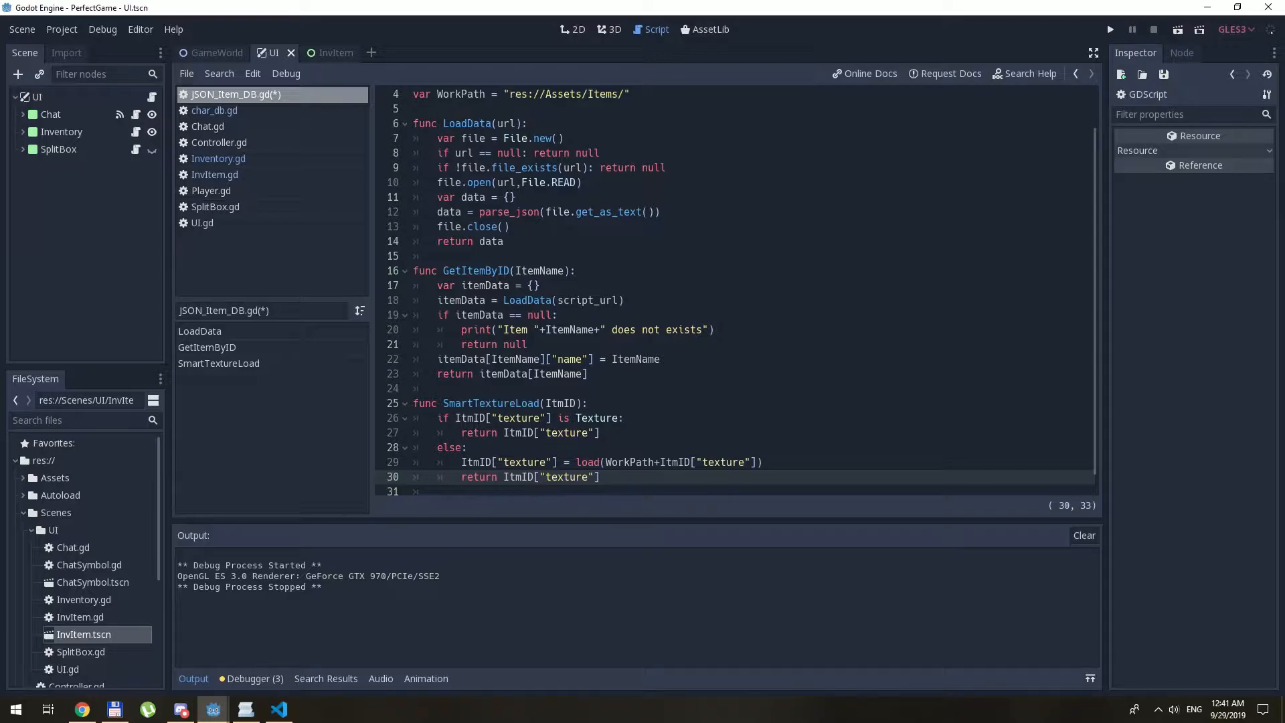
pyautogui.press('ctrl+s')
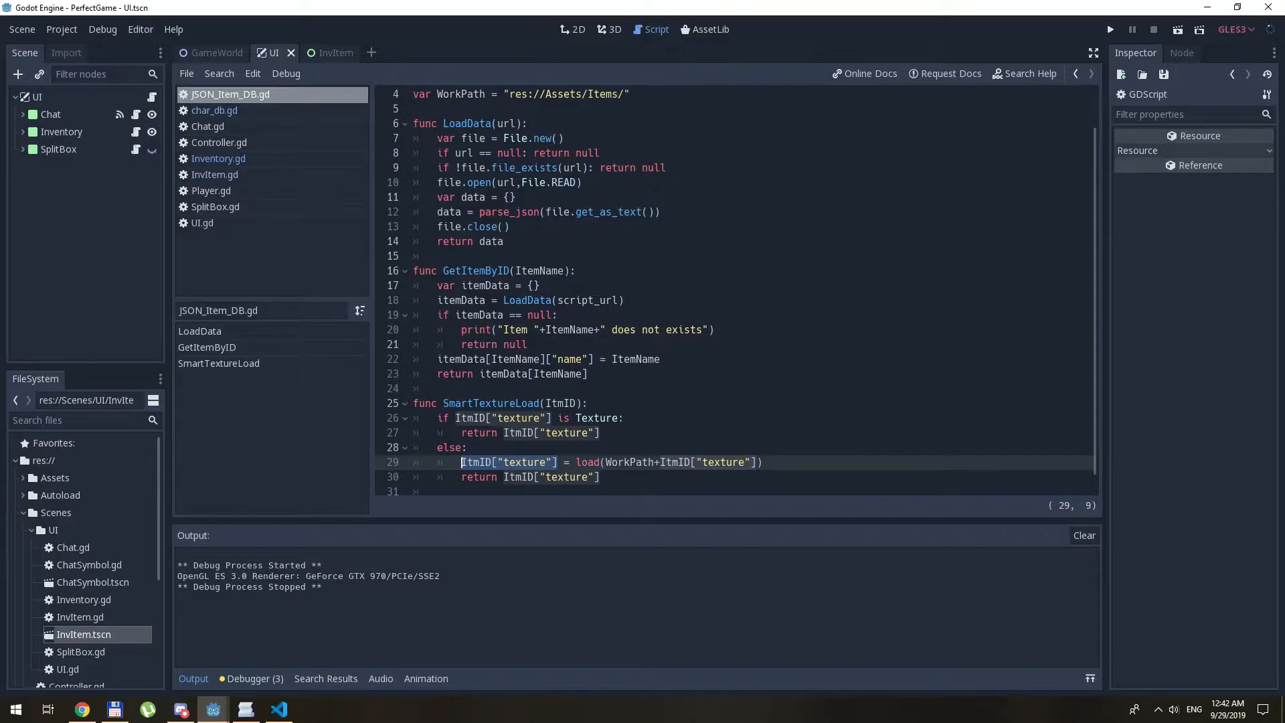
pyautogui.click(601, 417)
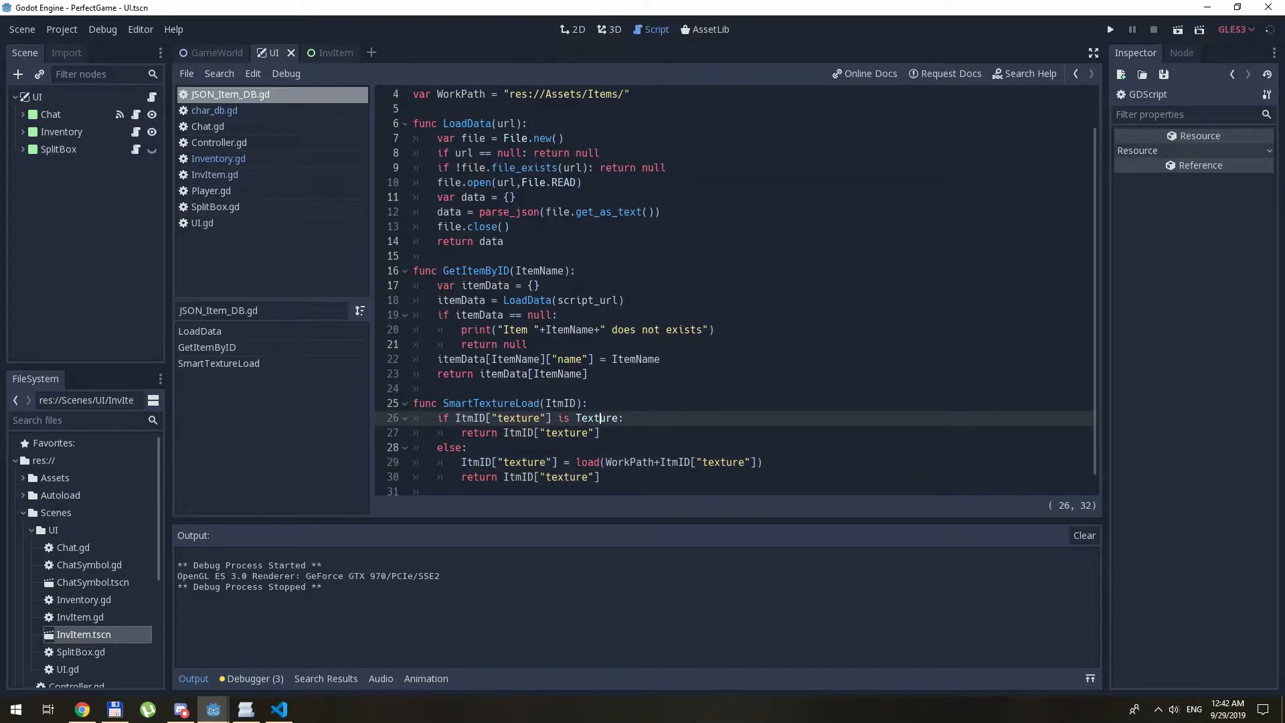
pyautogui.doubleClick(596, 417)
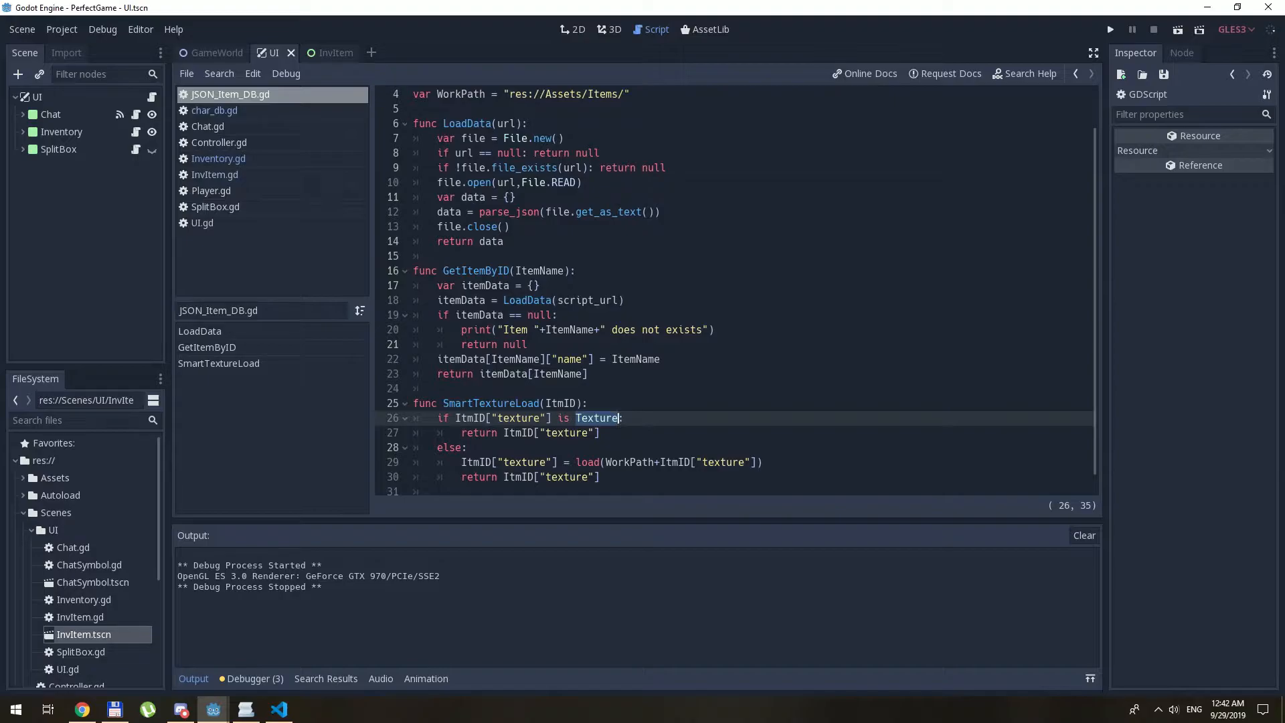